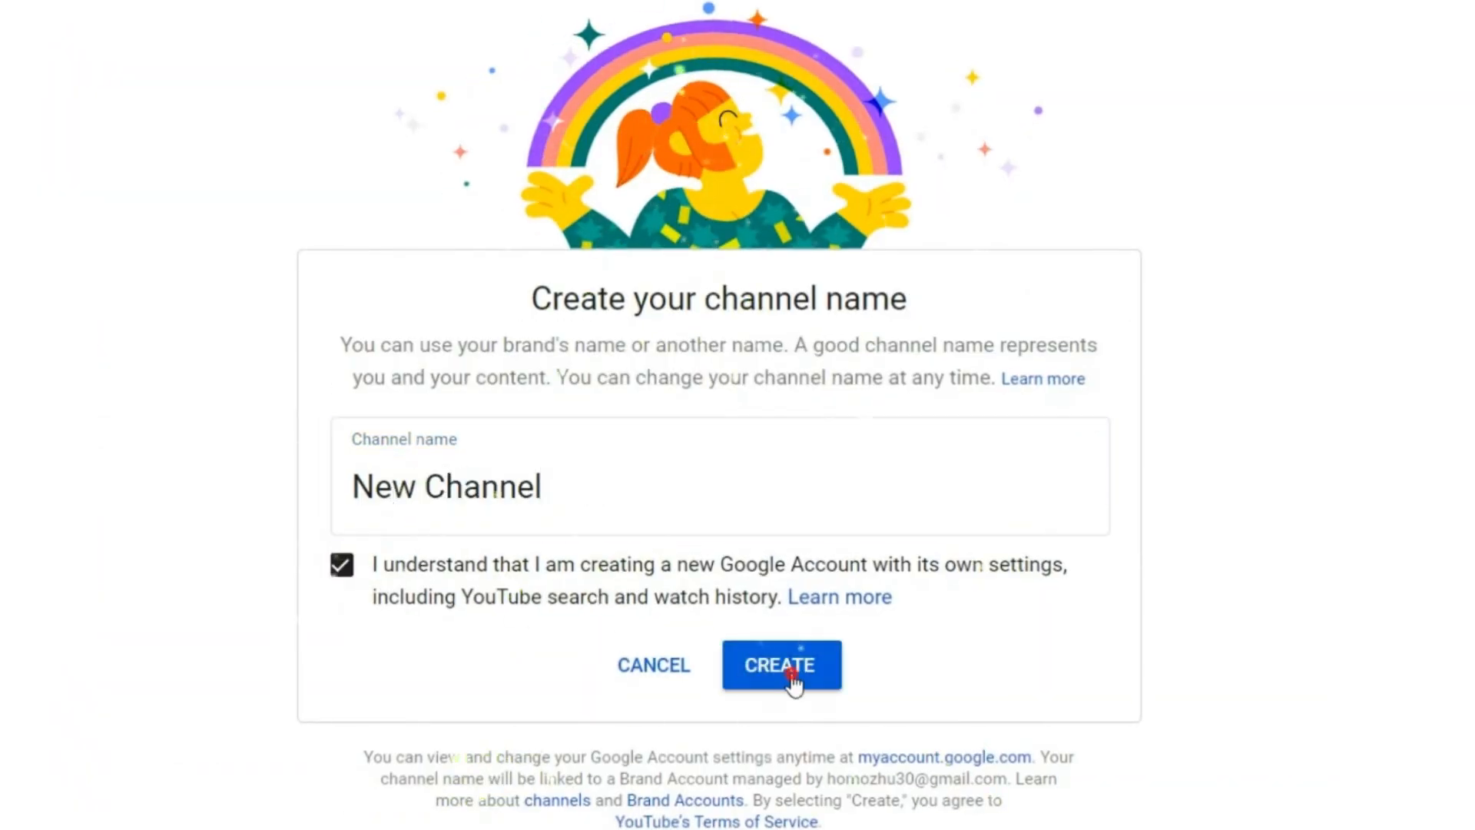
# - Confirm creating the YouTube channel named 'New Channel'
pyautogui.click(780, 665)
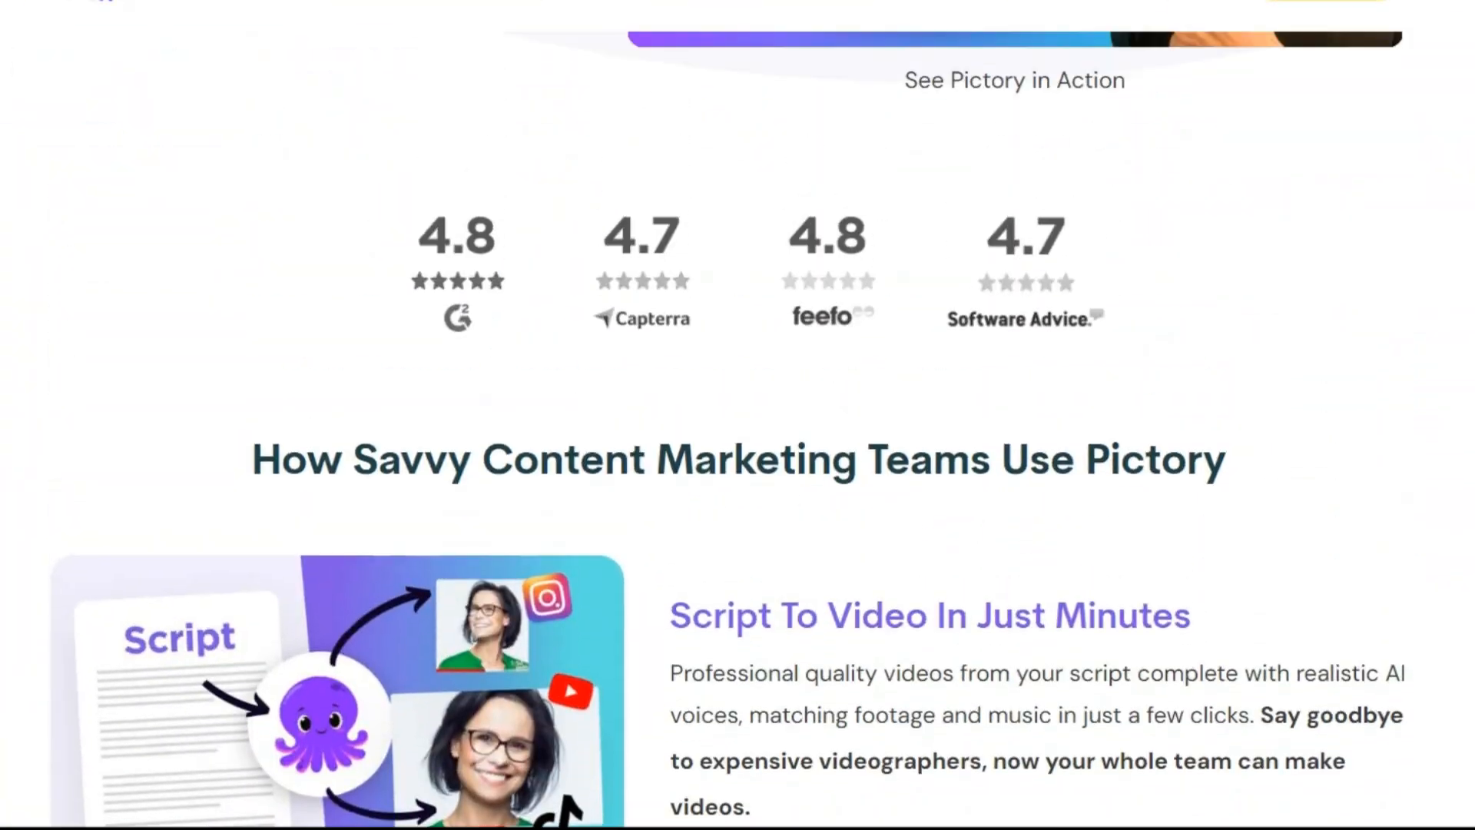
# - Start Pictory's free sign-up from the top of the homepage
pyautogui.scroll(3)
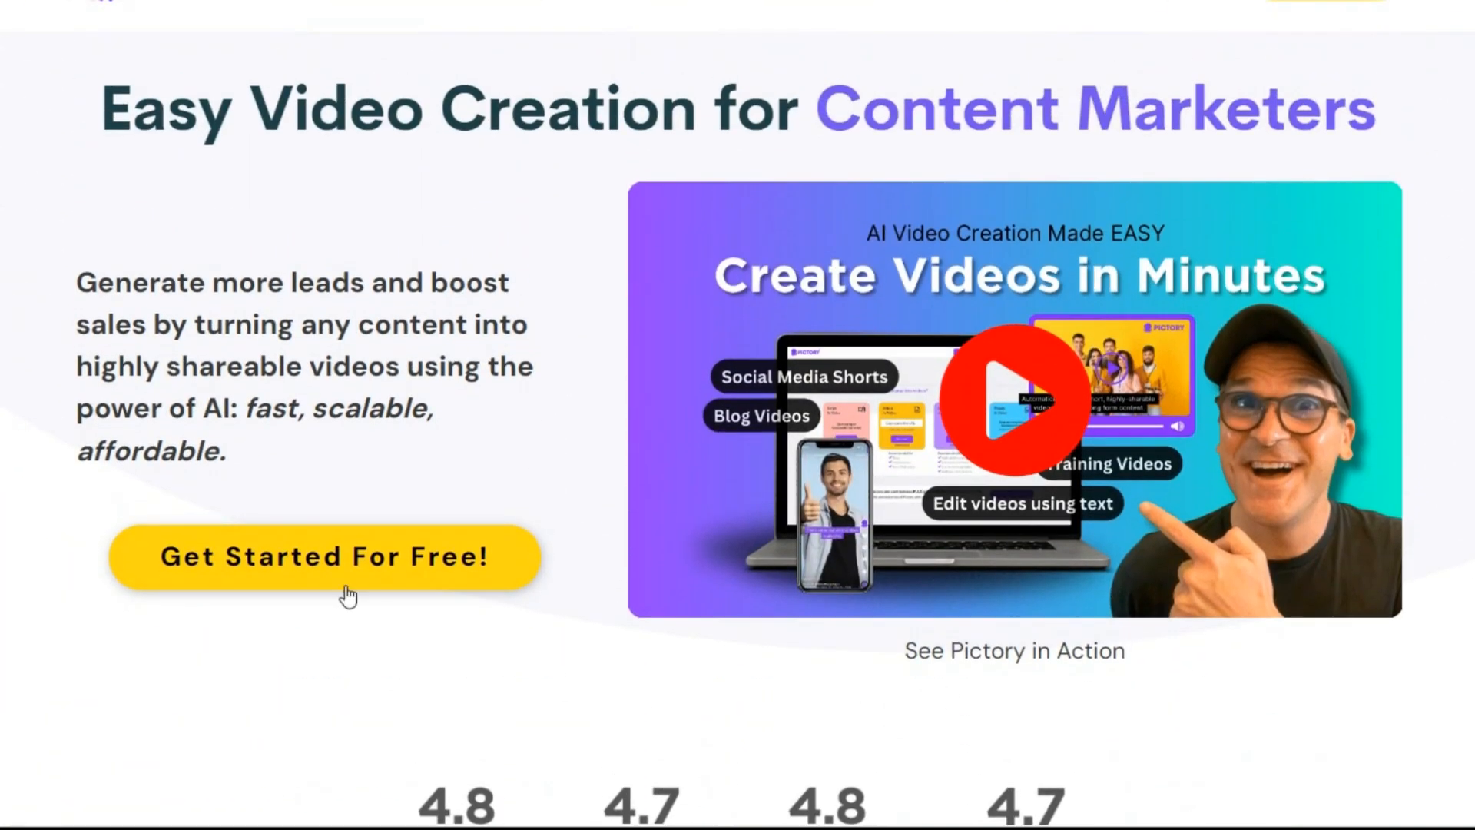
pyautogui.click(324, 555)
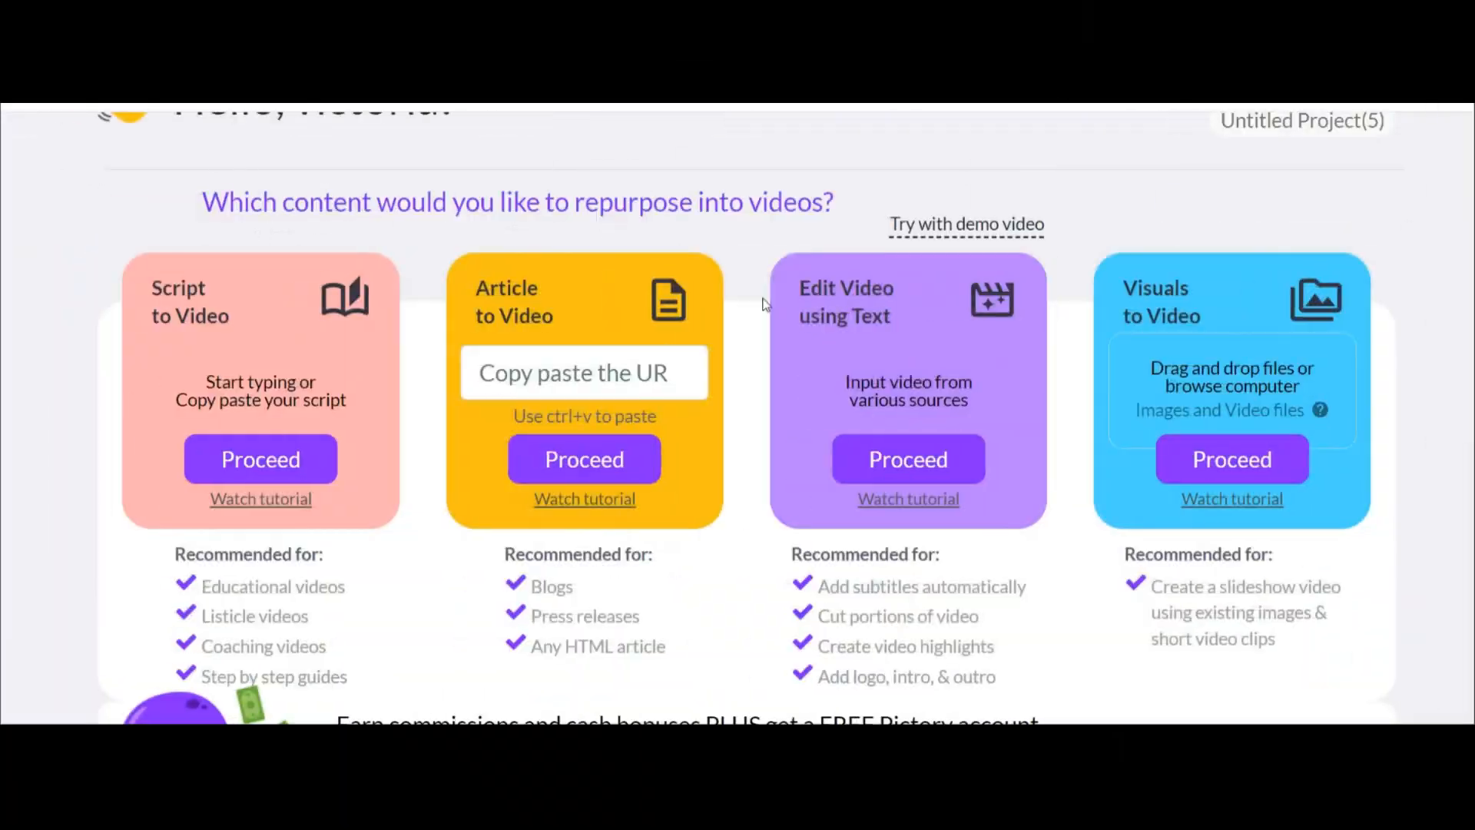
pyautogui.moveTo(913, 424)
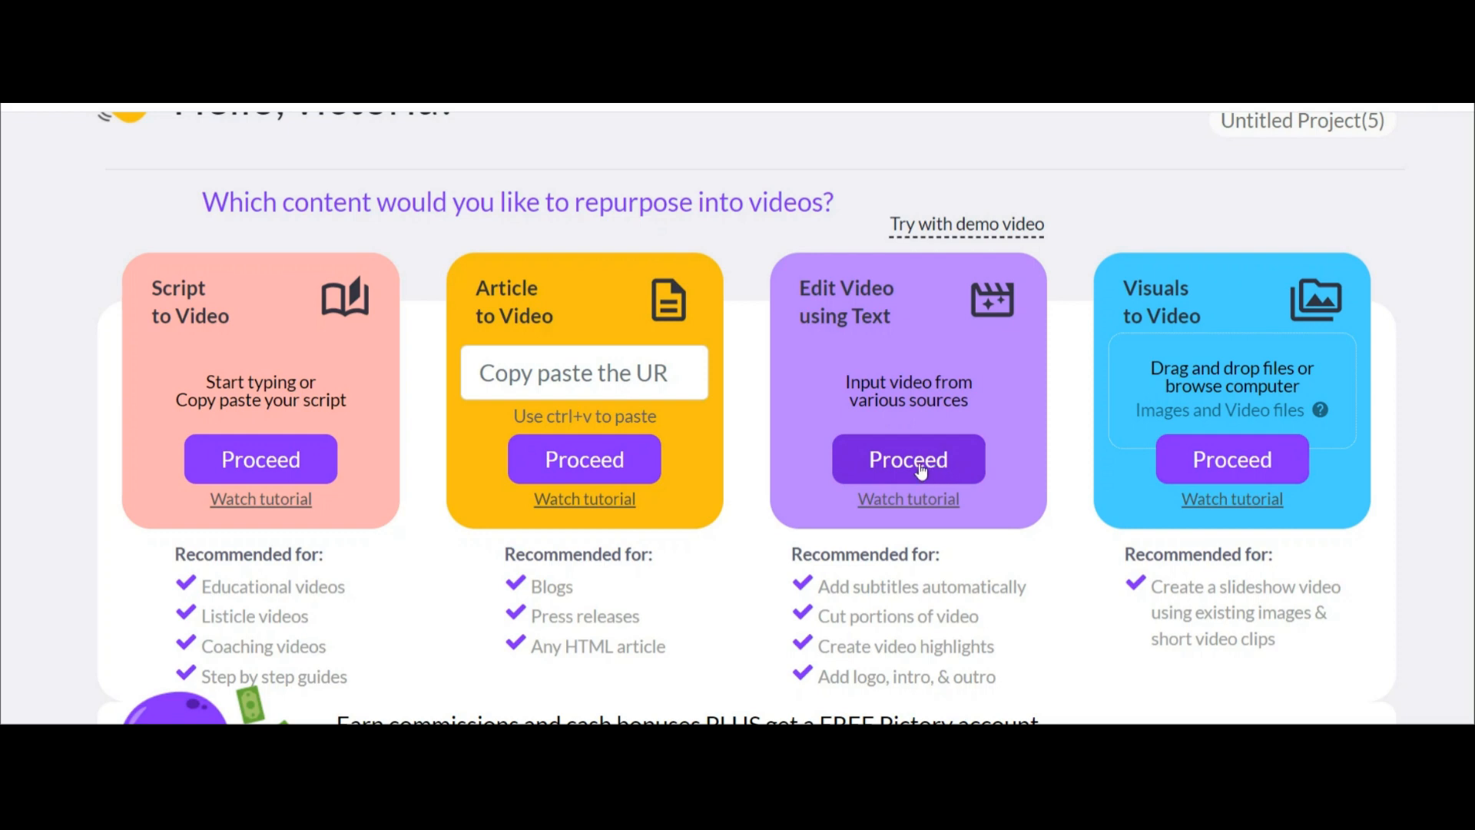
# - Transcribe Audio File.mp3 via Edit Video using Text and copy the whole transcript
pyautogui.click(906, 460)
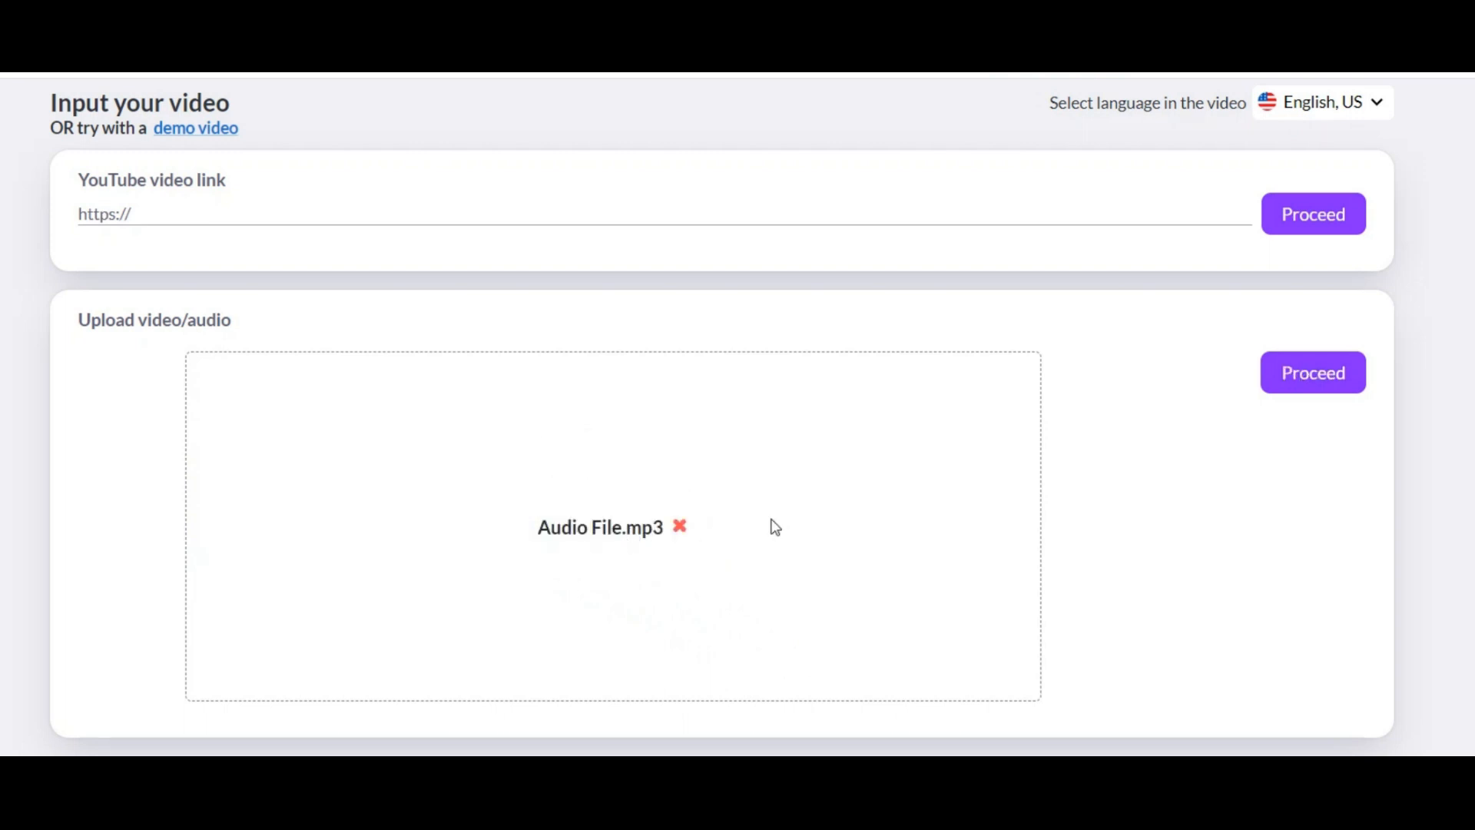
pyautogui.moveTo(1313, 372)
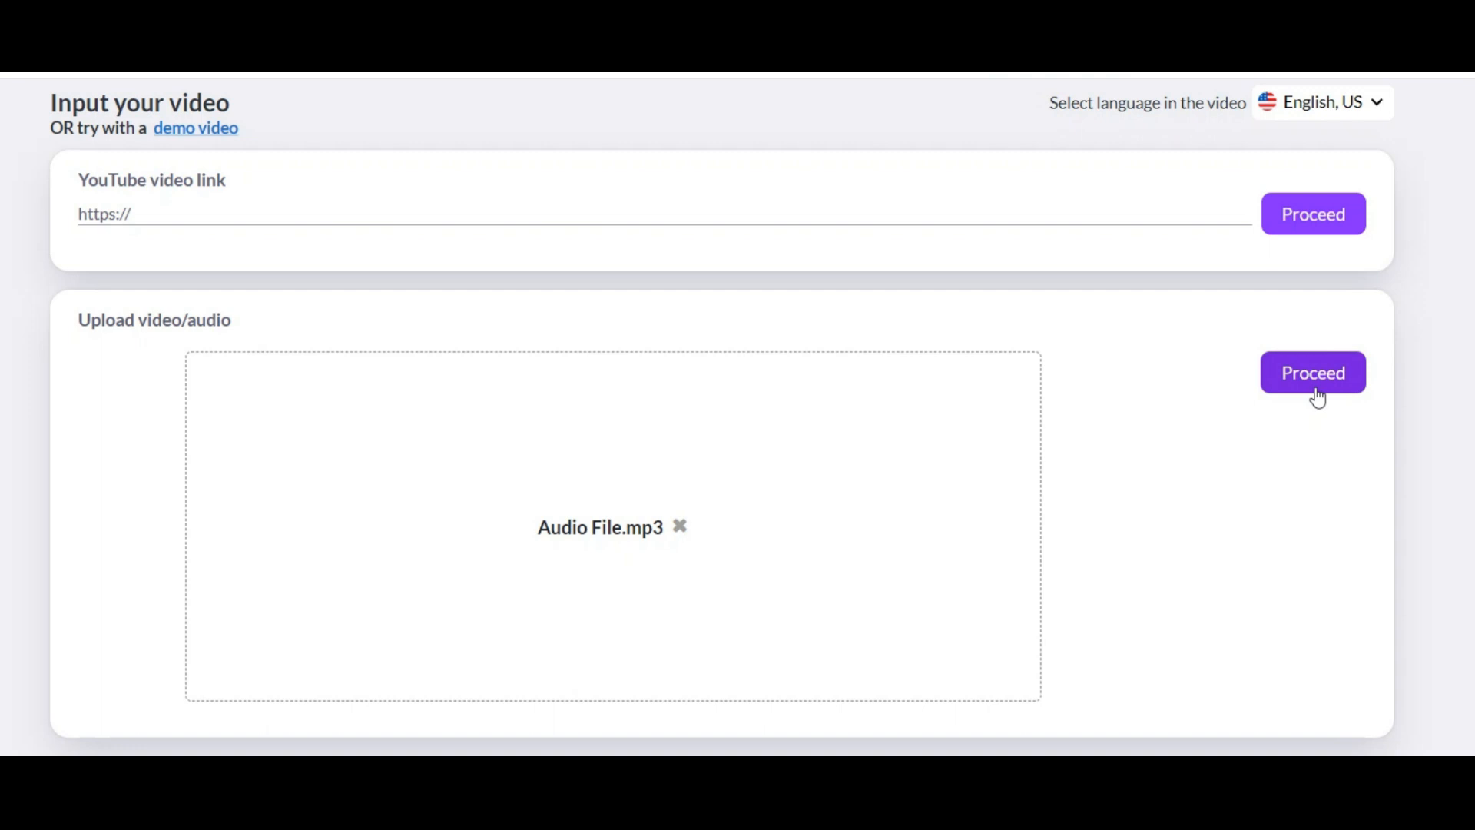
pyautogui.click(1311, 372)
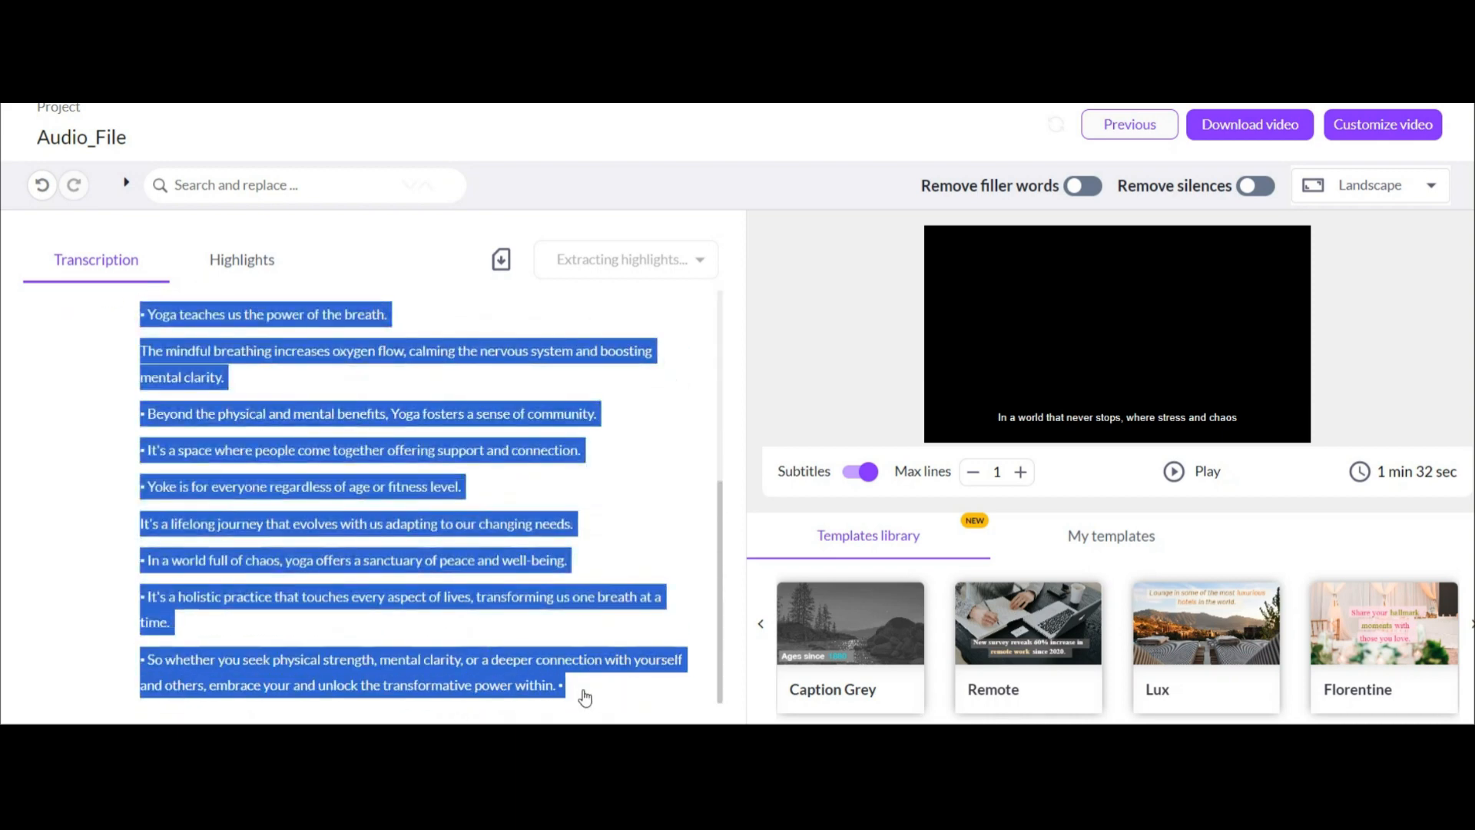
pyautogui.press('ctrl+c')
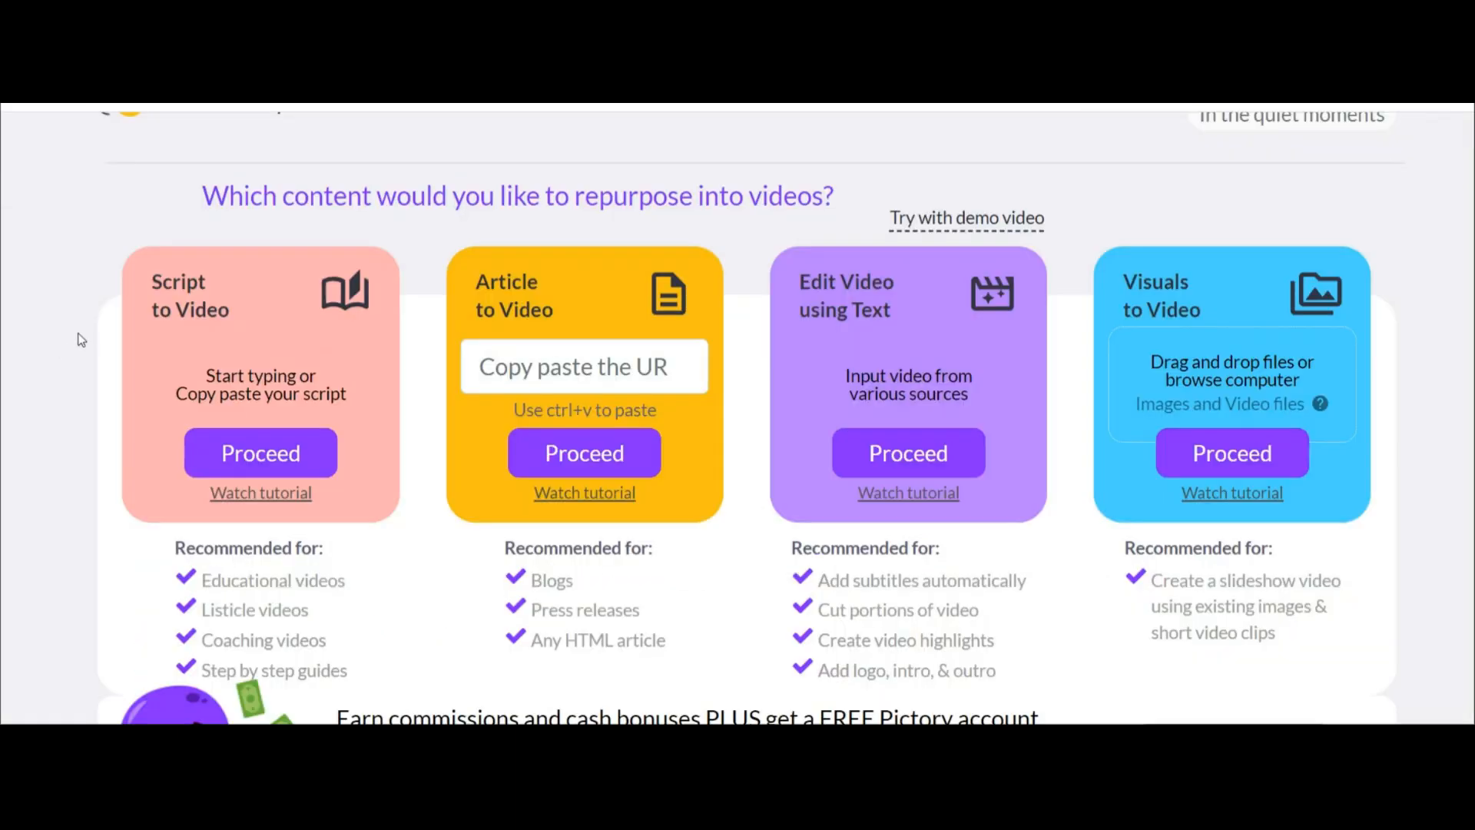
pyautogui.moveTo(181, 400)
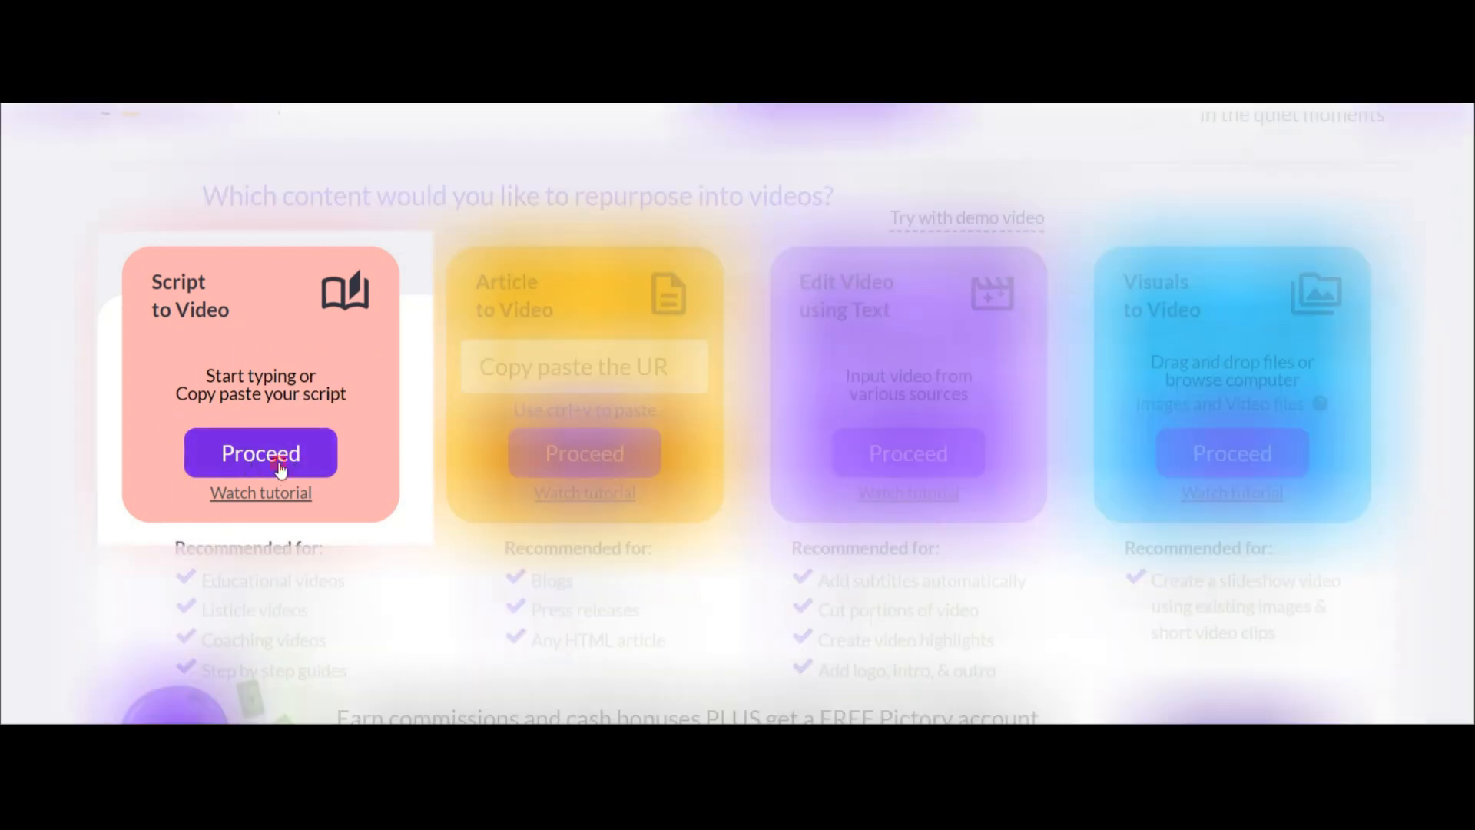
# - Start a Script to Video project and review the pasted yoga script
pyautogui.click(261, 452)
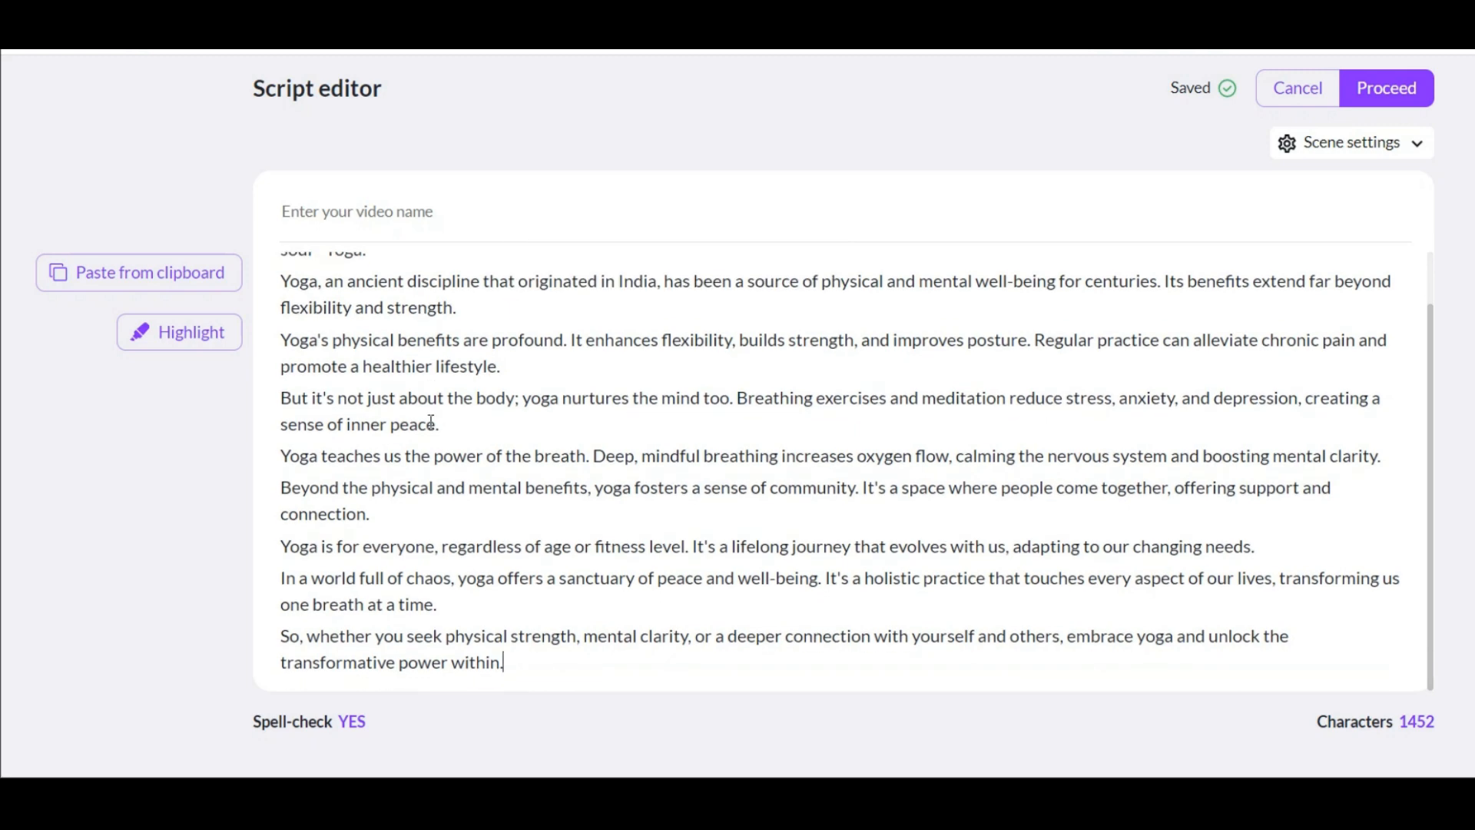
pyautogui.scroll(3)
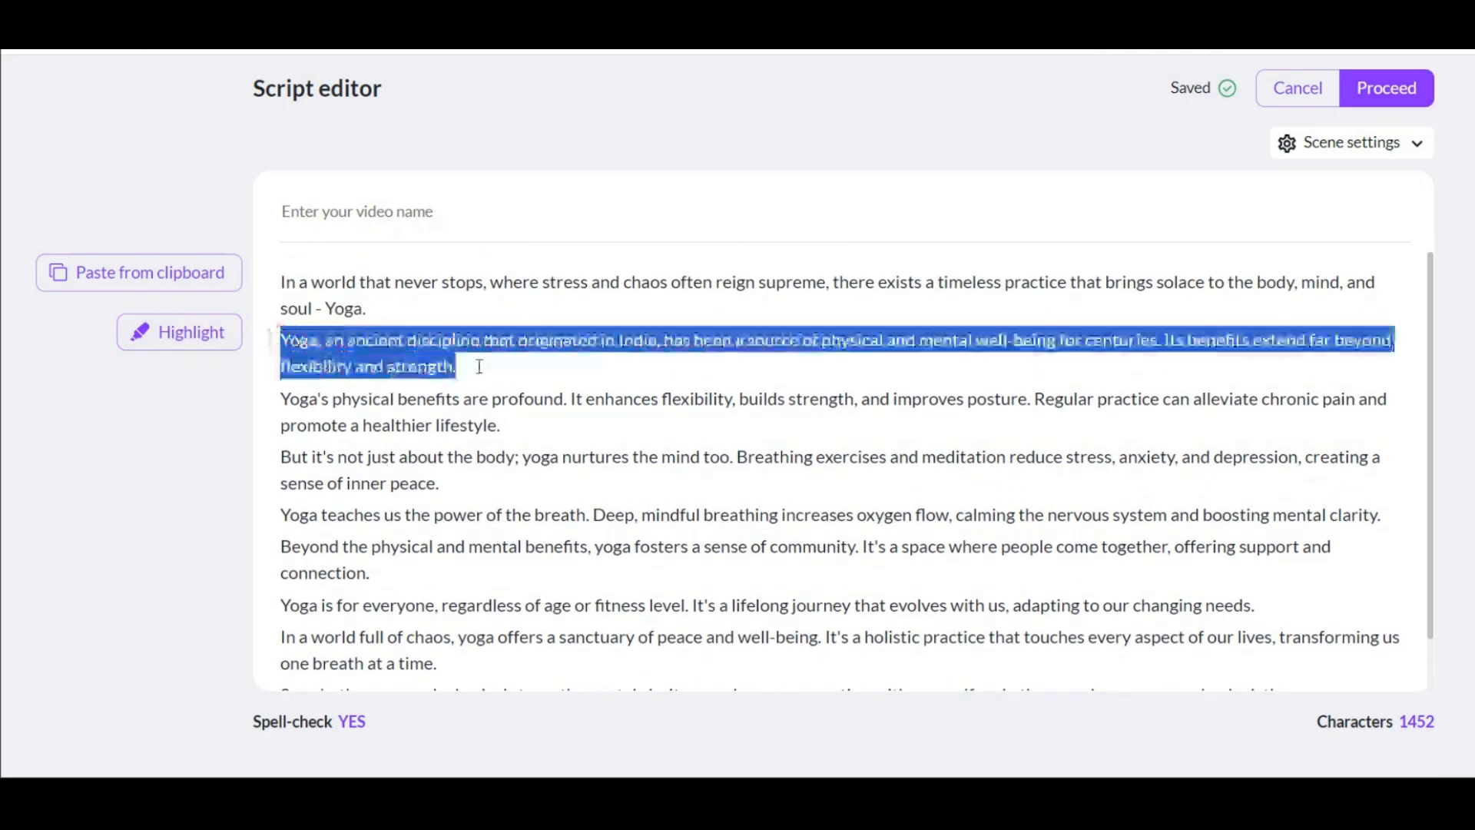
pyautogui.click(179, 331)
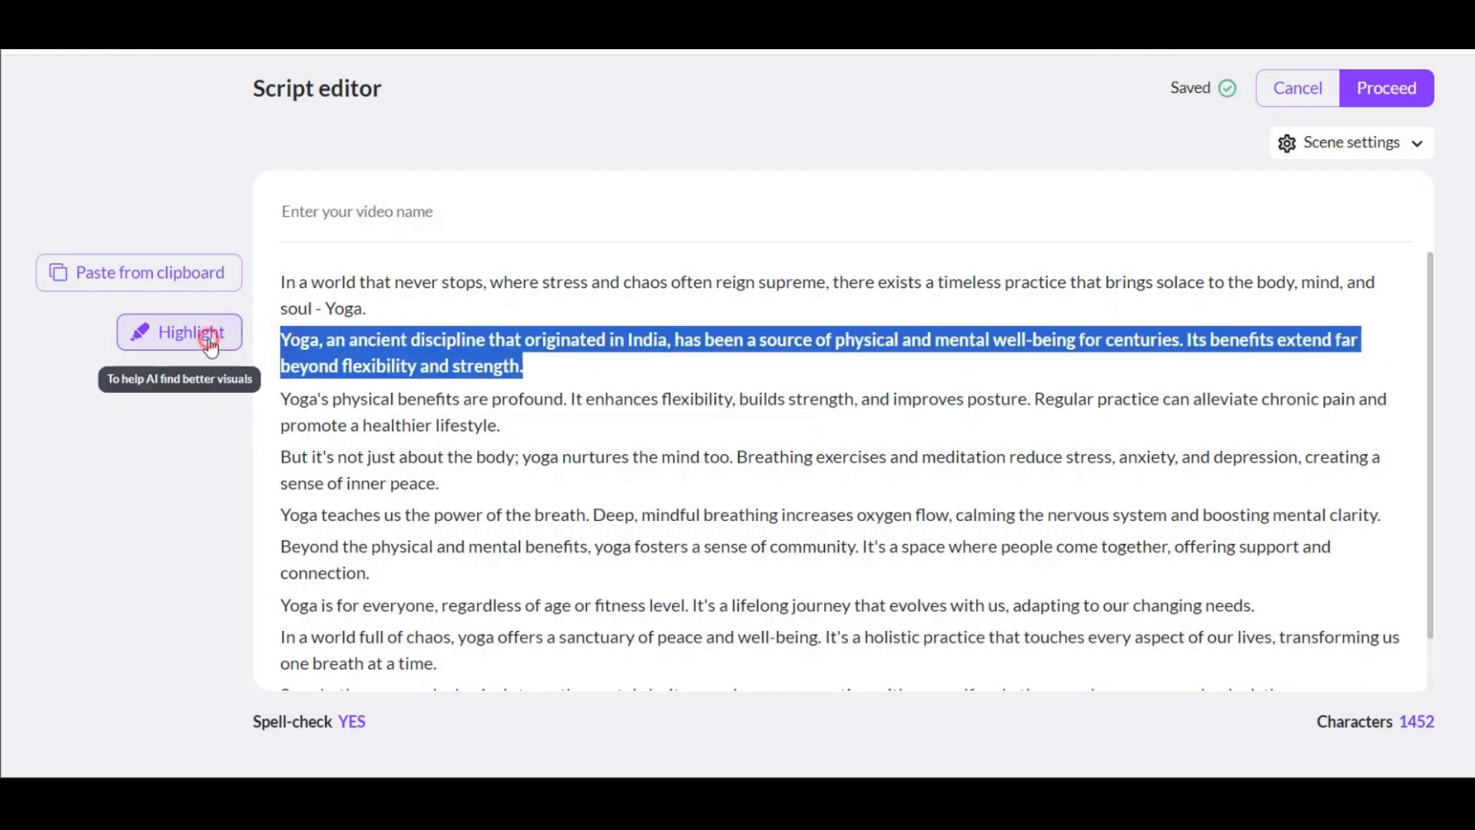
# - Set Scene settings to create new scenes and submit the script
pyautogui.click(1350, 142)
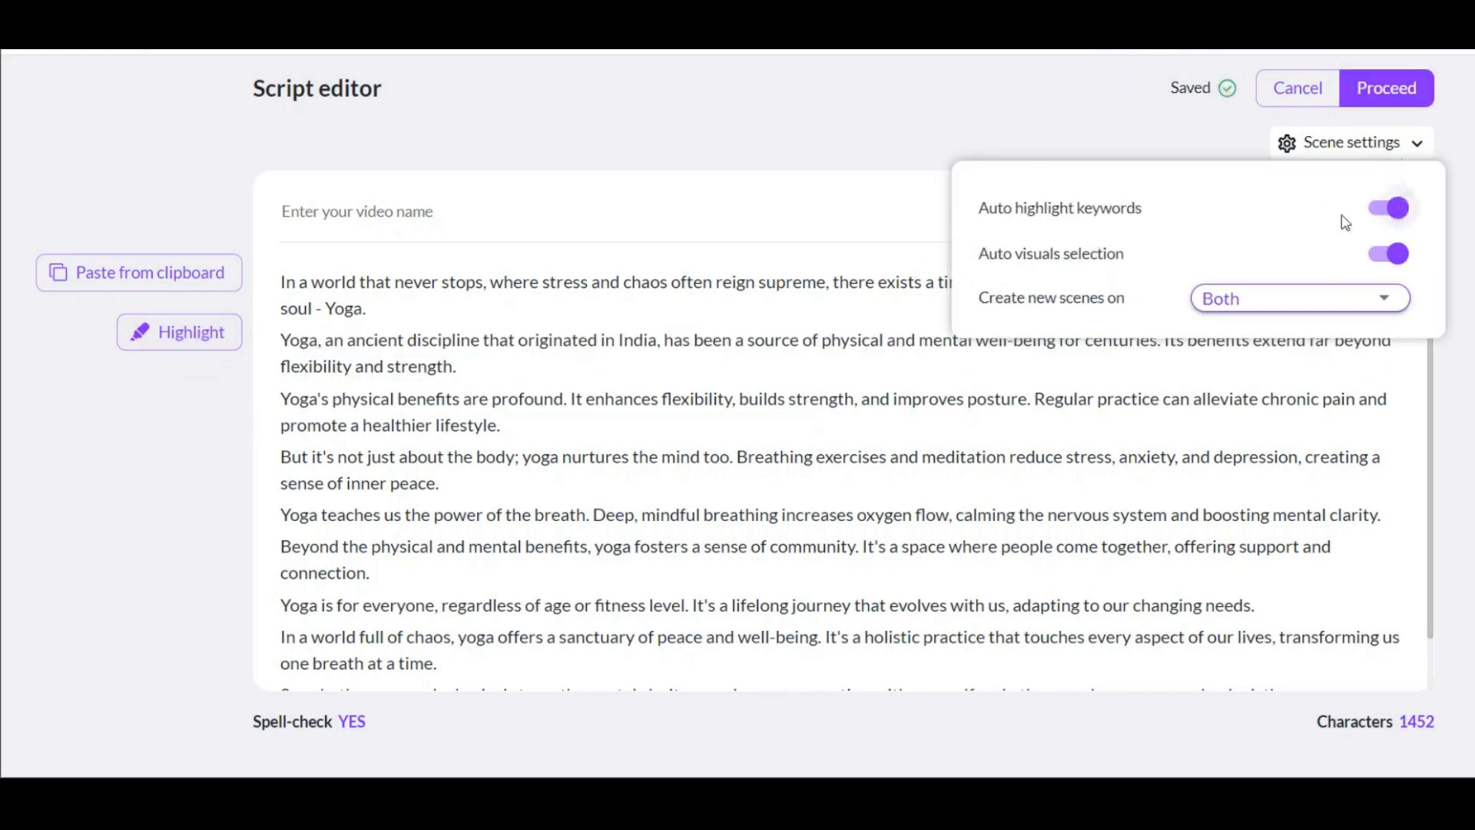
pyautogui.moveTo(1089, 314)
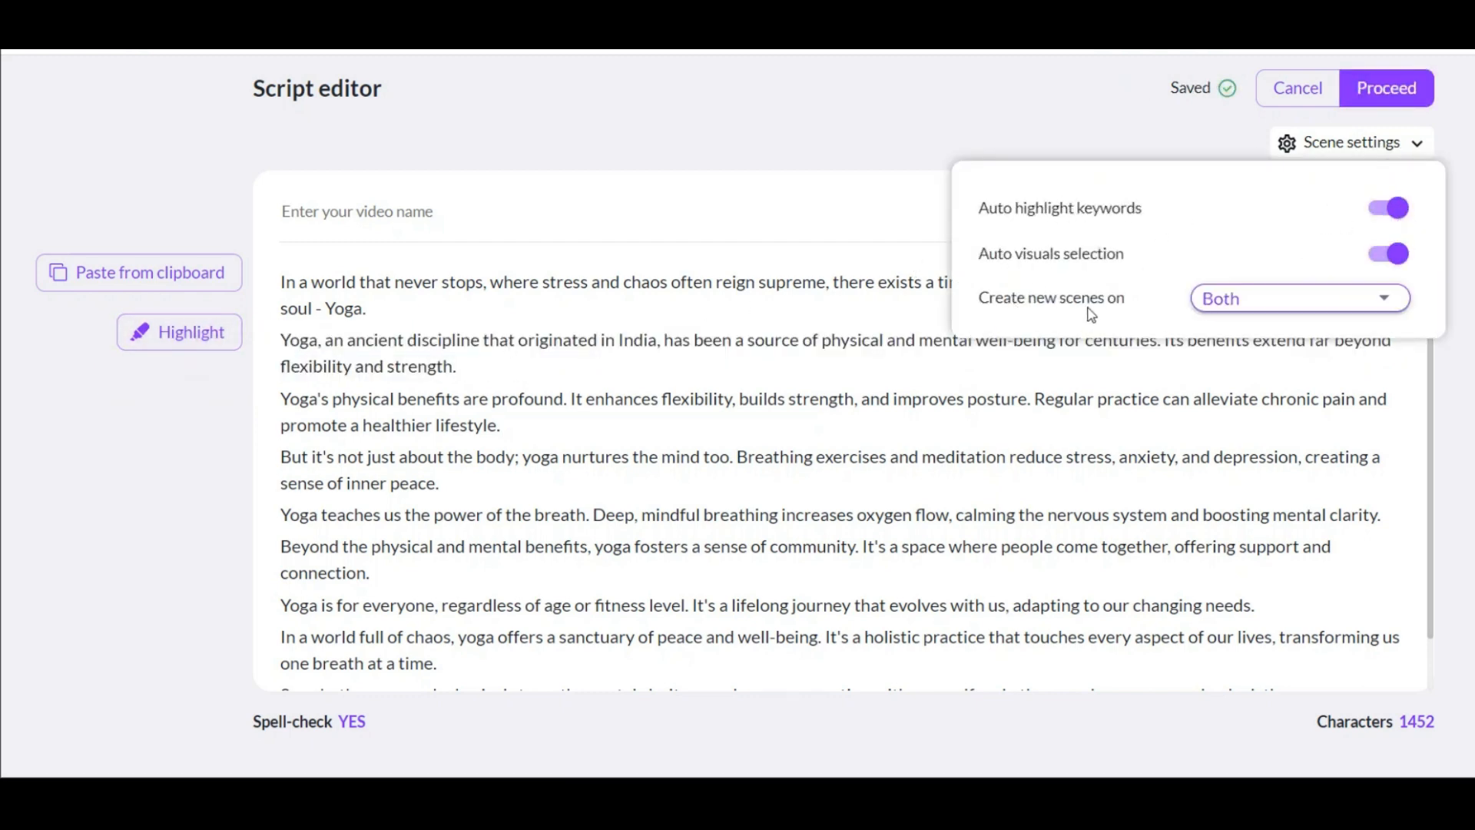
pyautogui.click(1298, 298)
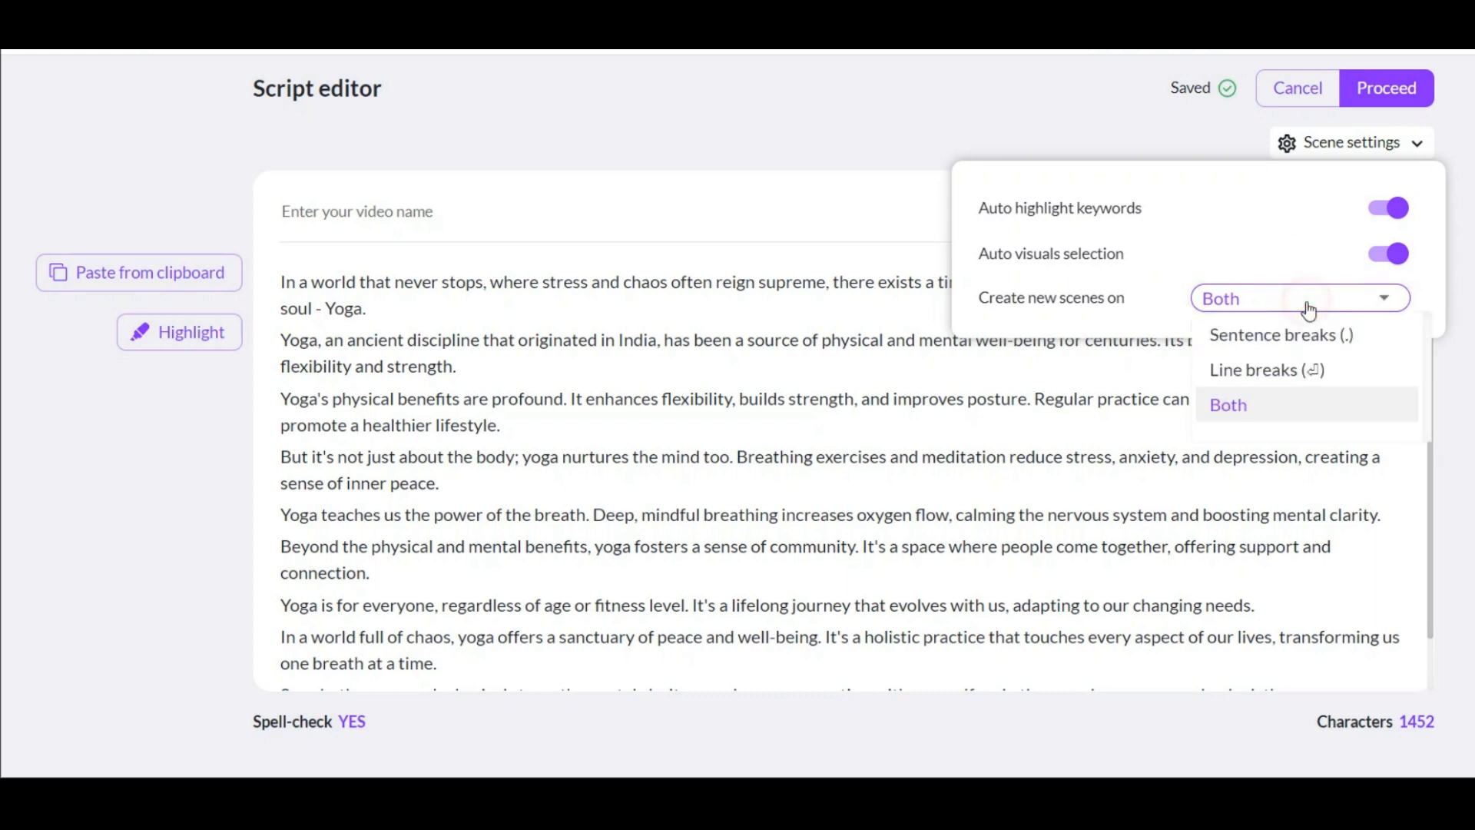
pyautogui.click(700, 197)
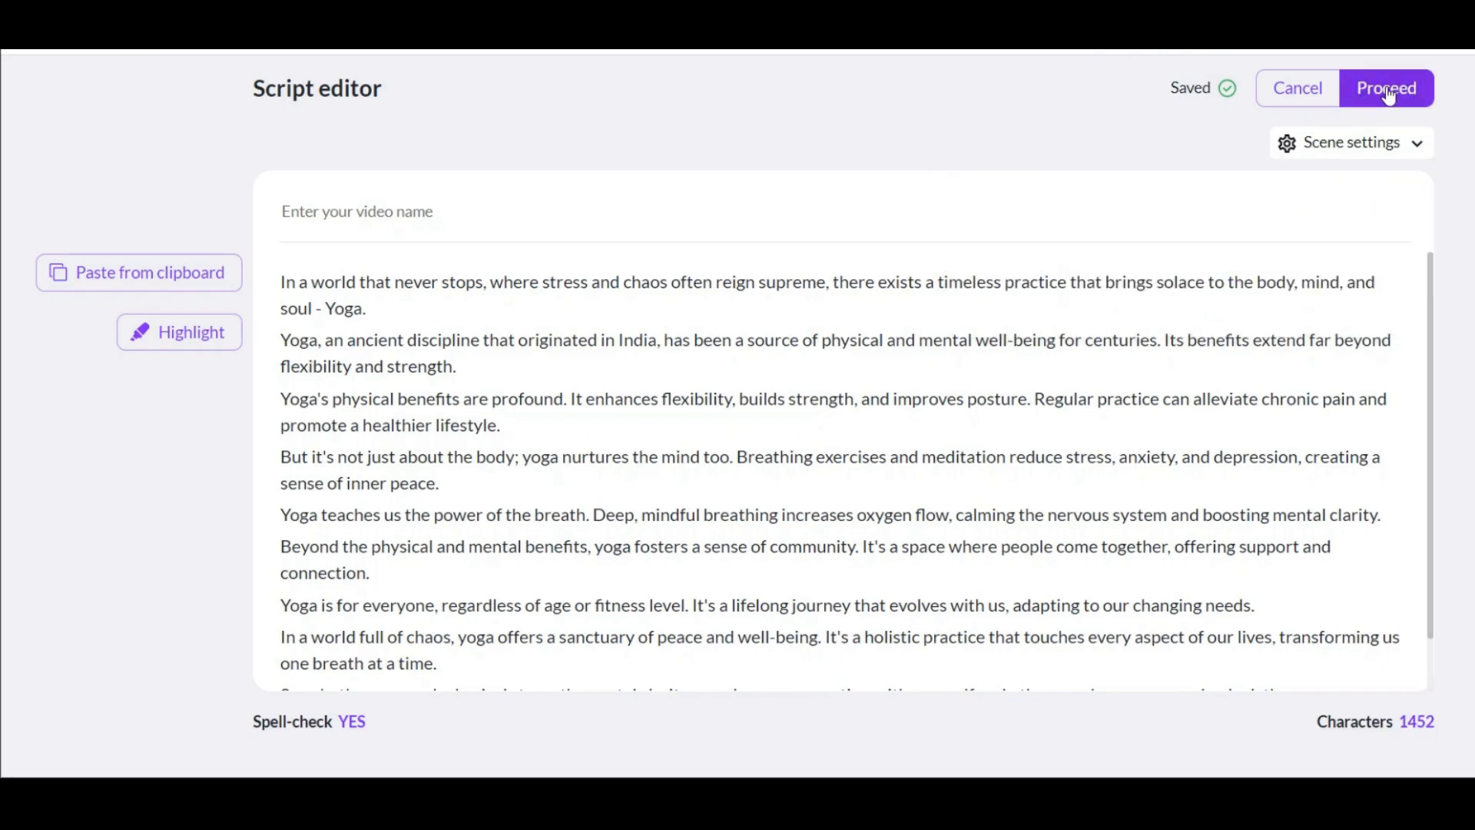
pyautogui.click(1384, 87)
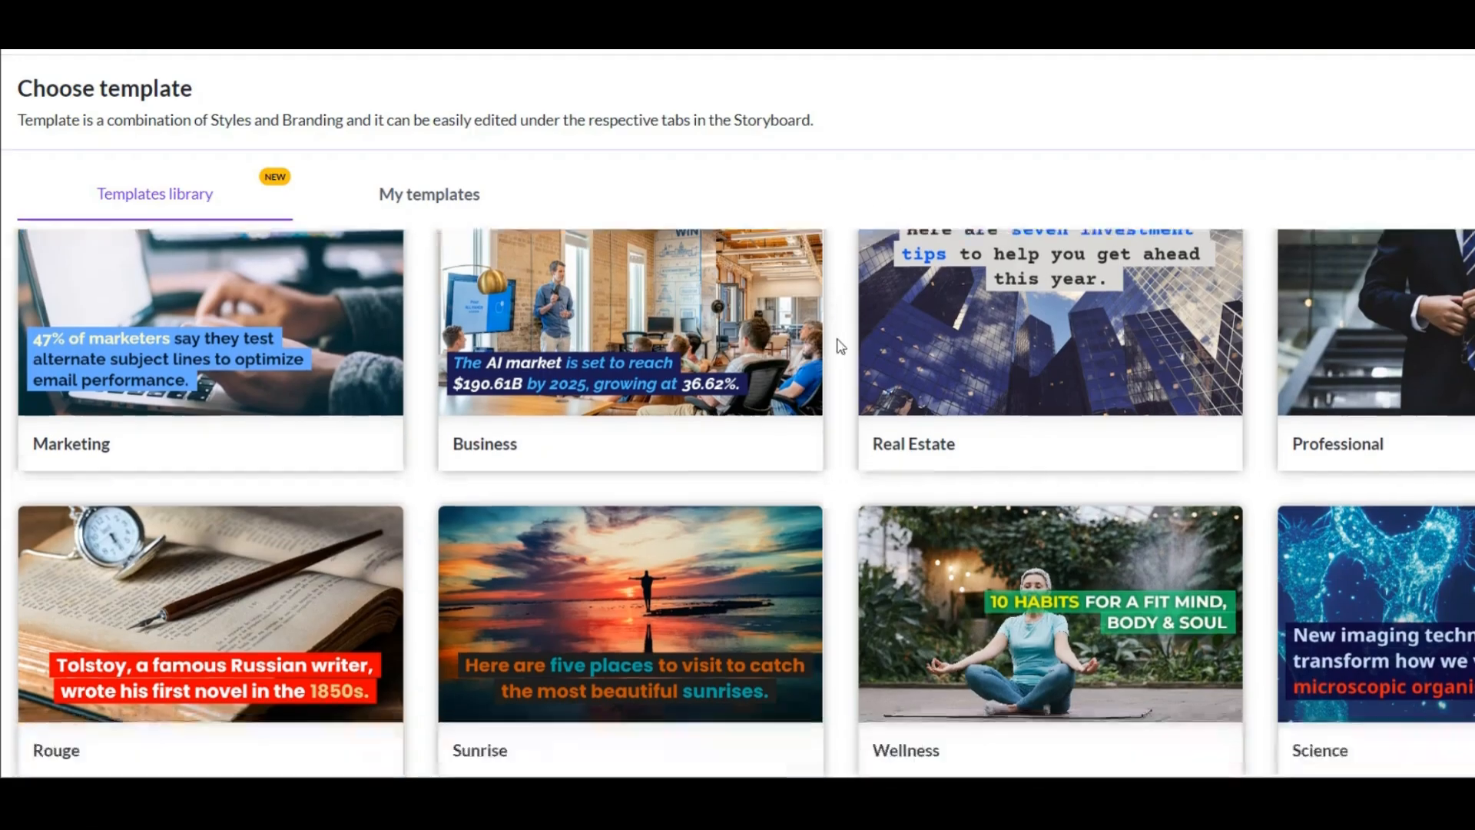
# - Scroll the template library to Wellness and choose its 16:9 widescreen version
pyautogui.scroll(-3)
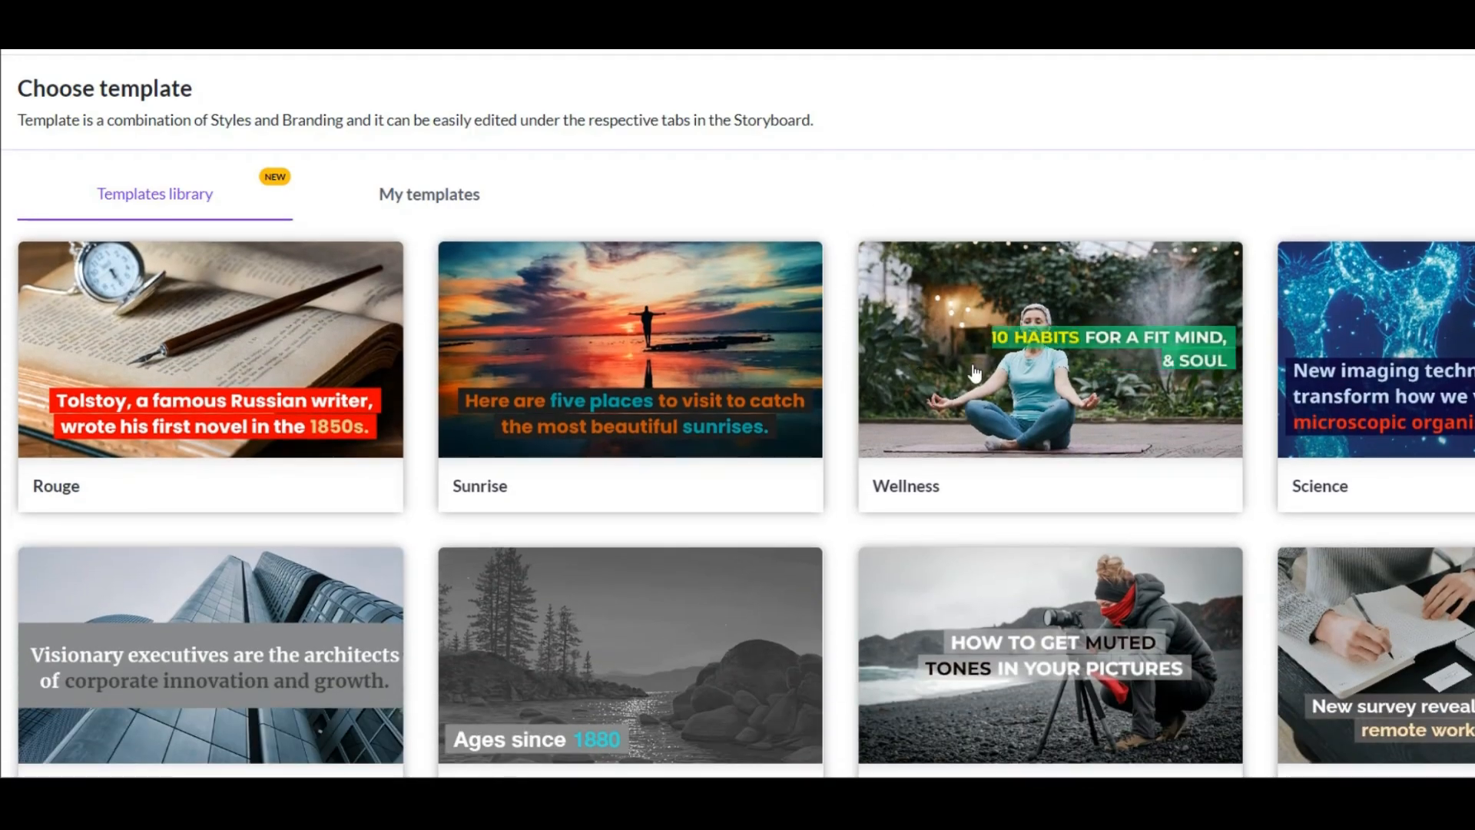
pyautogui.moveTo(840, 445)
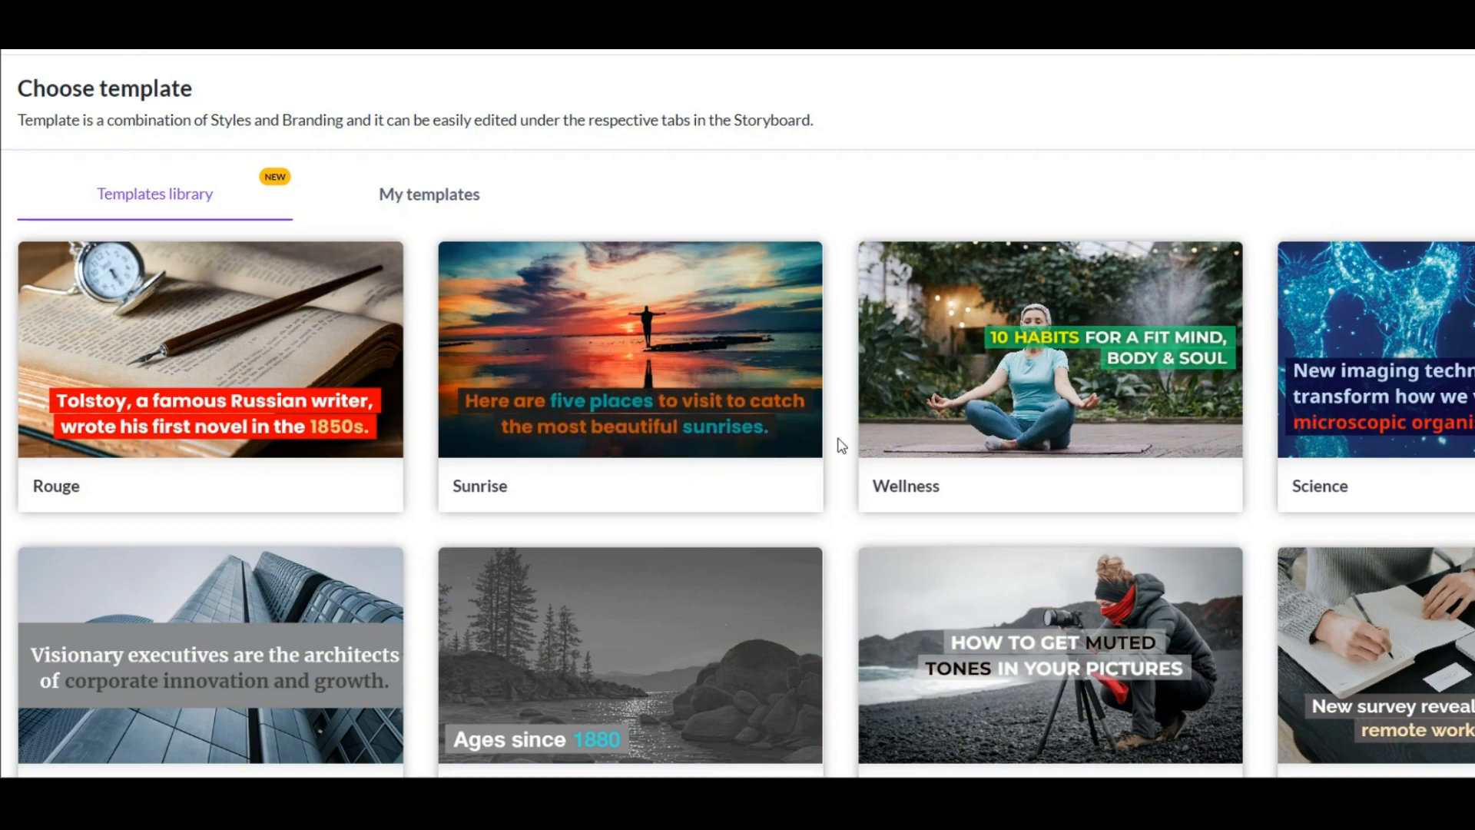
pyautogui.scroll(-3)
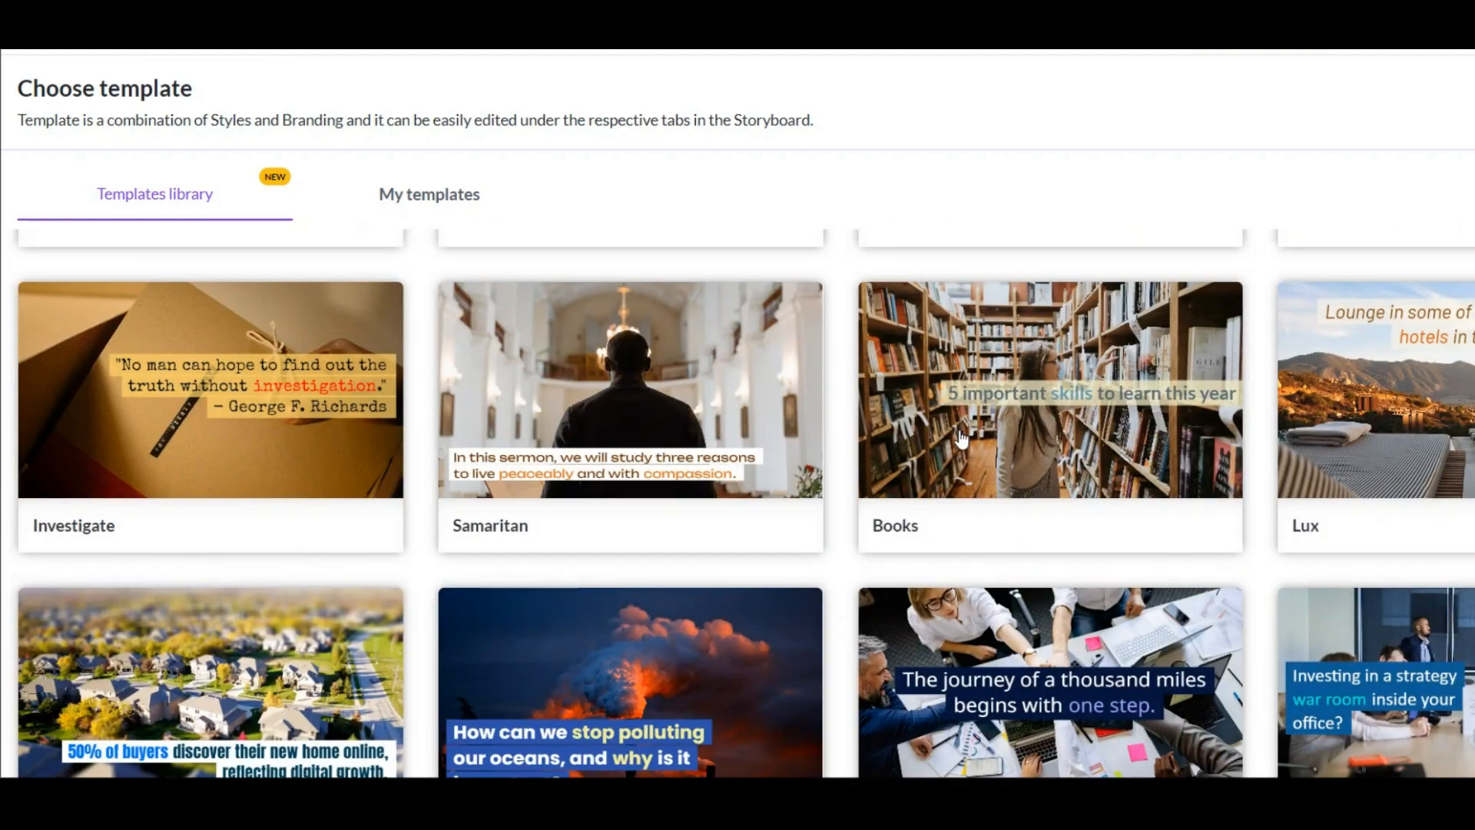
pyautogui.scroll(-3)
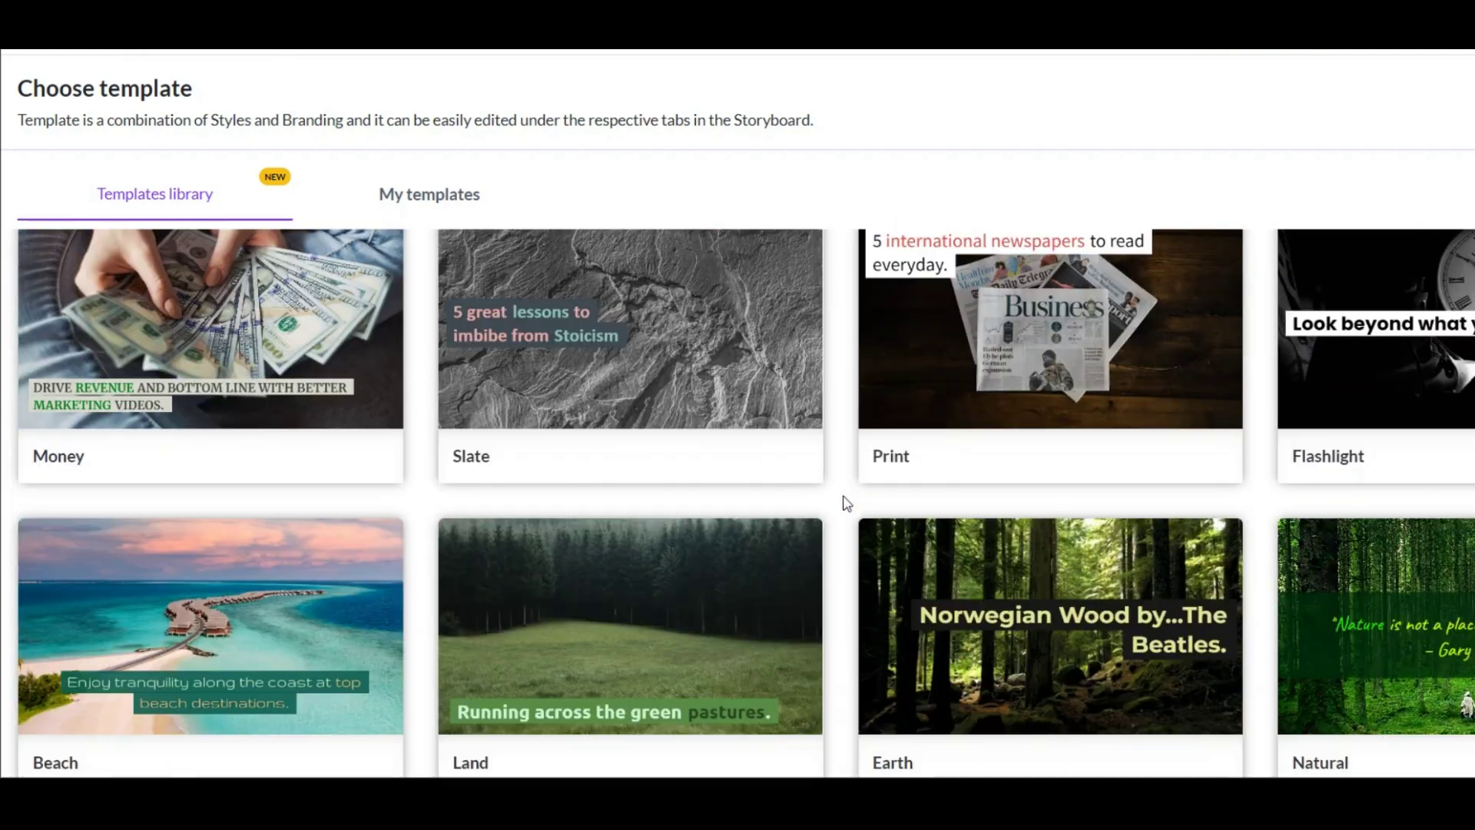
pyautogui.moveTo(854, 581)
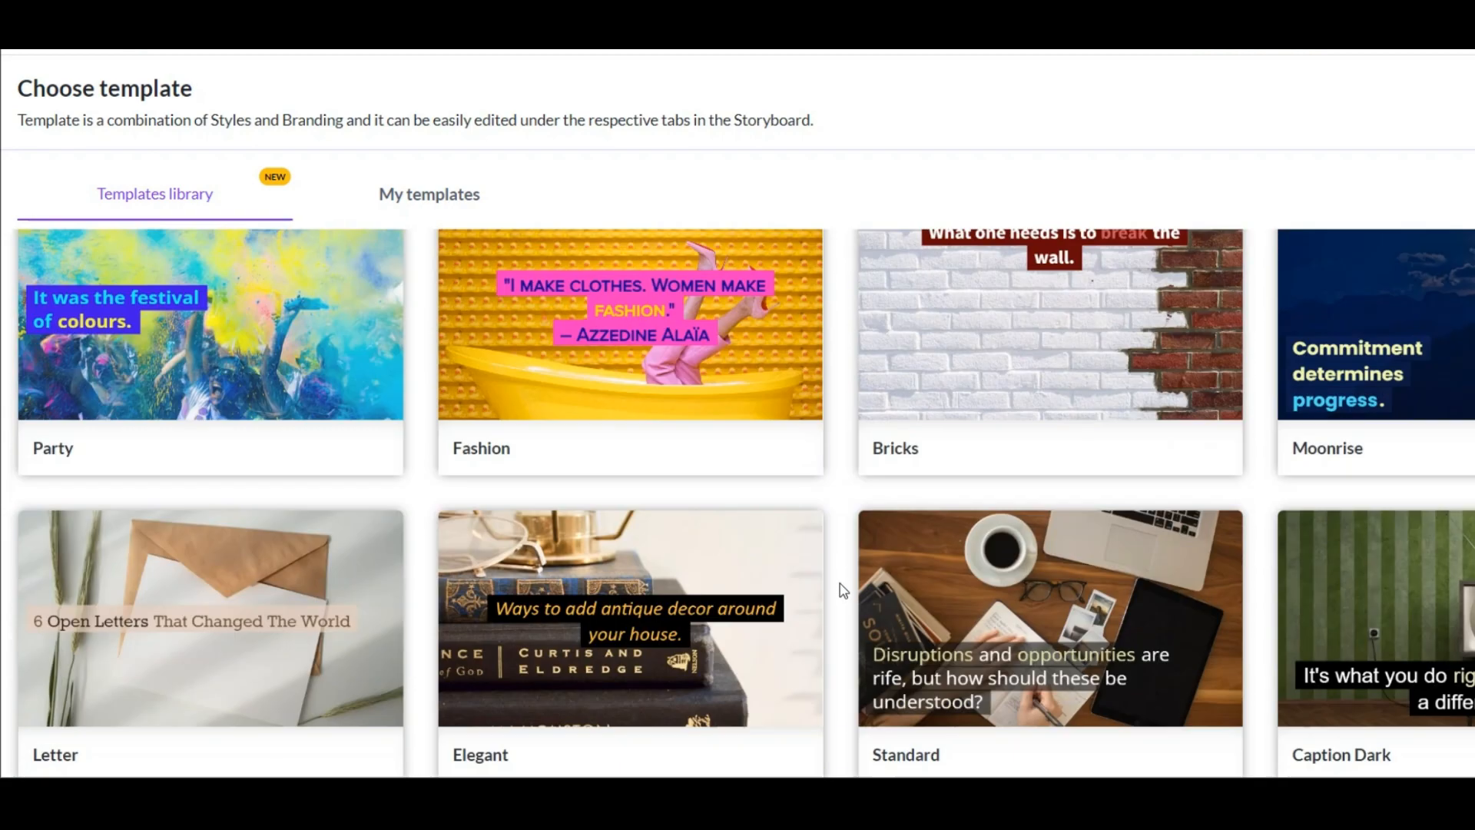
pyautogui.scroll(3)
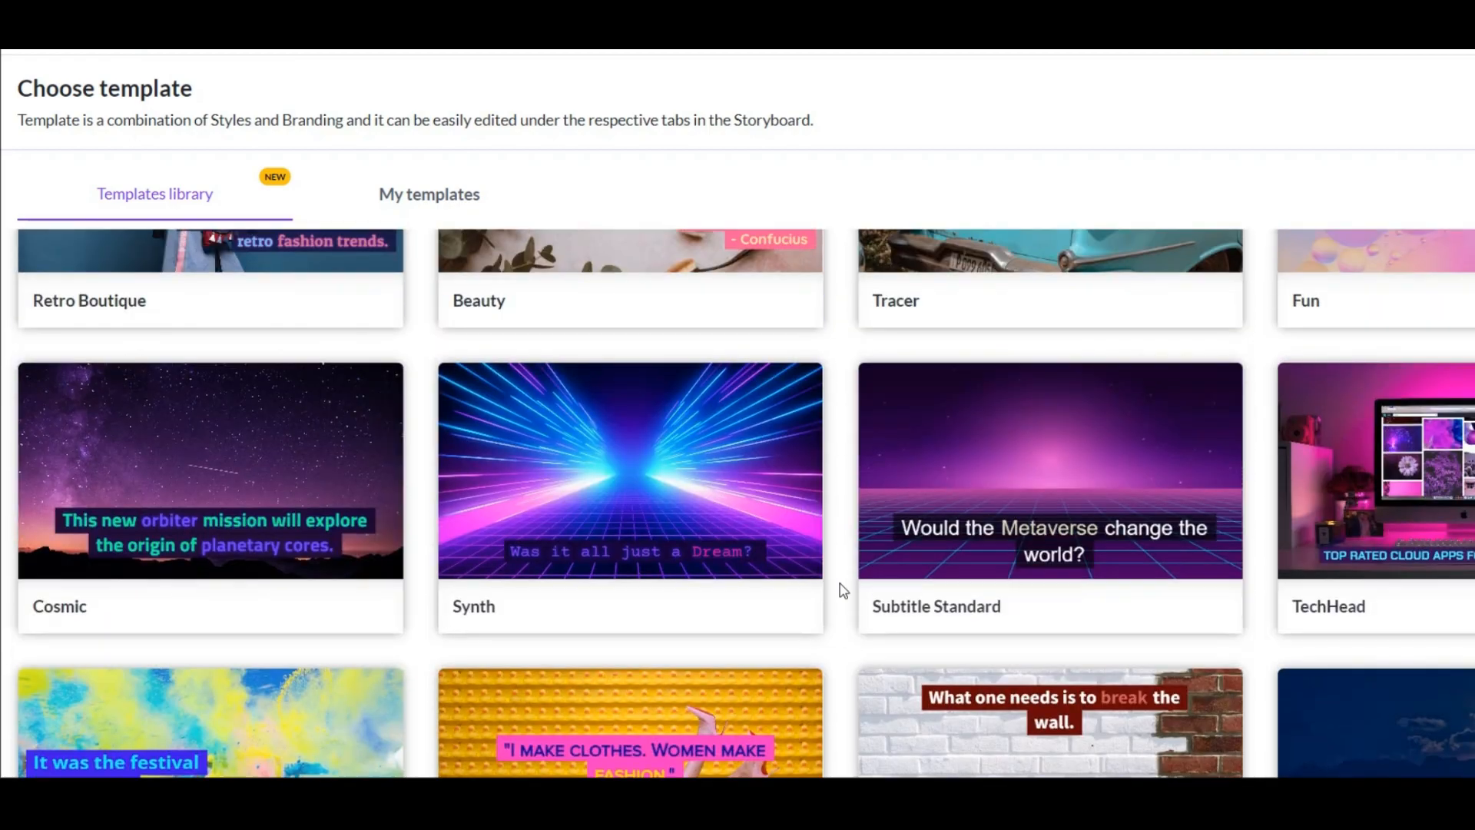
pyautogui.scroll(-3)
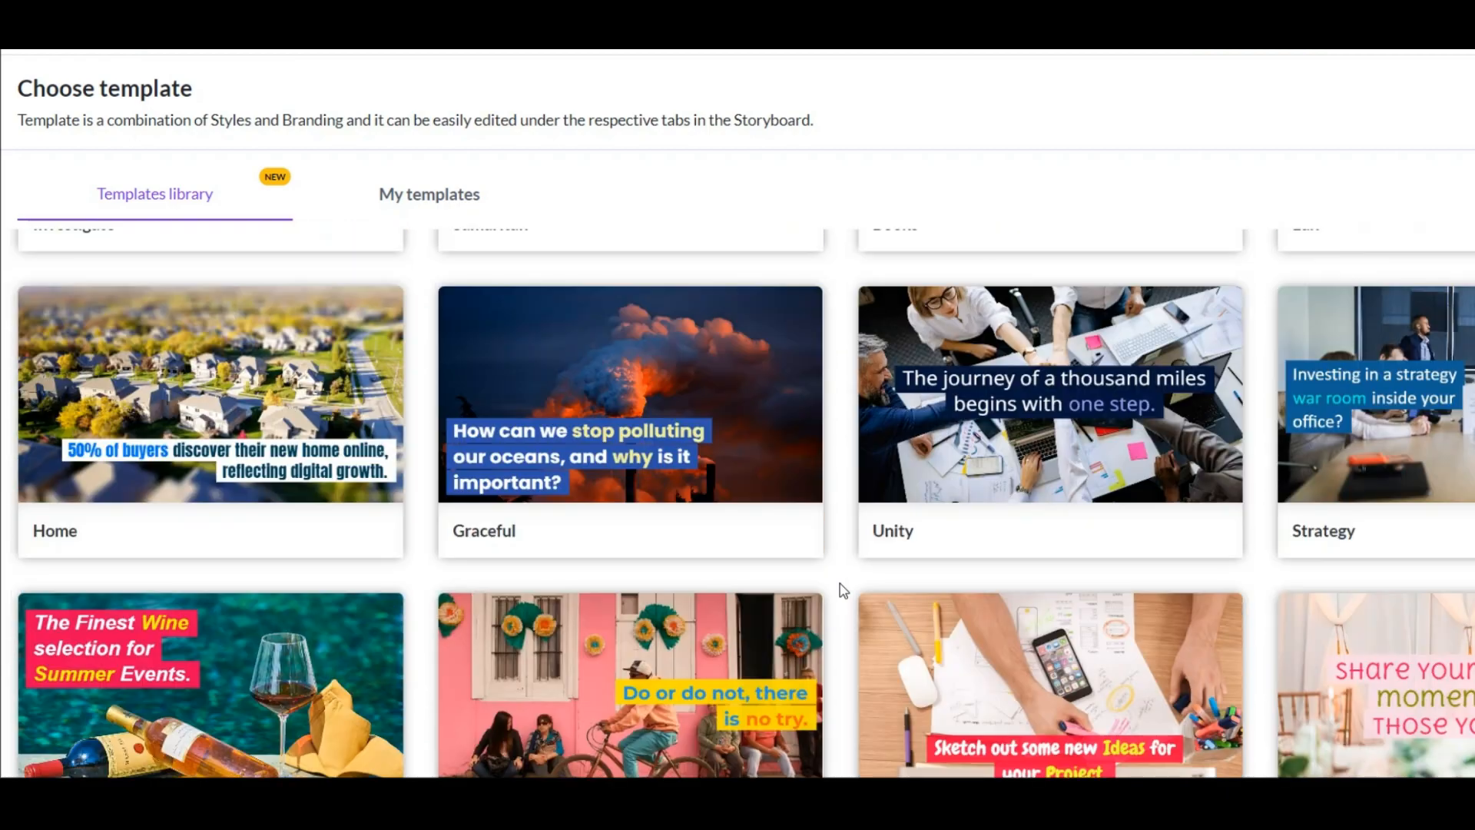
pyautogui.scroll(-3)
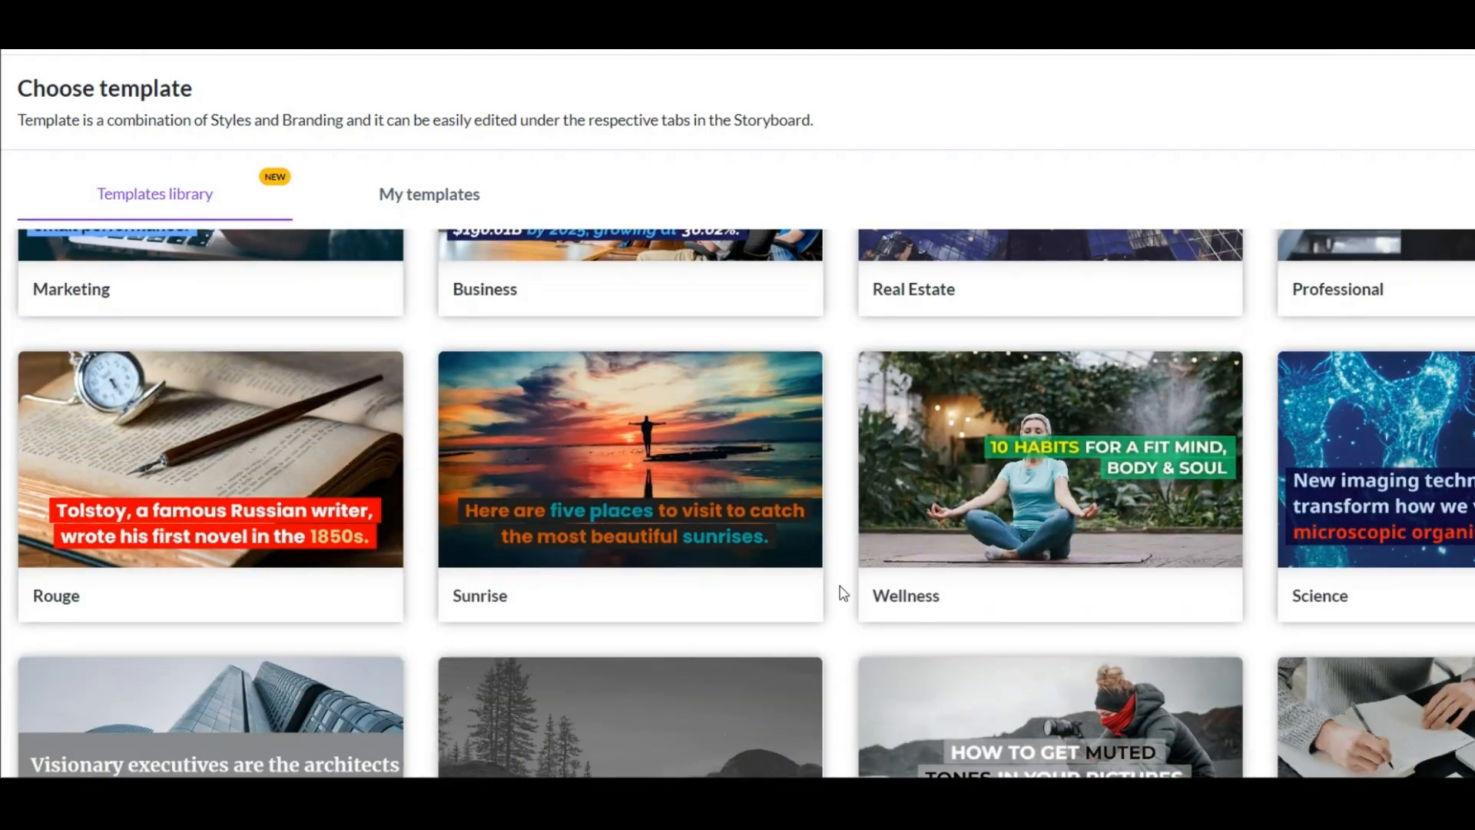
pyautogui.moveTo(1064, 485)
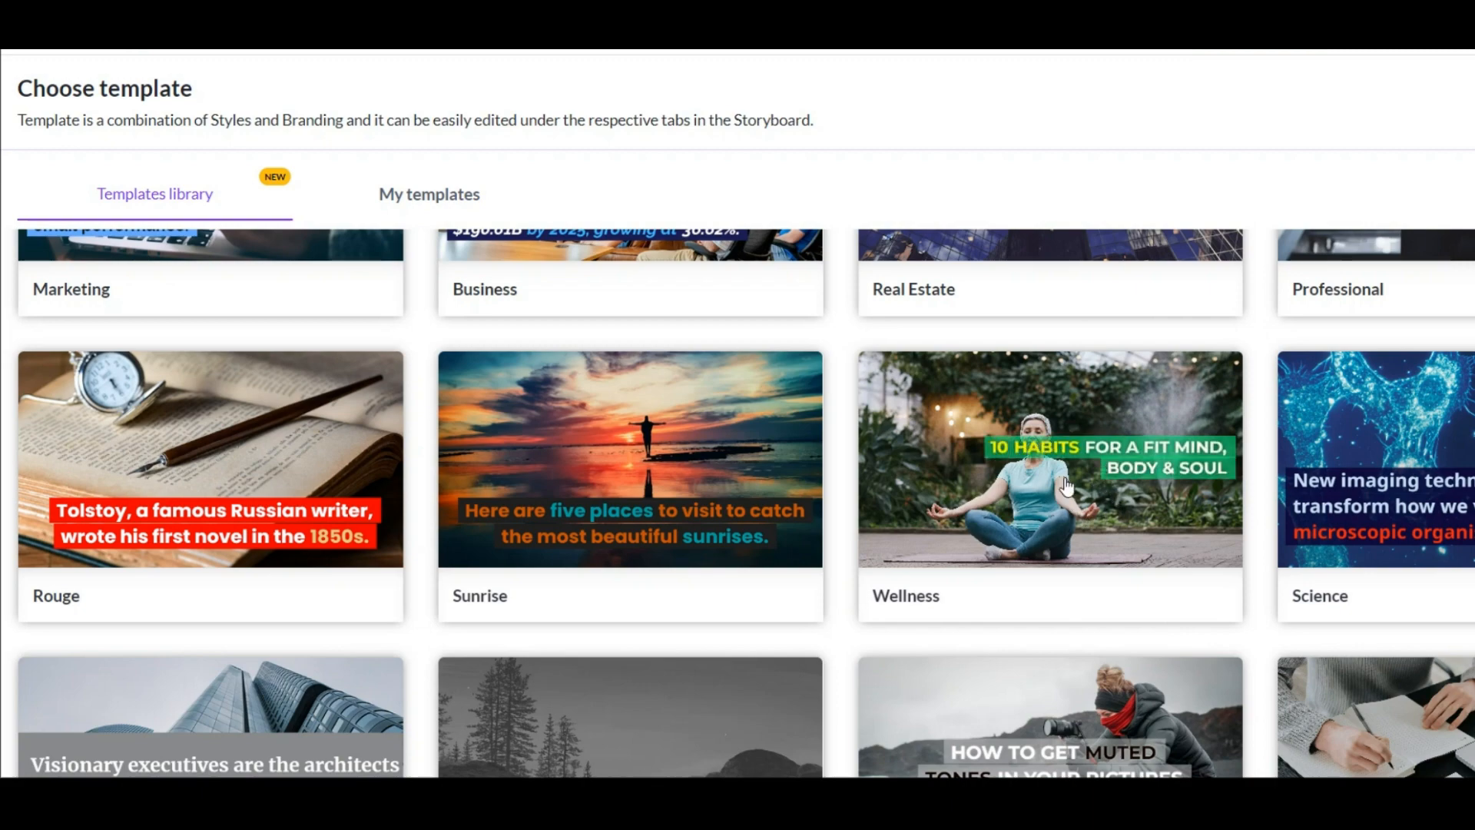
pyautogui.moveTo(1049, 458)
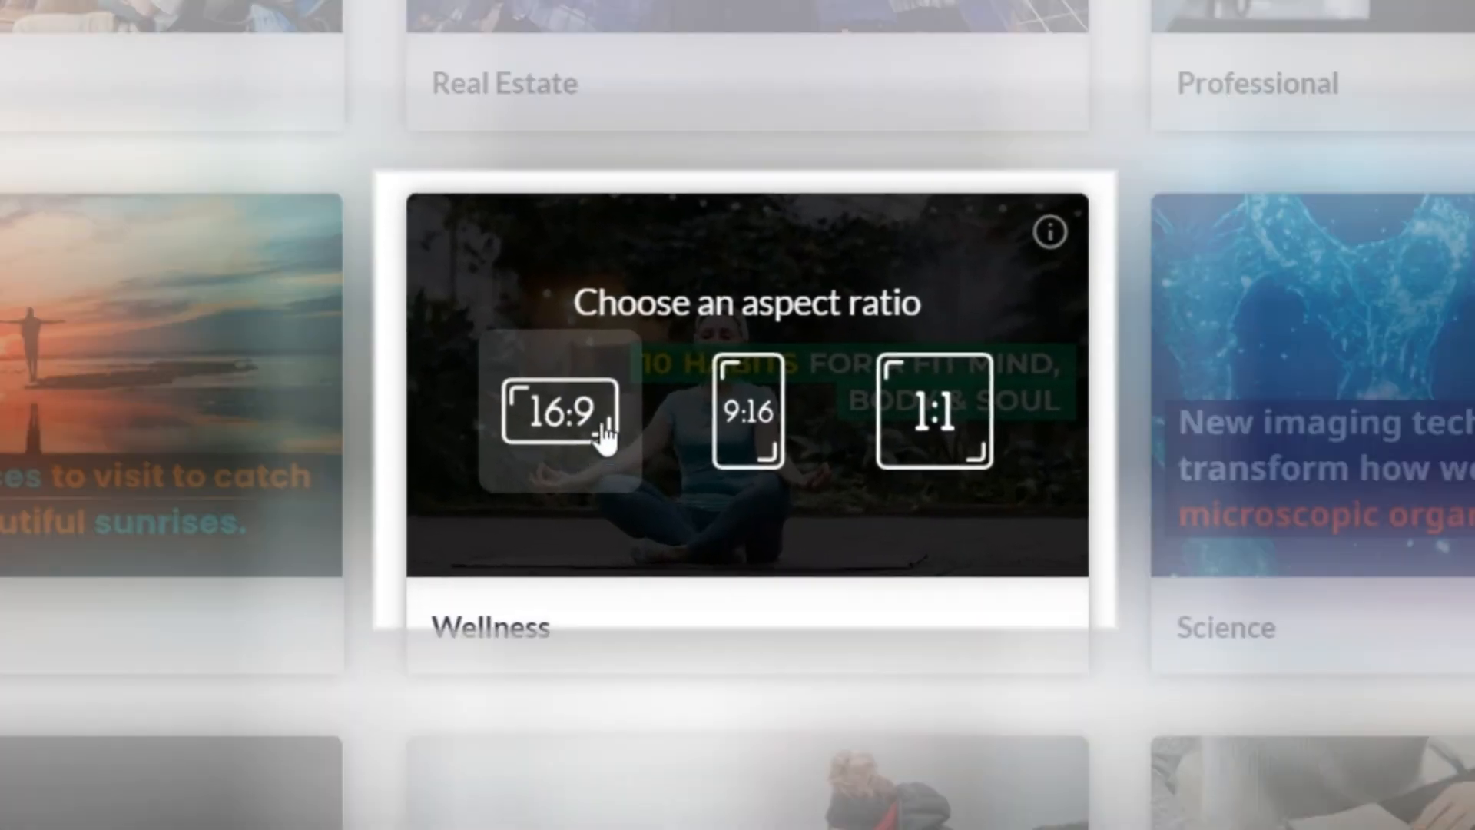
pyautogui.moveTo(746, 428)
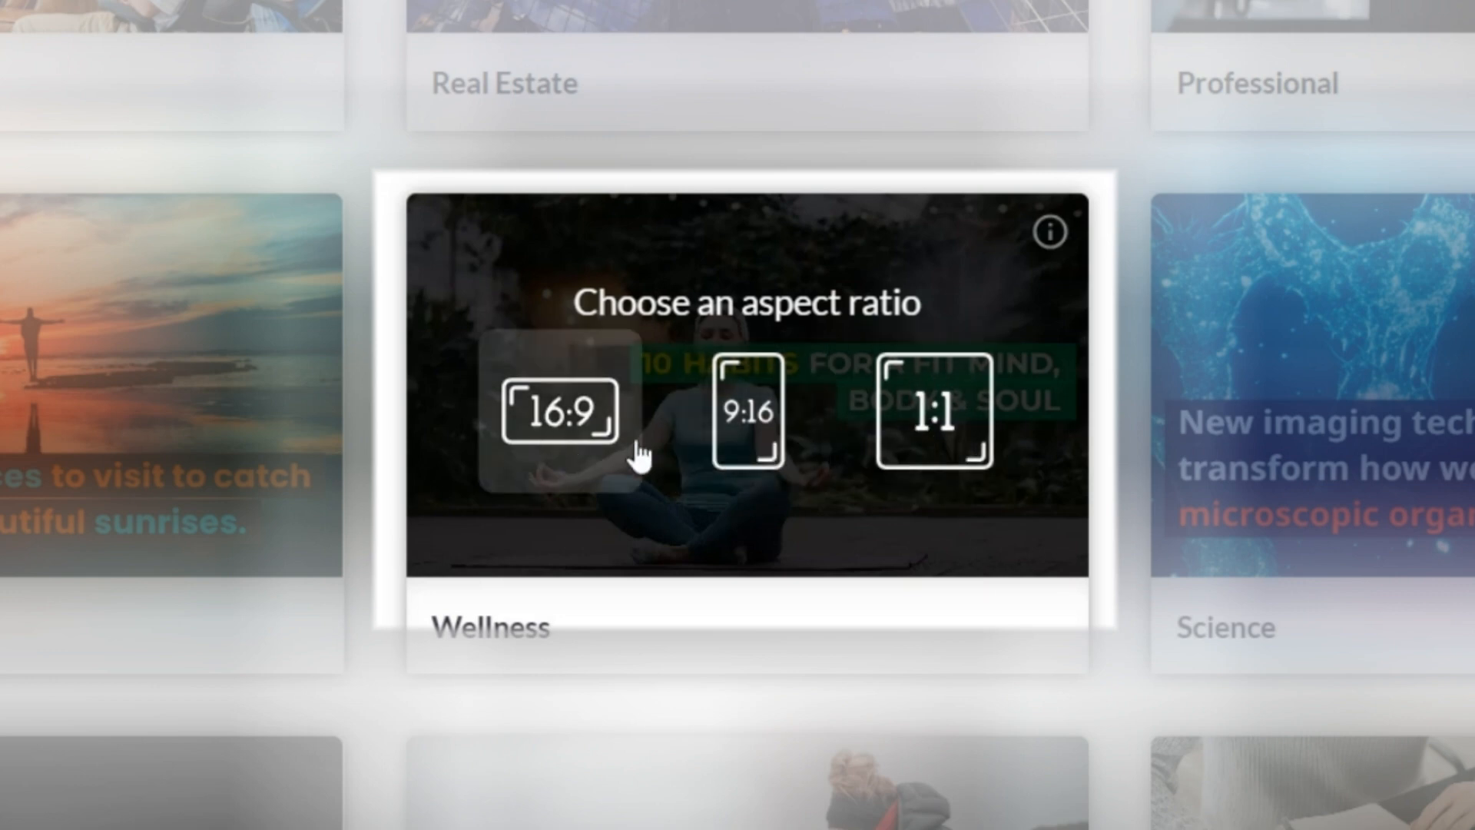
pyautogui.click(560, 412)
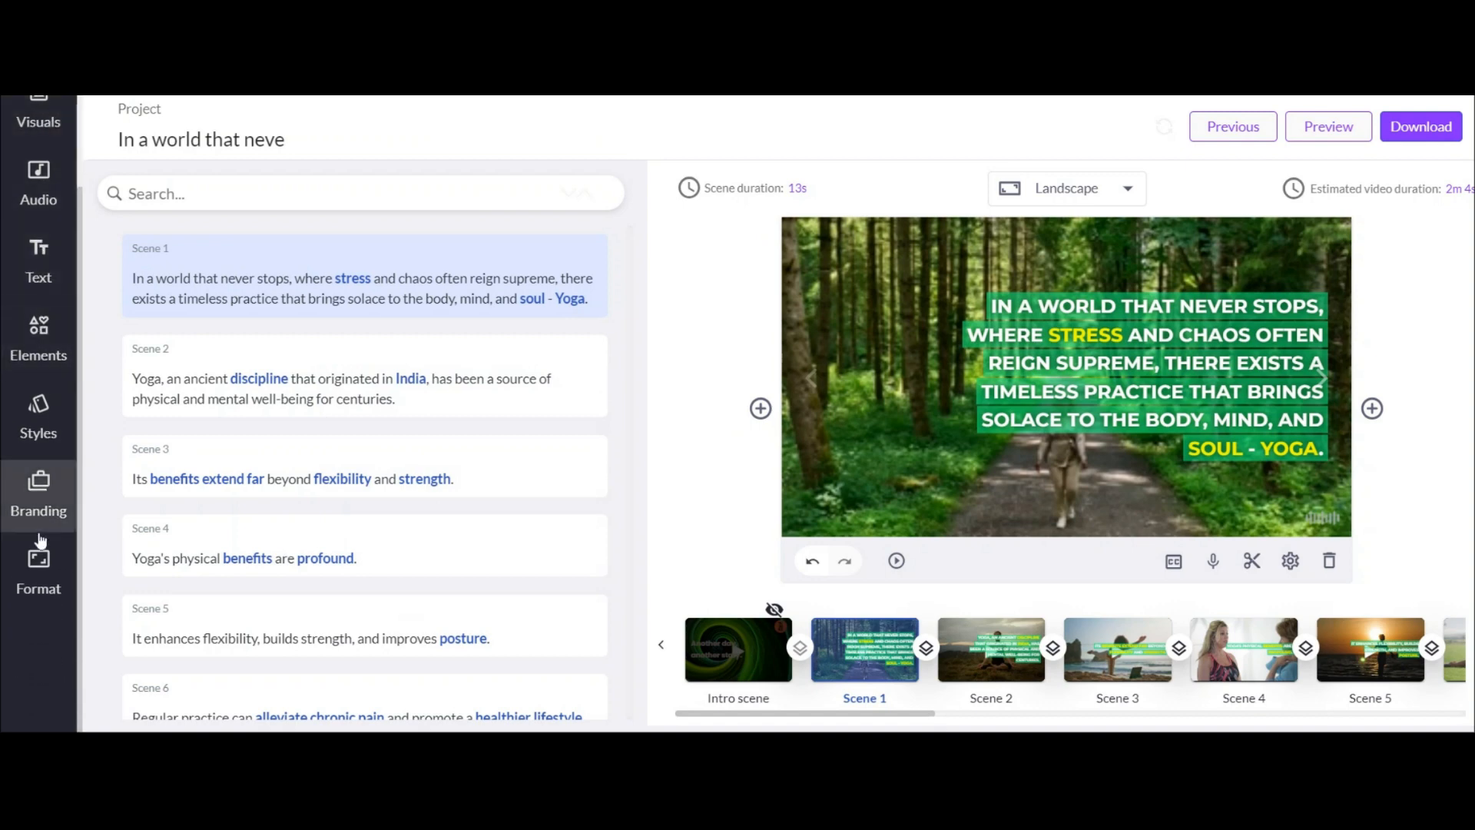
# - Select Scene 1 and browse the storyboard's list of generated scenes
pyautogui.click(39, 137)
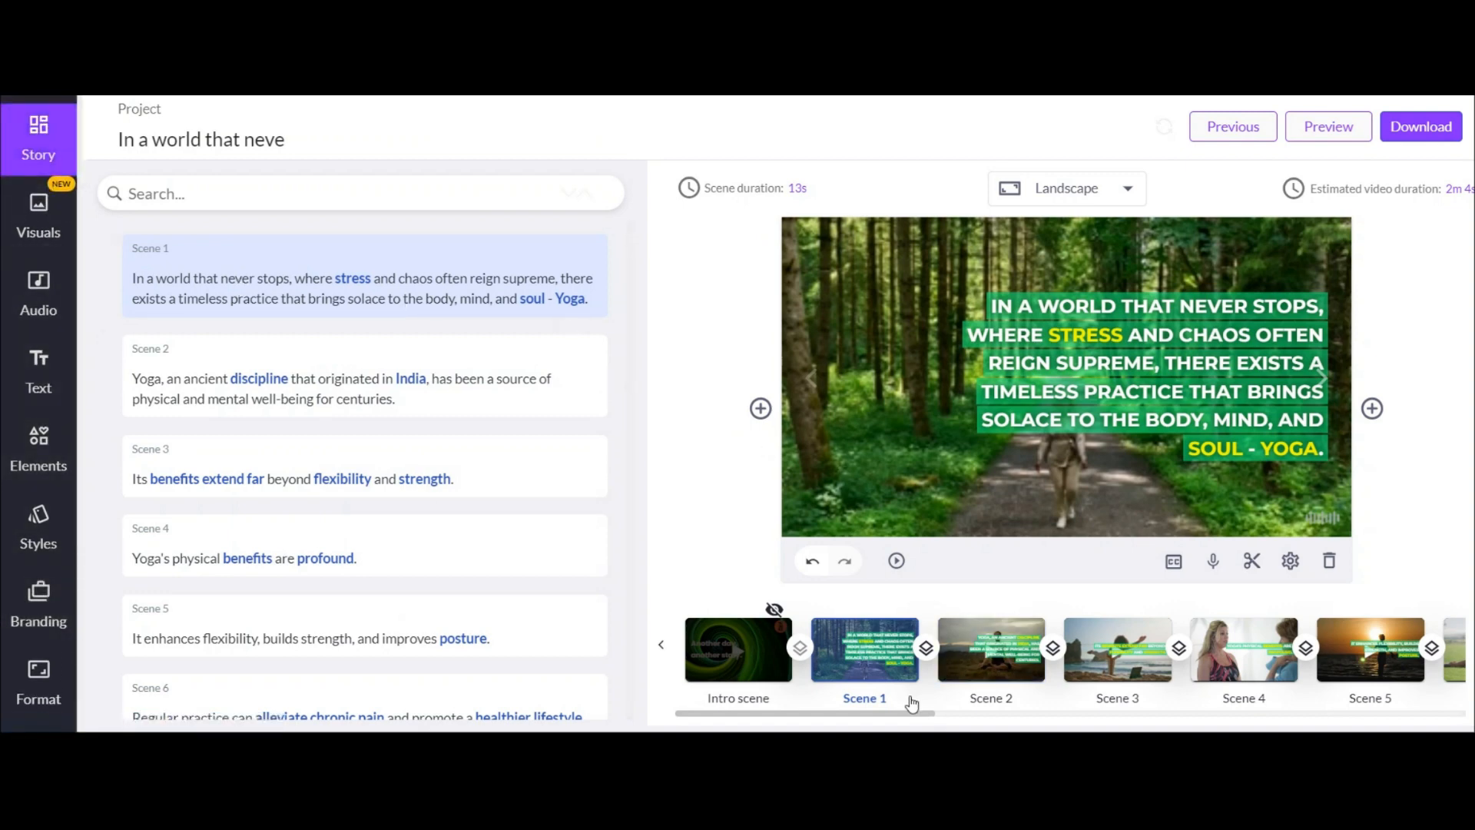
pyautogui.hscroll(3)
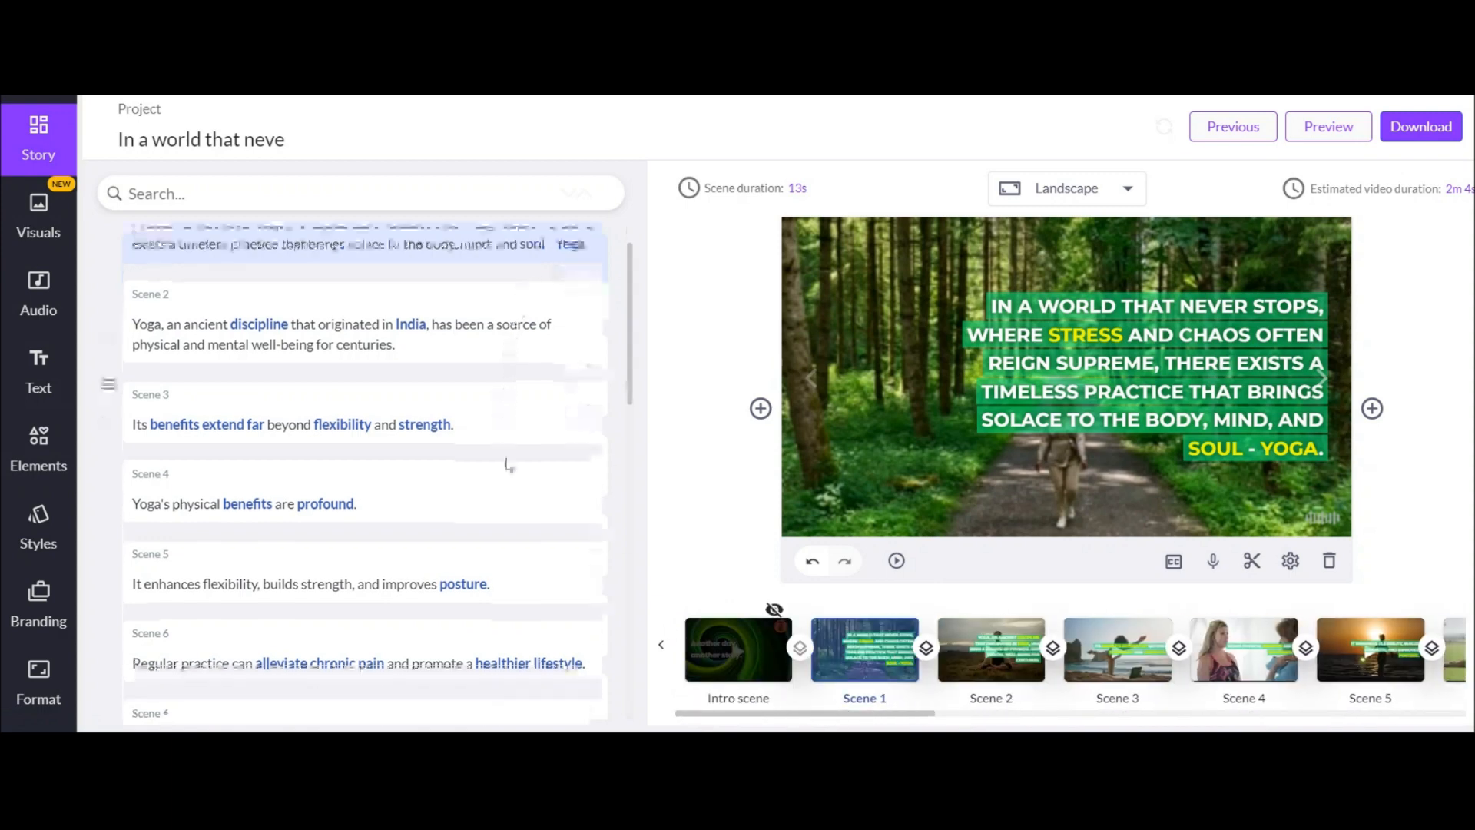
pyautogui.scroll(3)
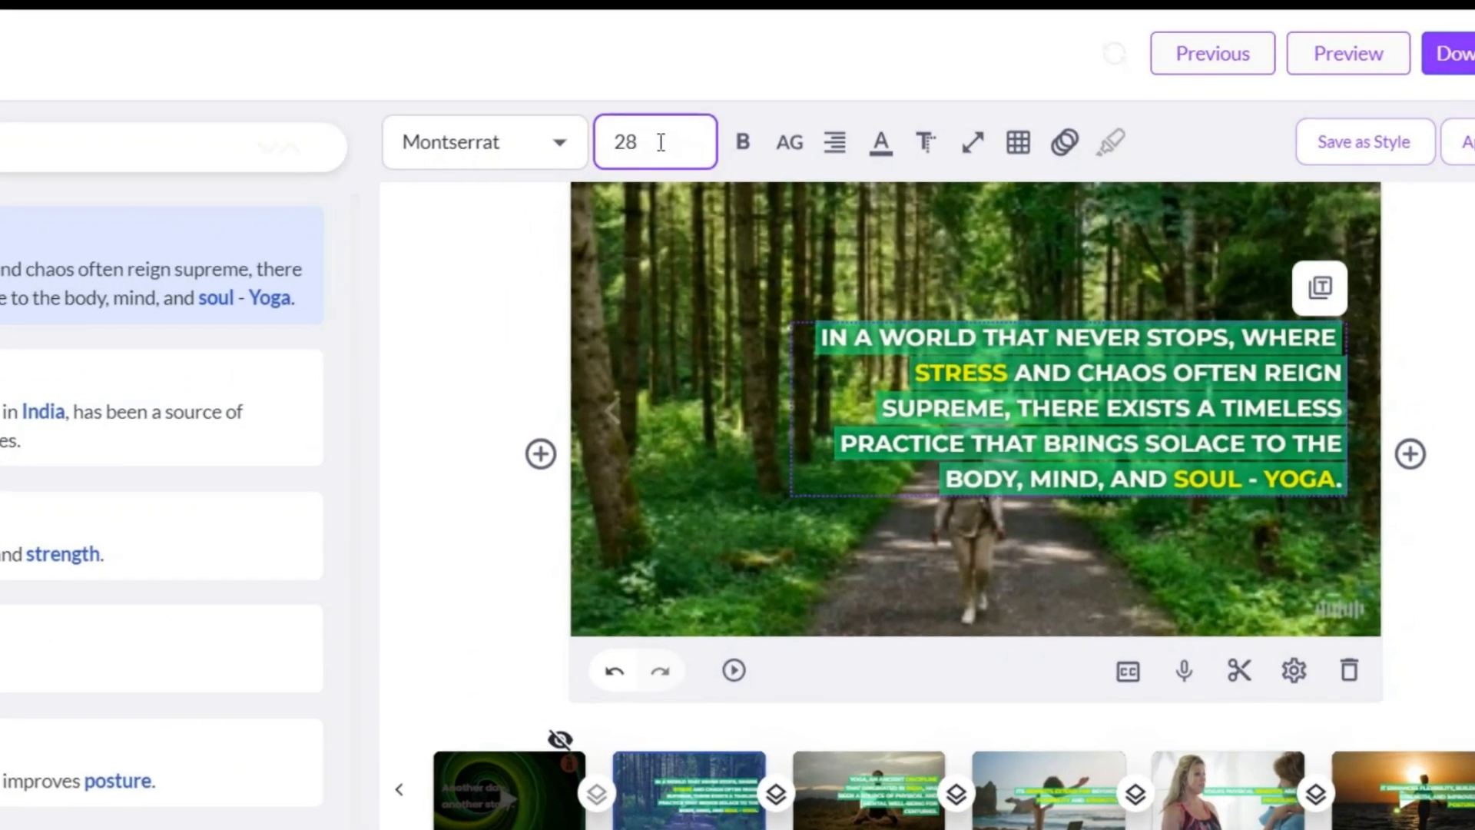
# - Make Scene 1's caption size 20 at the bottom, apply it to all scenes
pyautogui.click(833, 141)
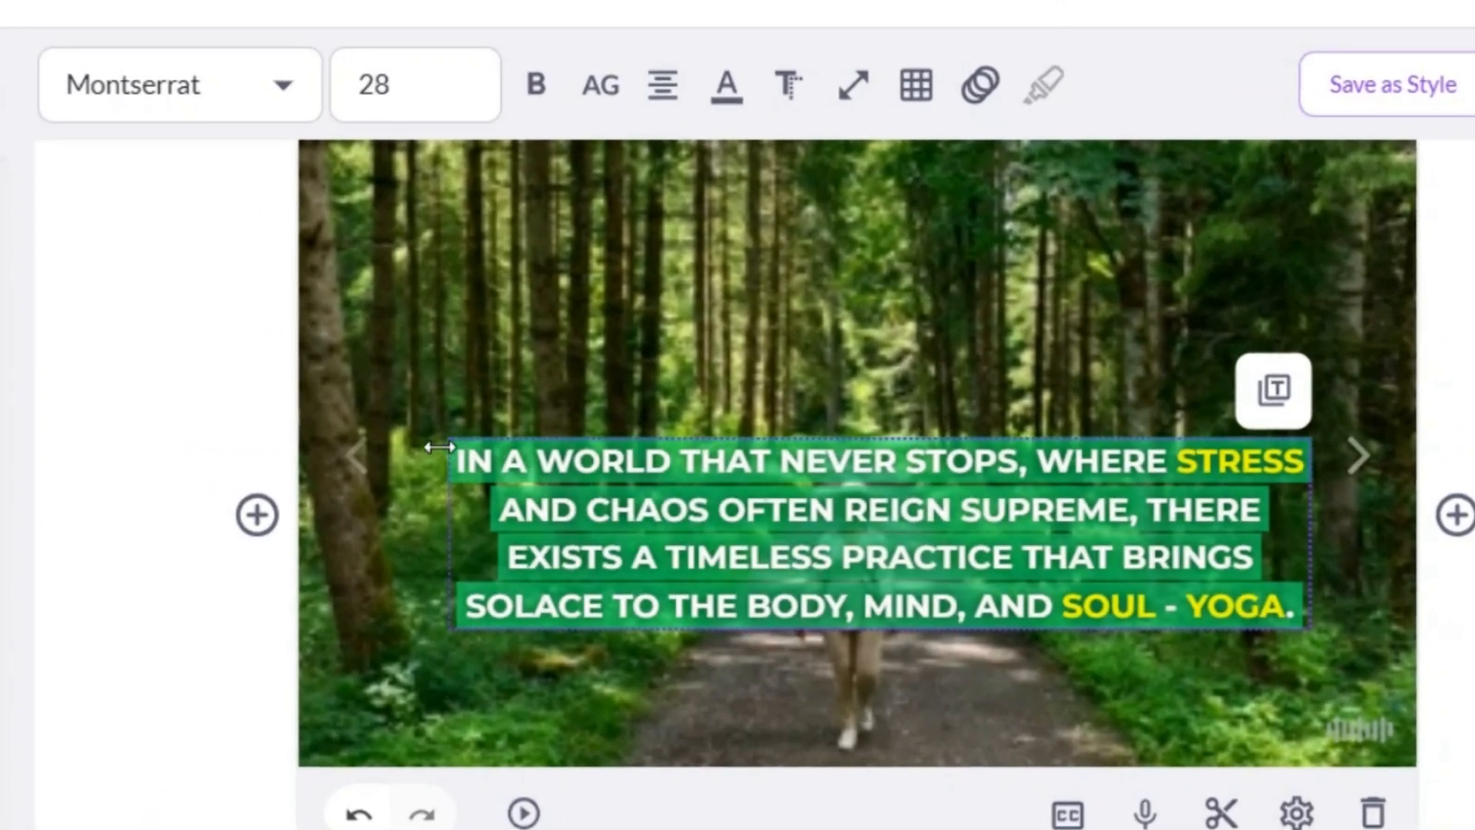
pyautogui.click(415, 83)
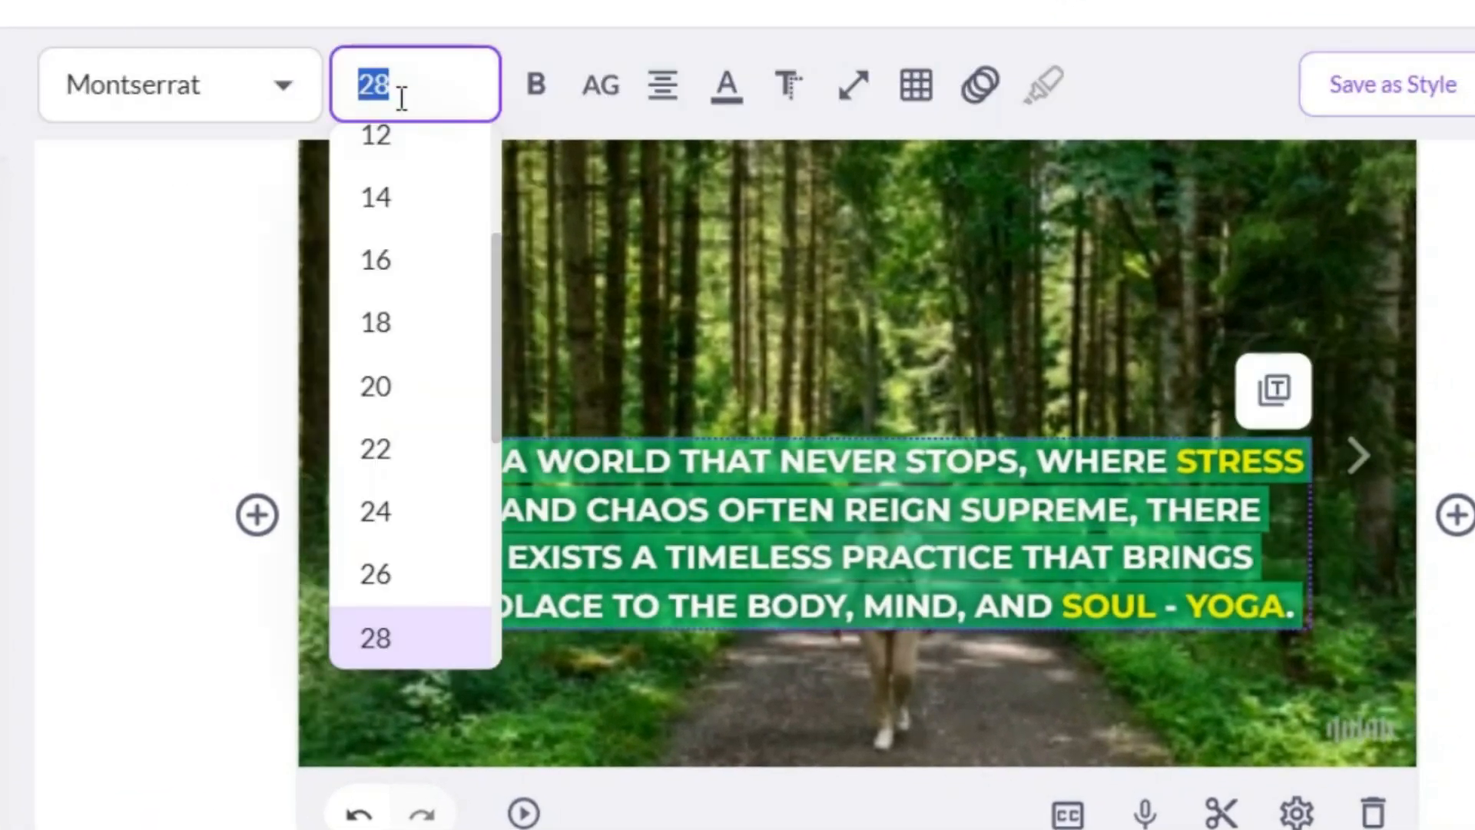
pyautogui.click(375, 385)
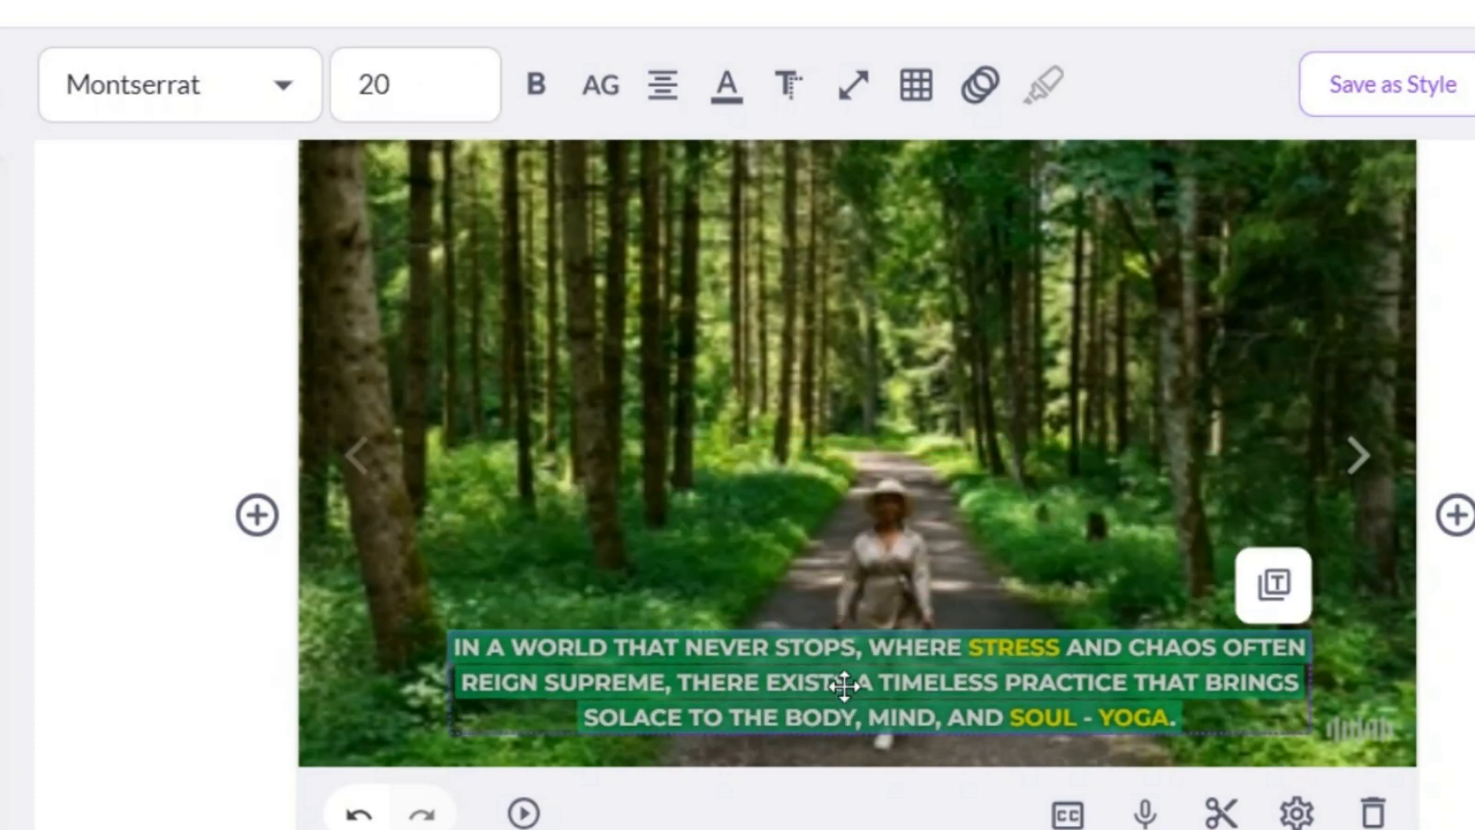
pyautogui.click(725, 84)
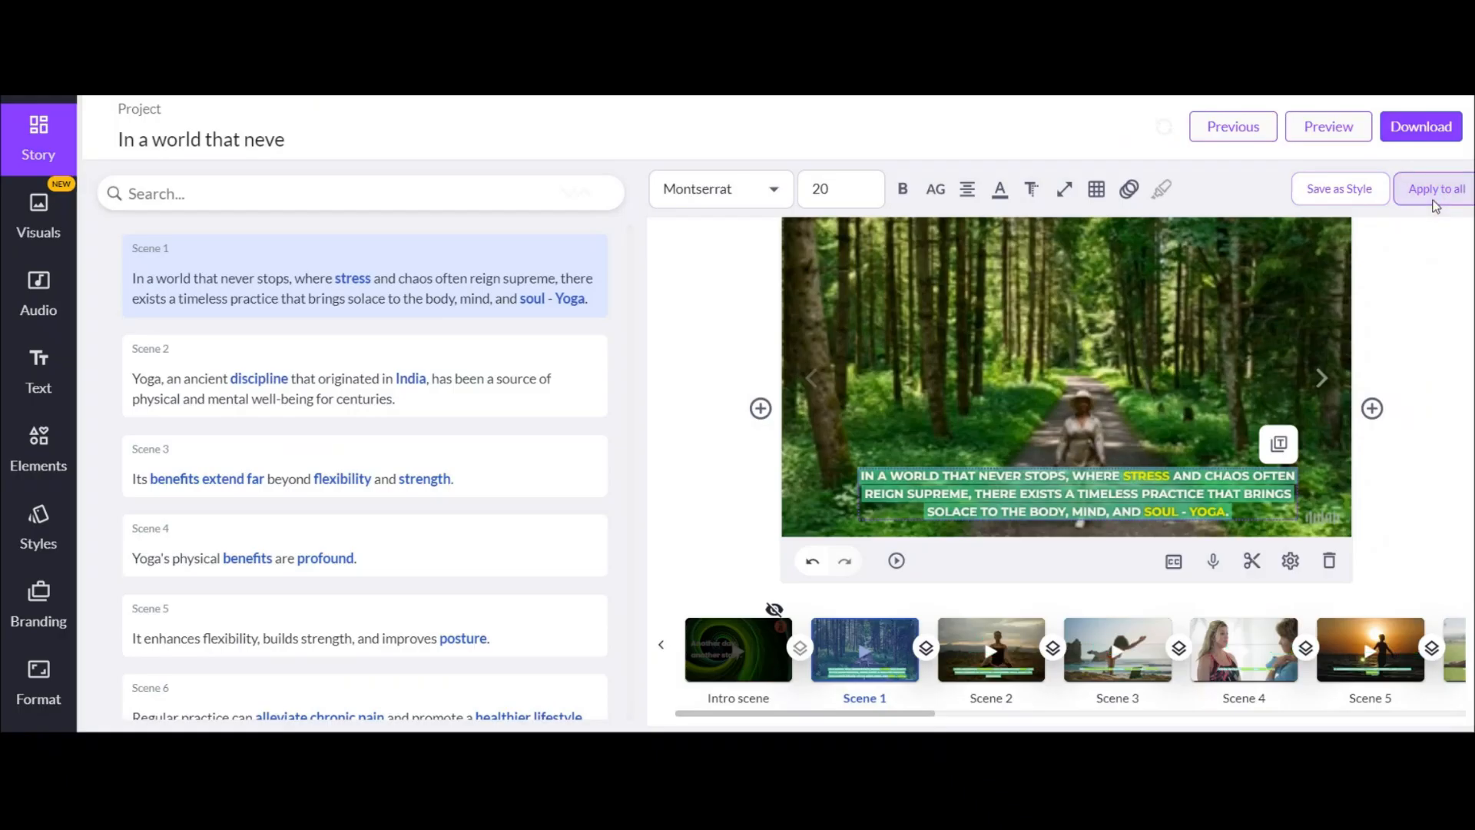
pyautogui.click(1436, 189)
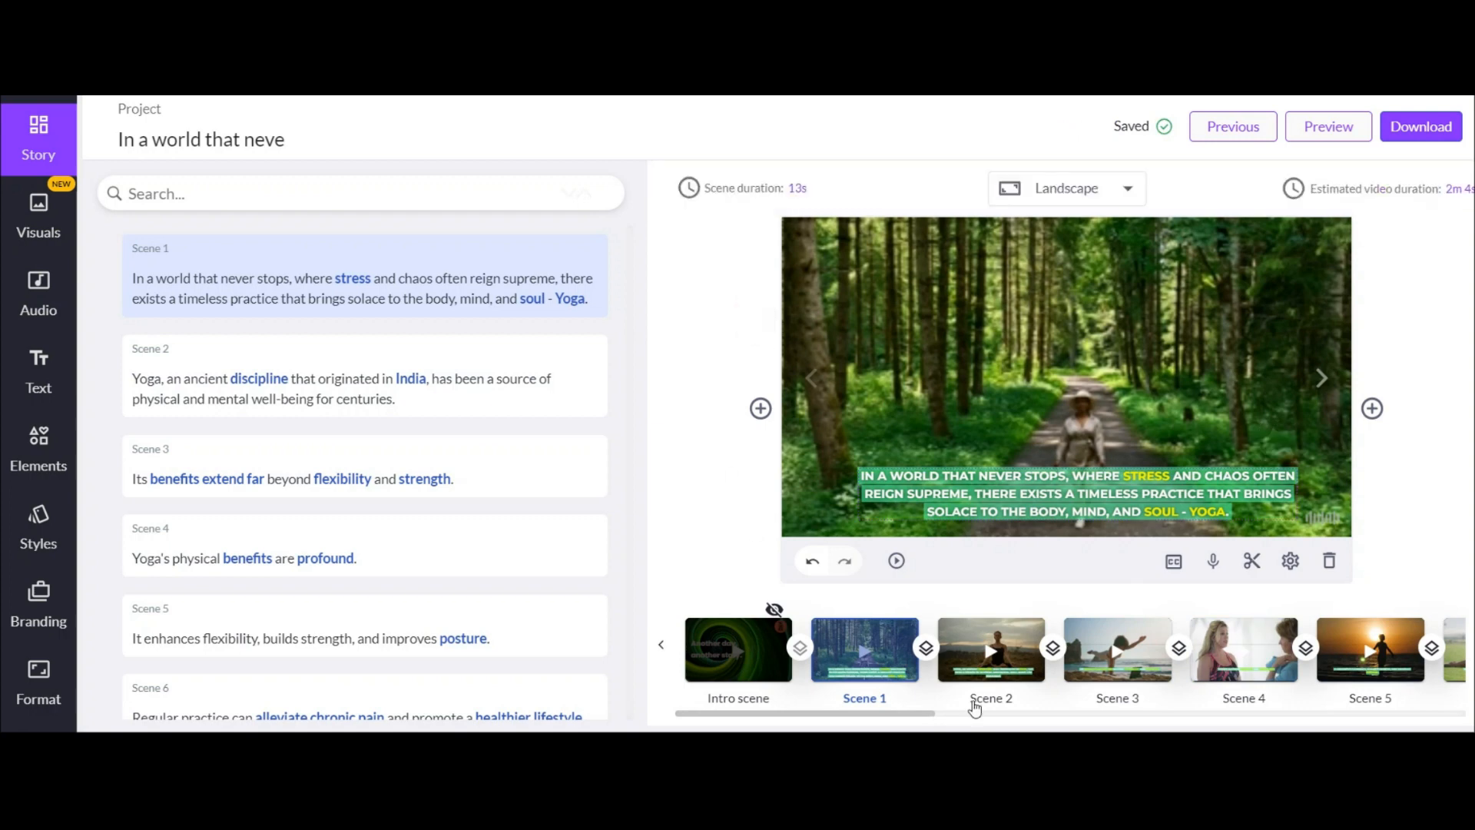
pyautogui.click(990, 649)
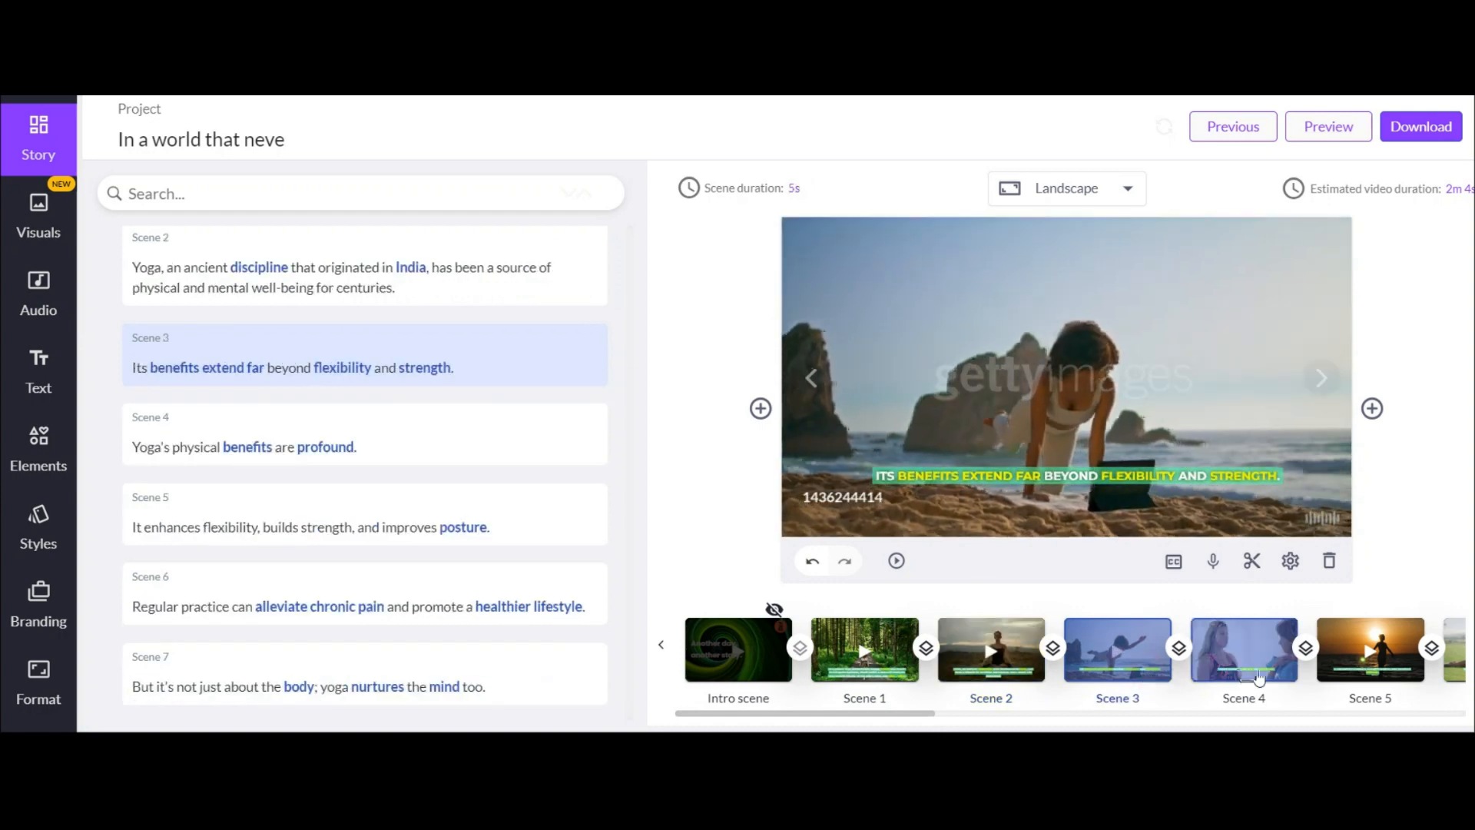
# - Search the Visuals library for Yoga and swap Scene 4's footage for the lakeside clip
pyautogui.click(1243, 650)
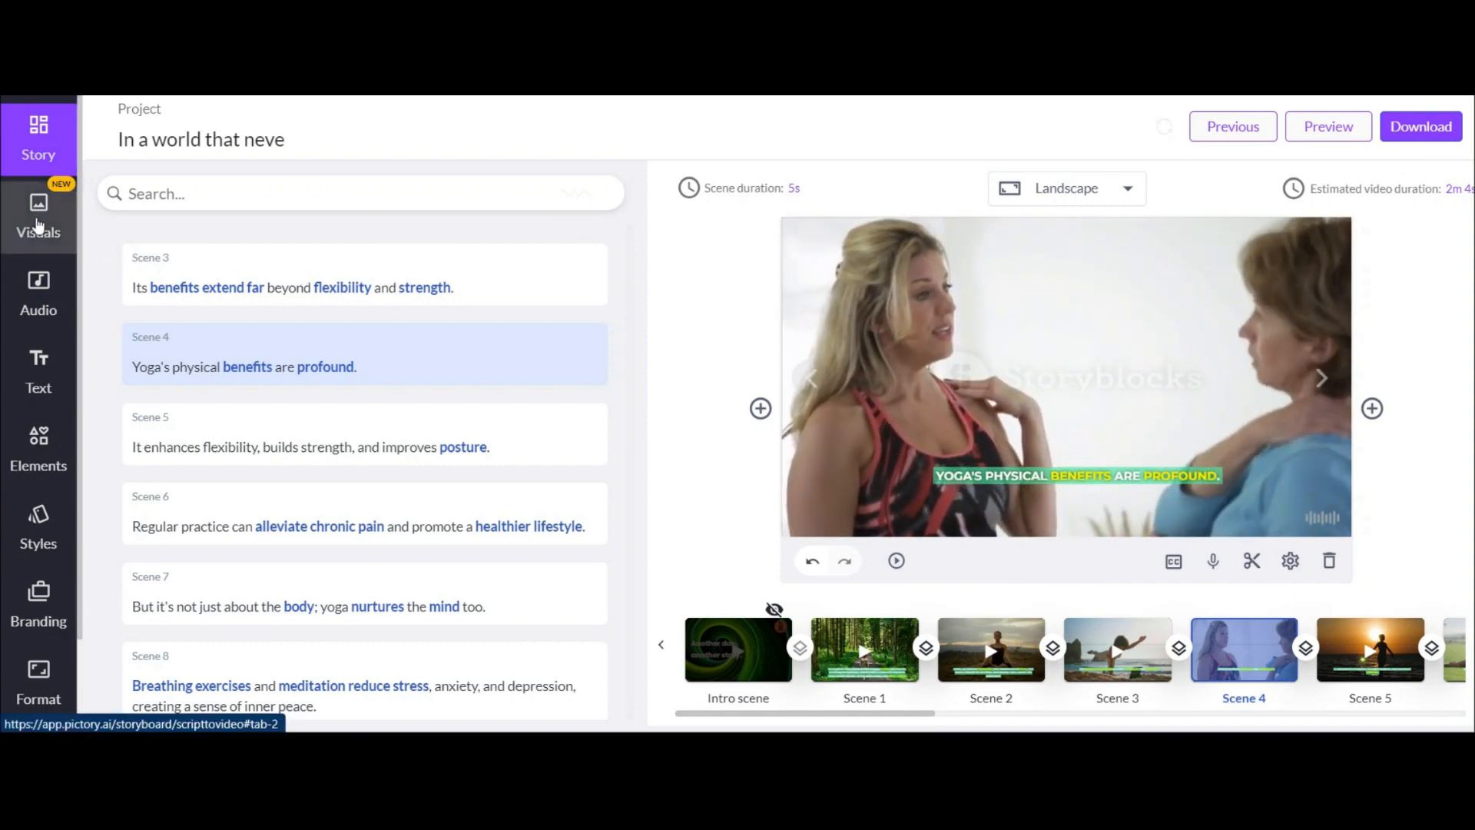
pyautogui.click(38, 215)
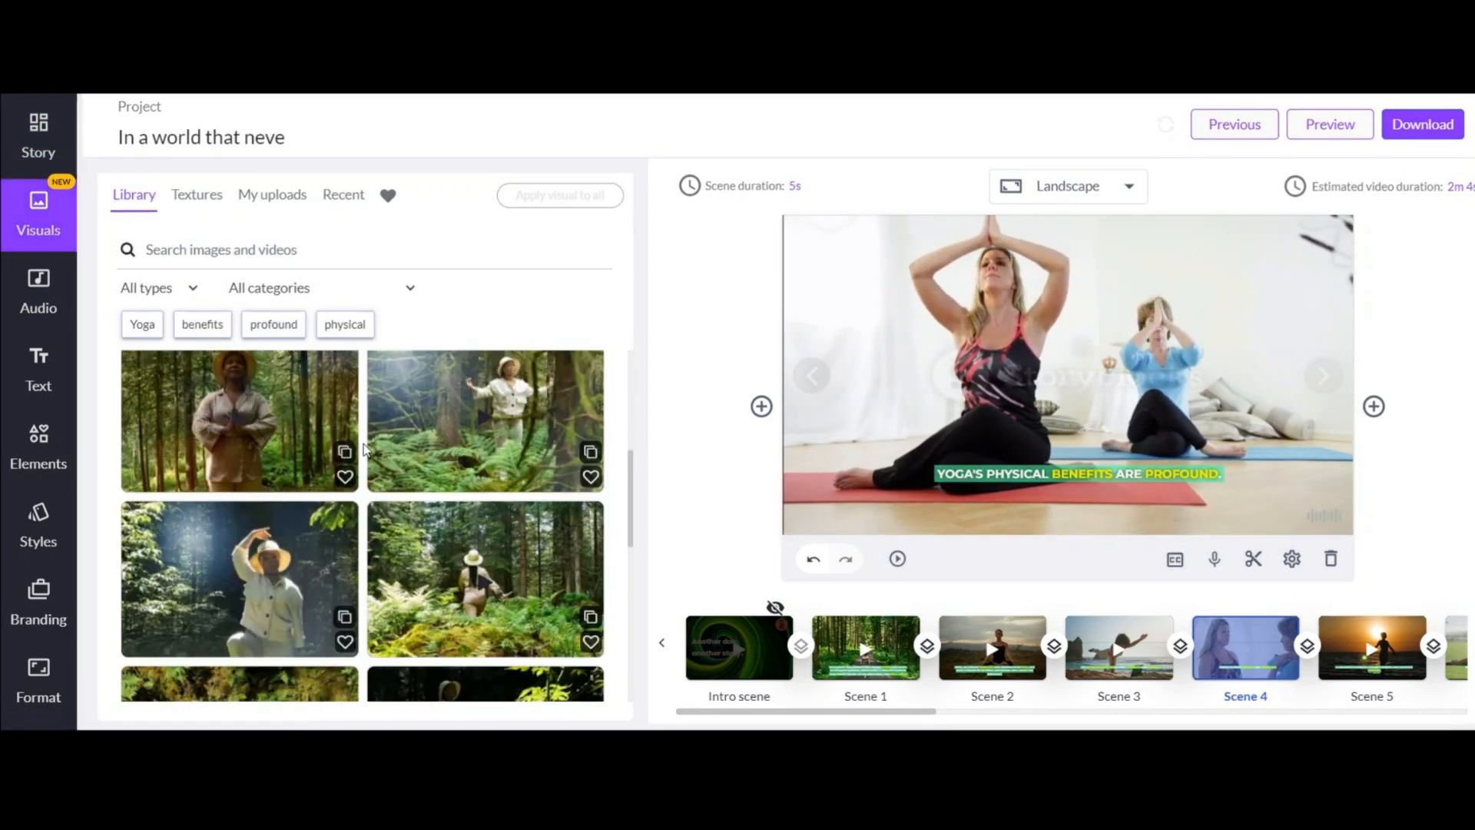
pyautogui.scroll(-3)
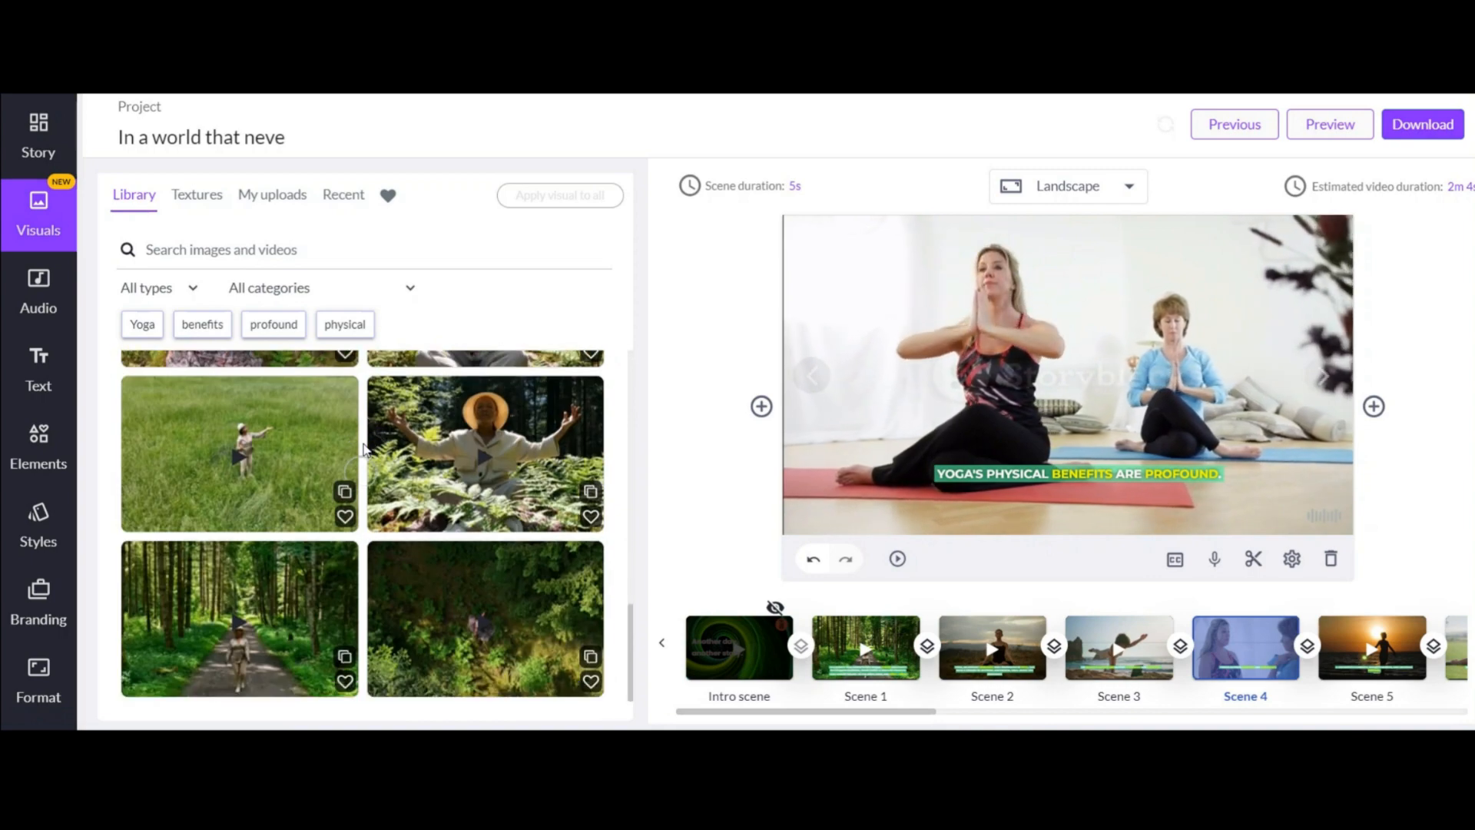
pyautogui.click(142, 323)
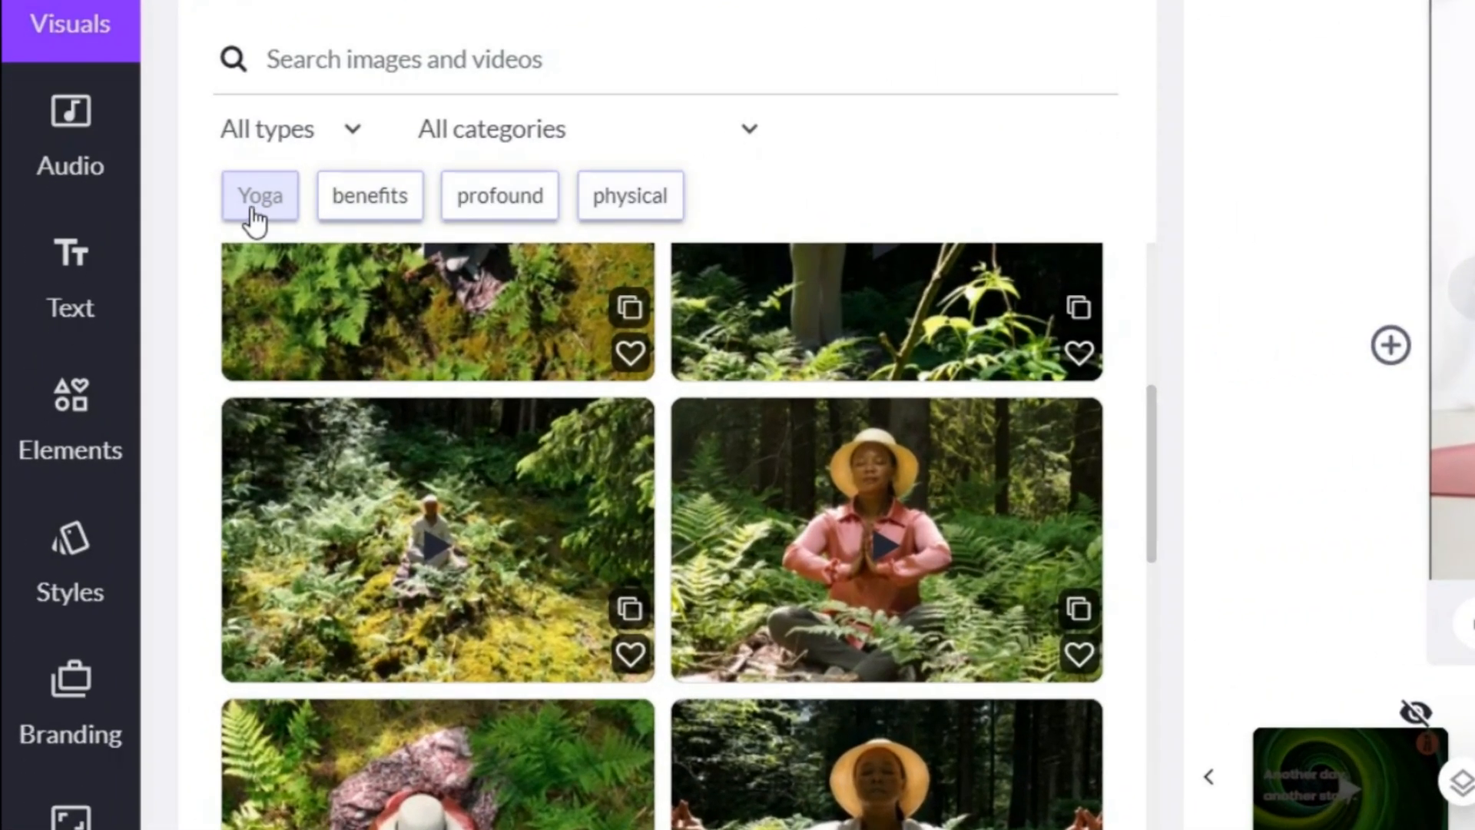
pyautogui.click(260, 196)
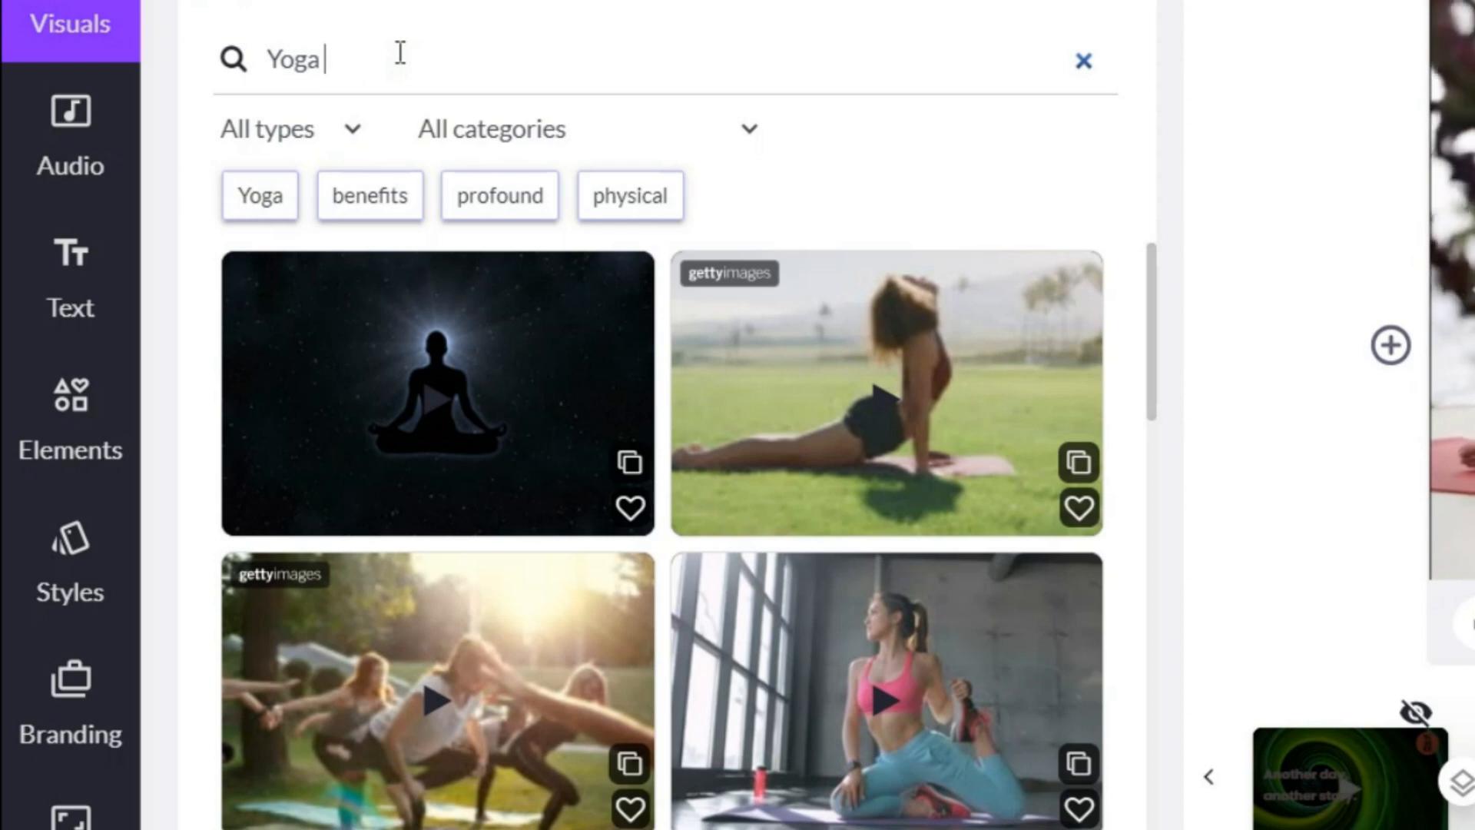
pyautogui.write('beach')
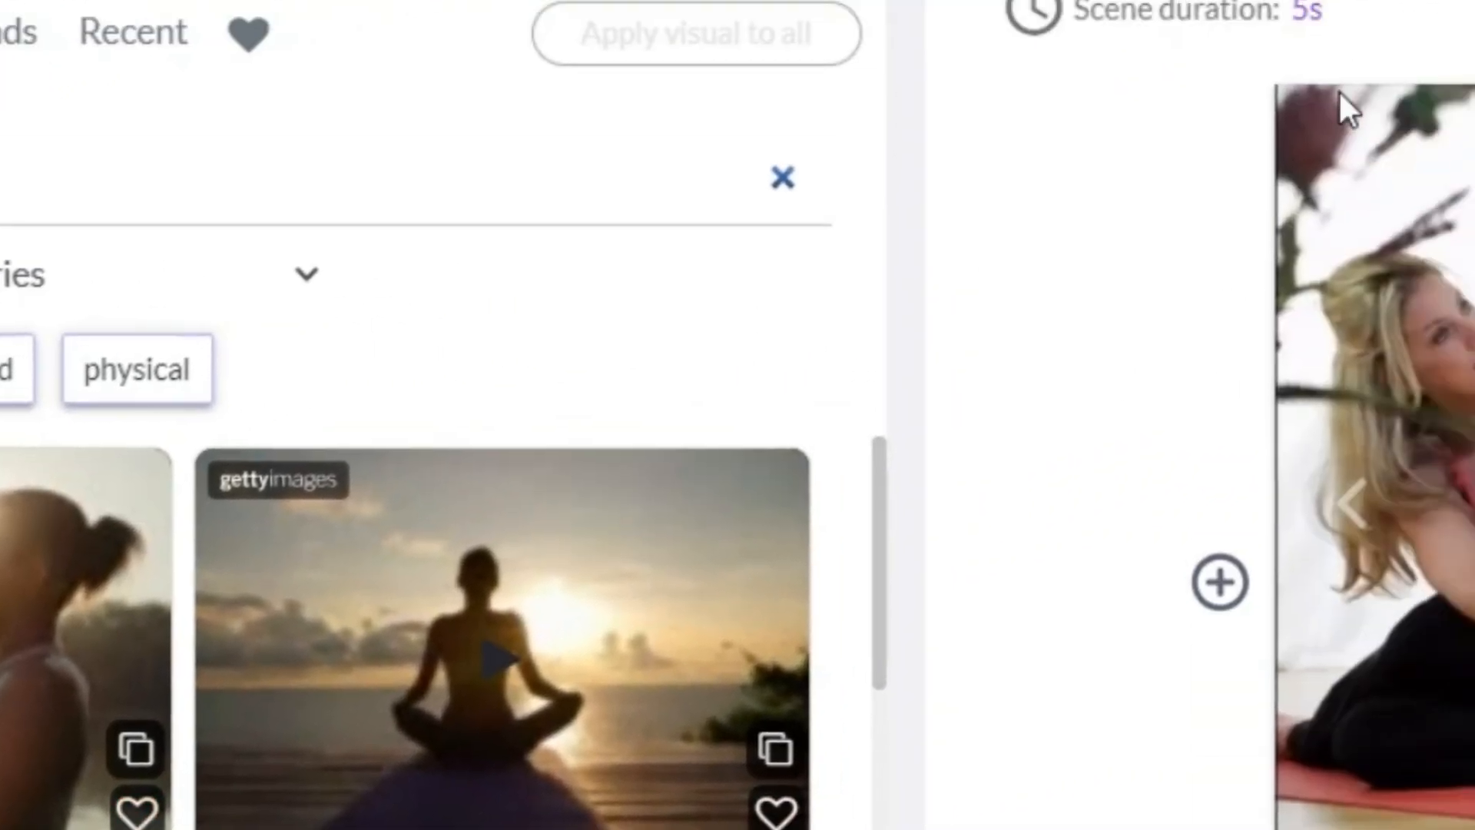
pyautogui.click(1166, 11)
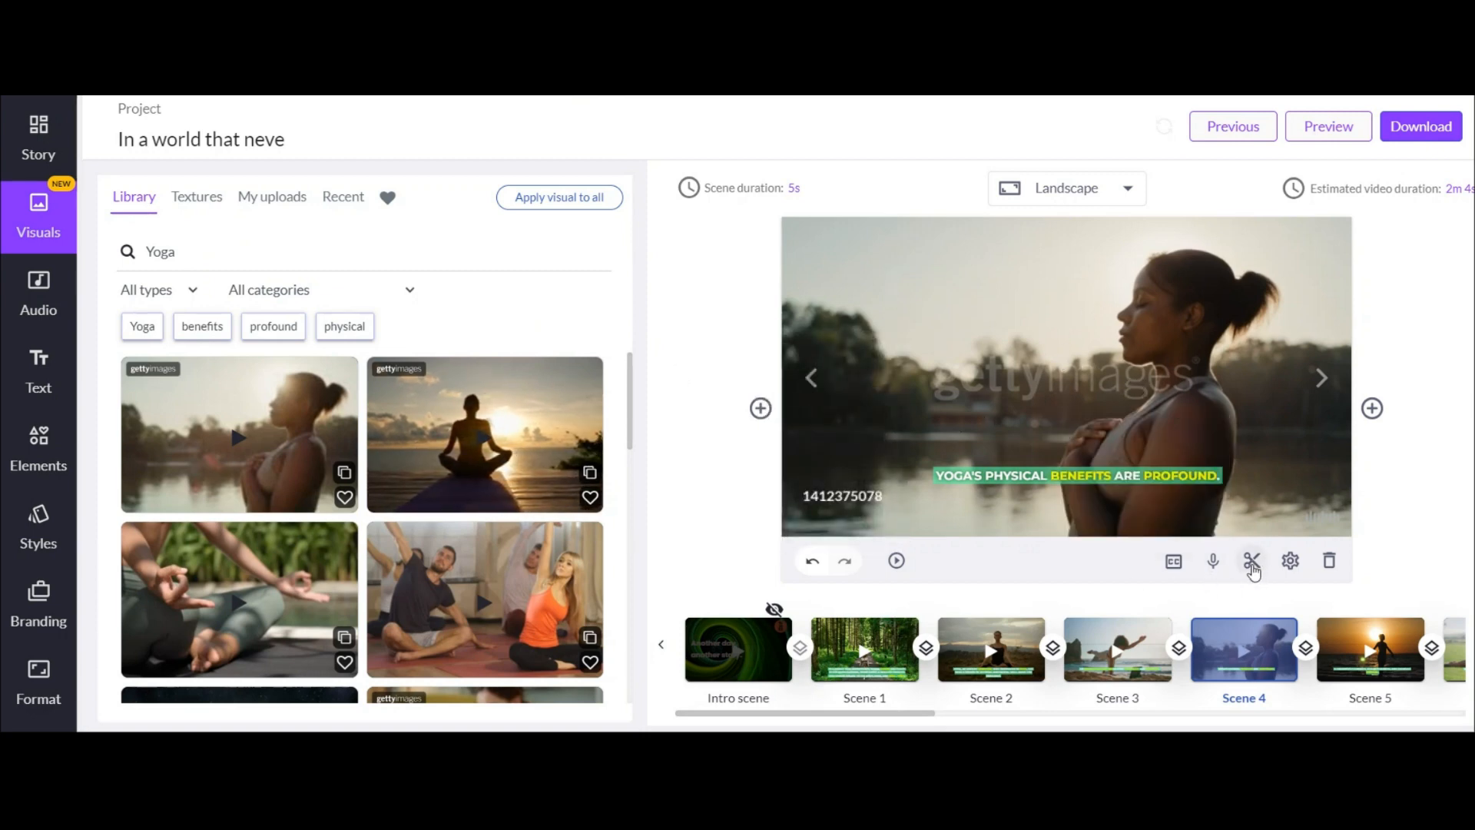
pyautogui.click(1253, 561)
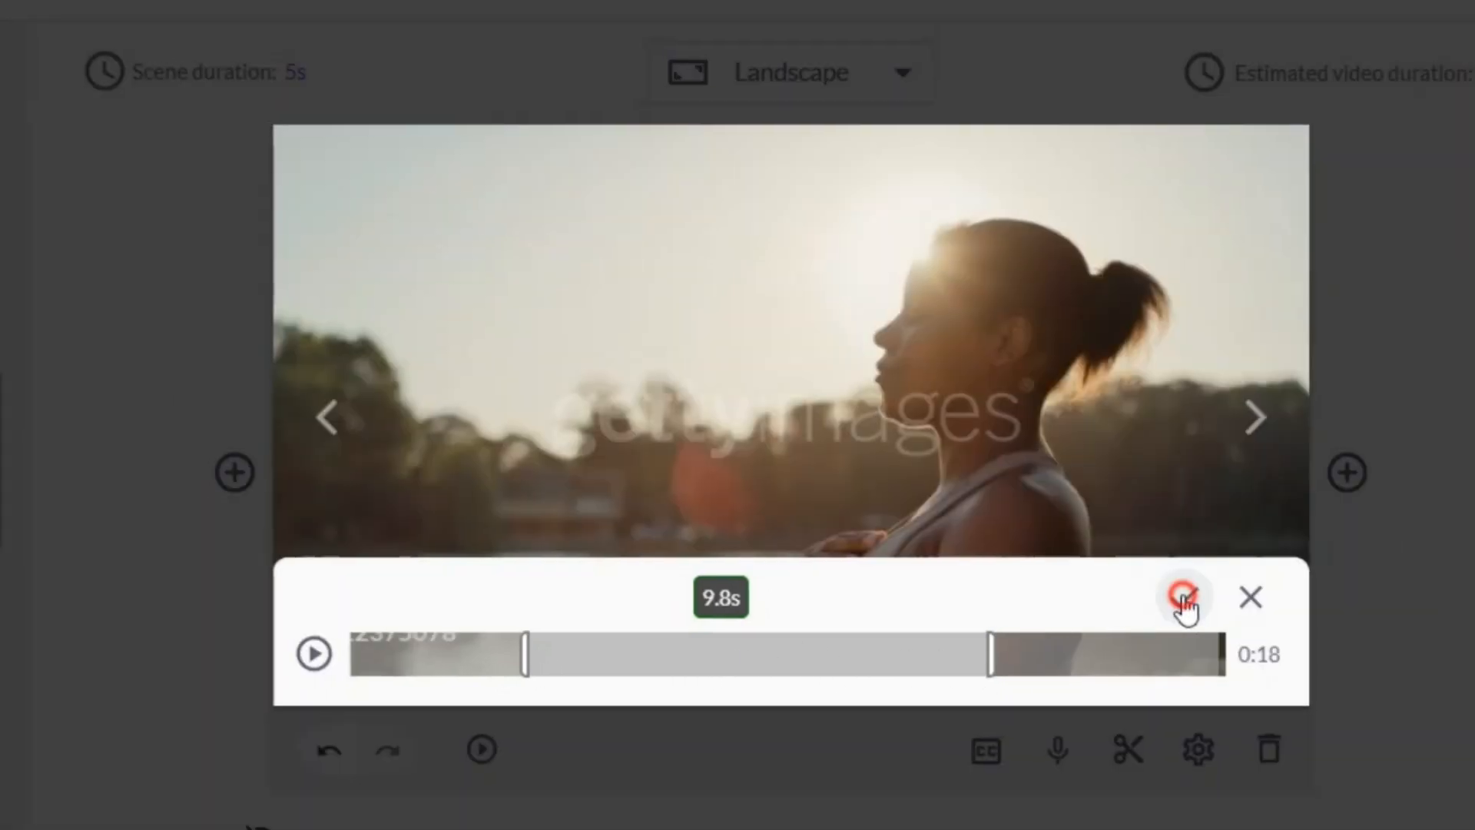
# - Trim Scene 4's clip to 9.8 seconds, match the scene duration, and preview it
pyautogui.click(1183, 597)
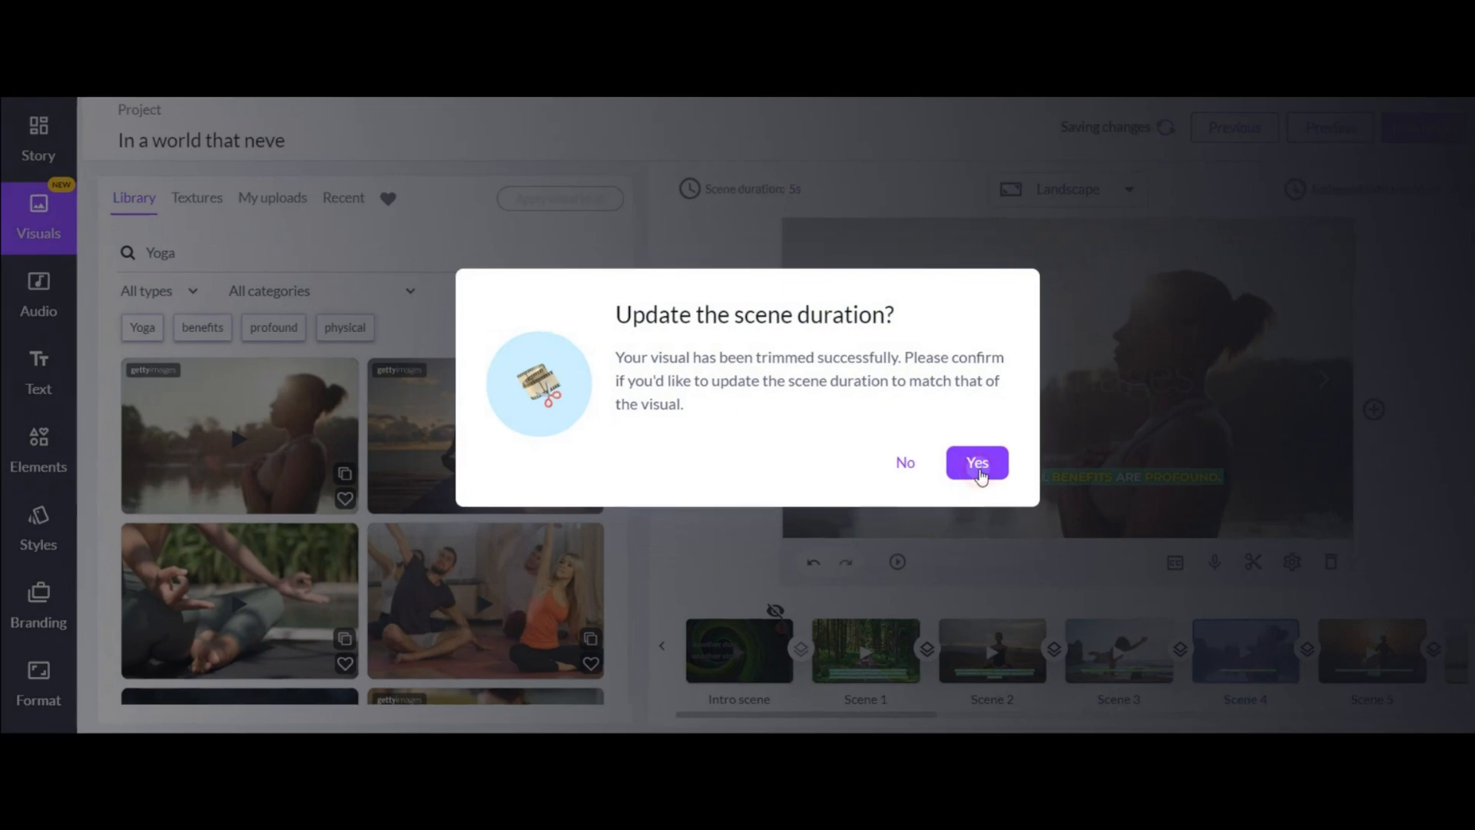
pyautogui.click(976, 462)
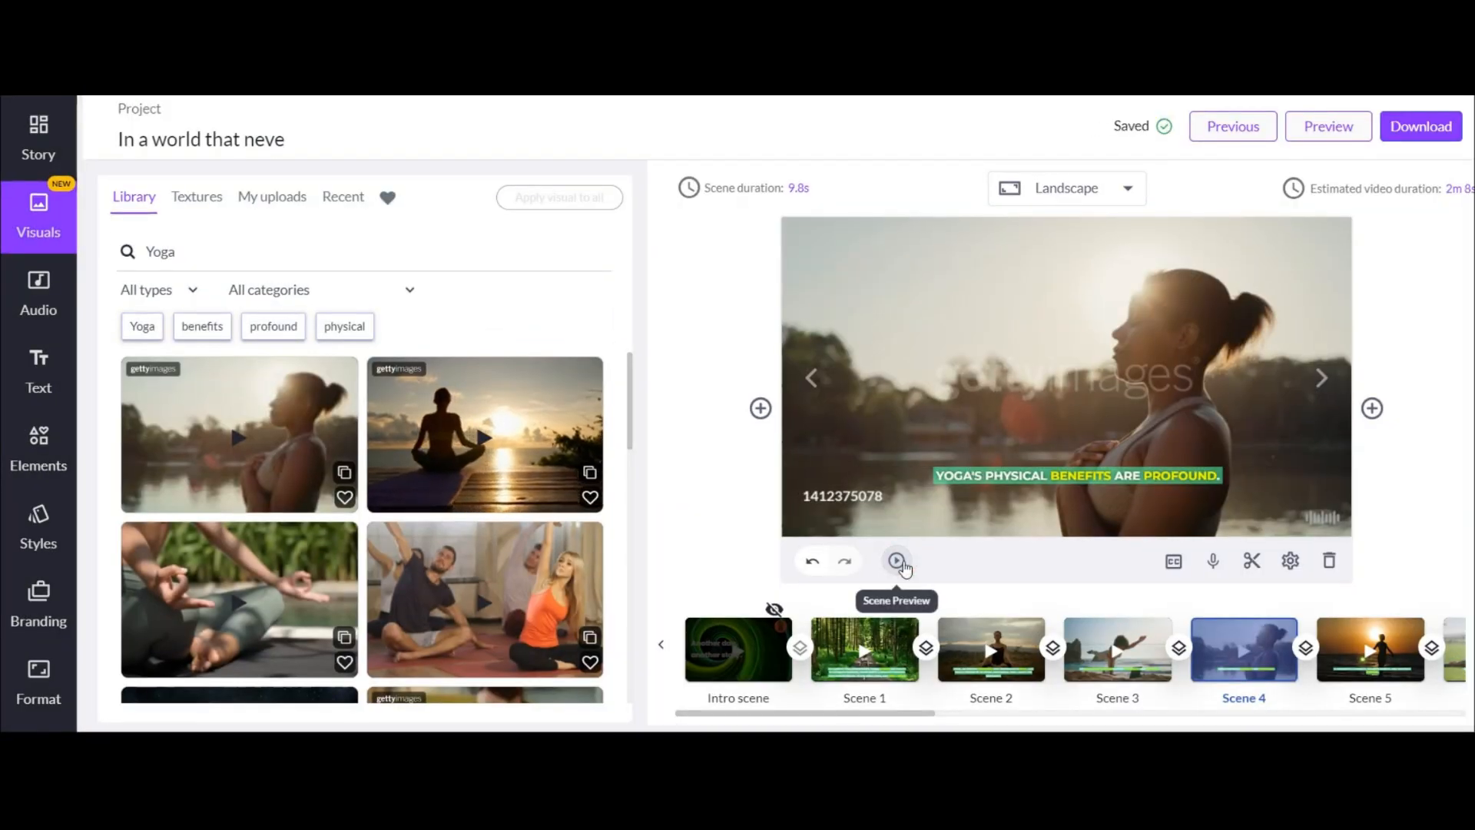
pyautogui.click(894, 560)
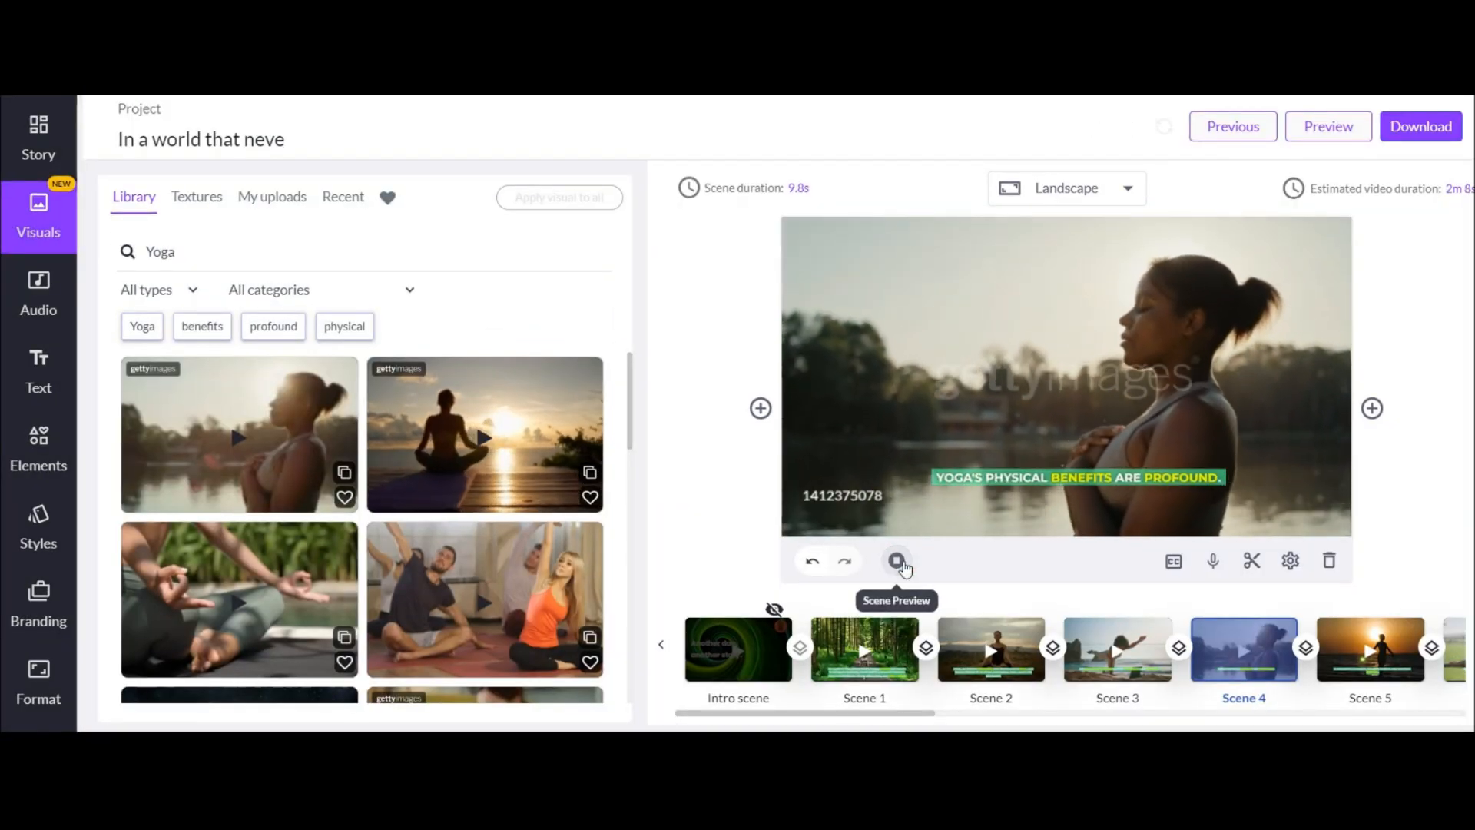
pyautogui.click(894, 560)
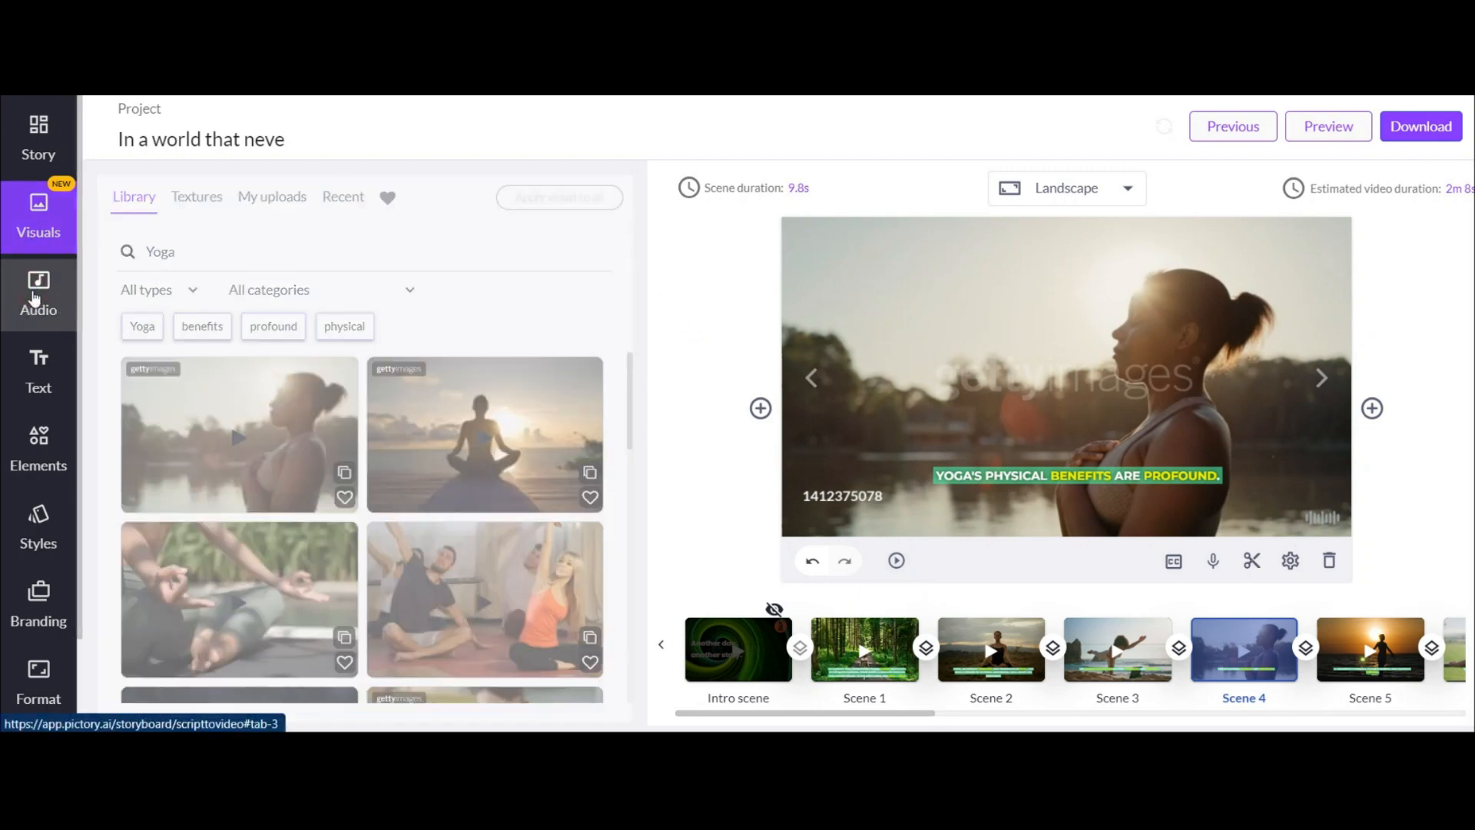
# - Set the uploaded audio file as the voice-over, auto-synced to the entire video
pyautogui.click(38, 296)
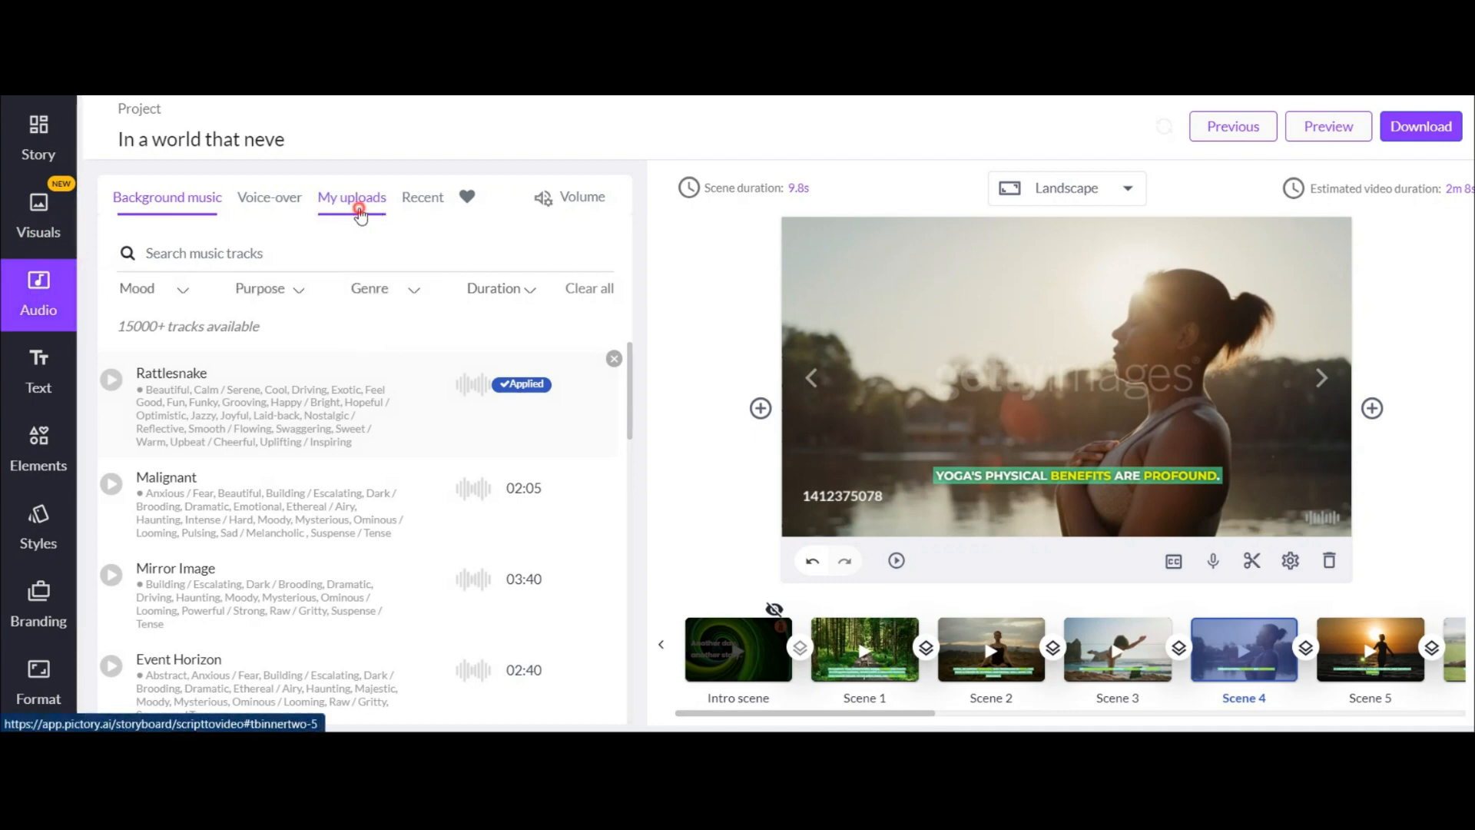
pyautogui.click(351, 197)
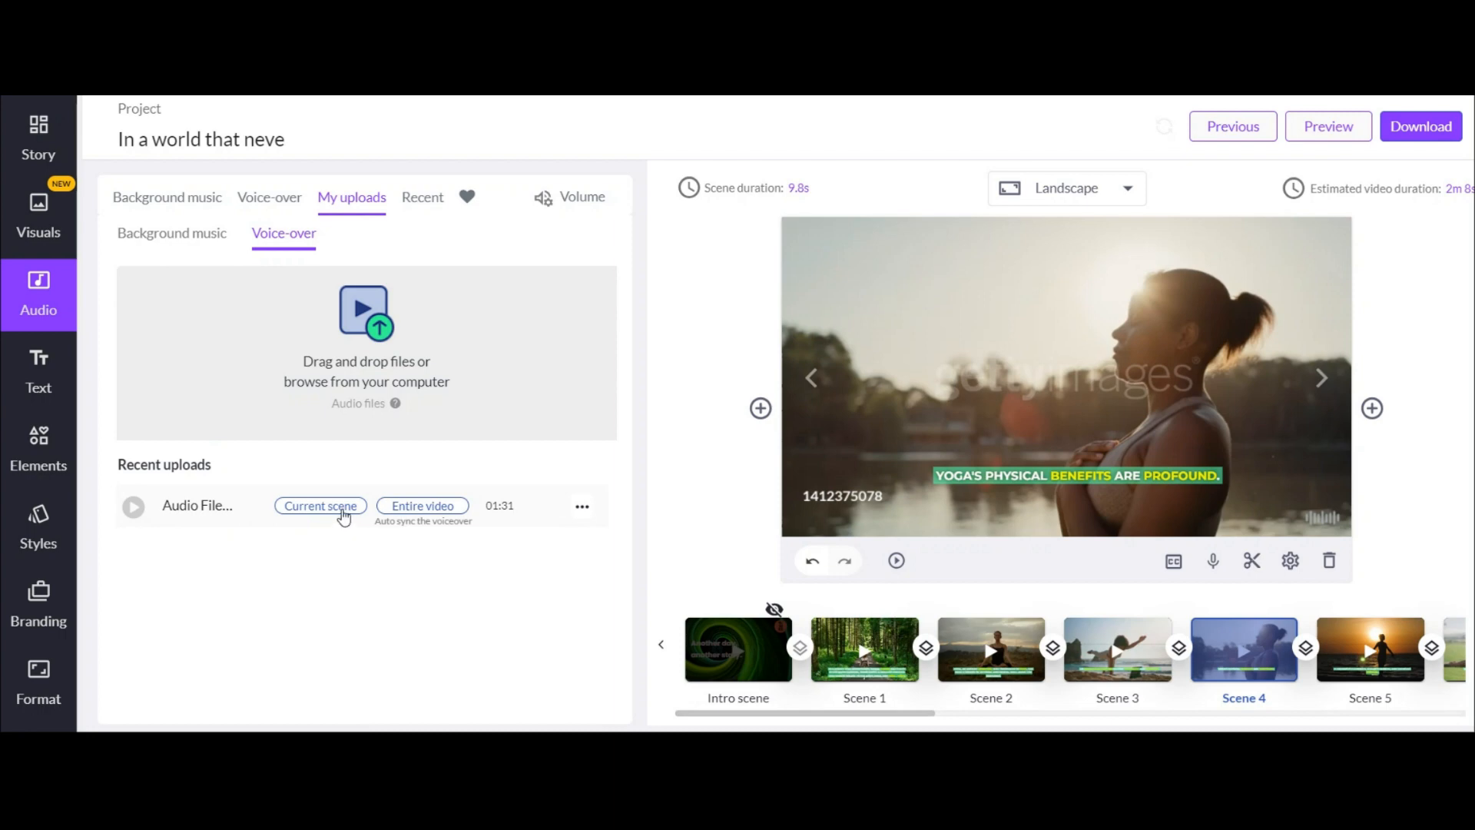
pyautogui.moveTo(422, 506)
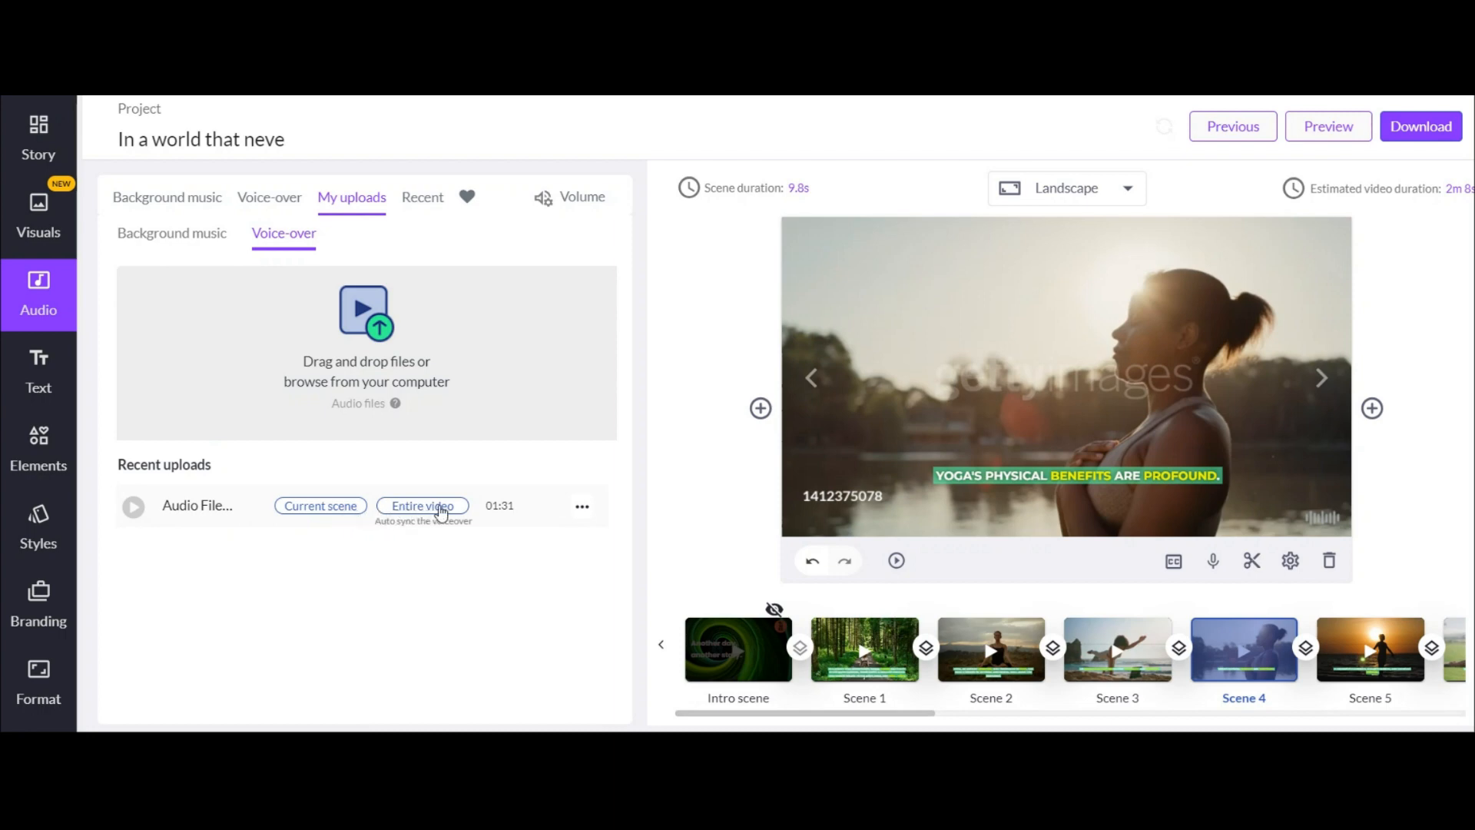
pyautogui.click(422, 505)
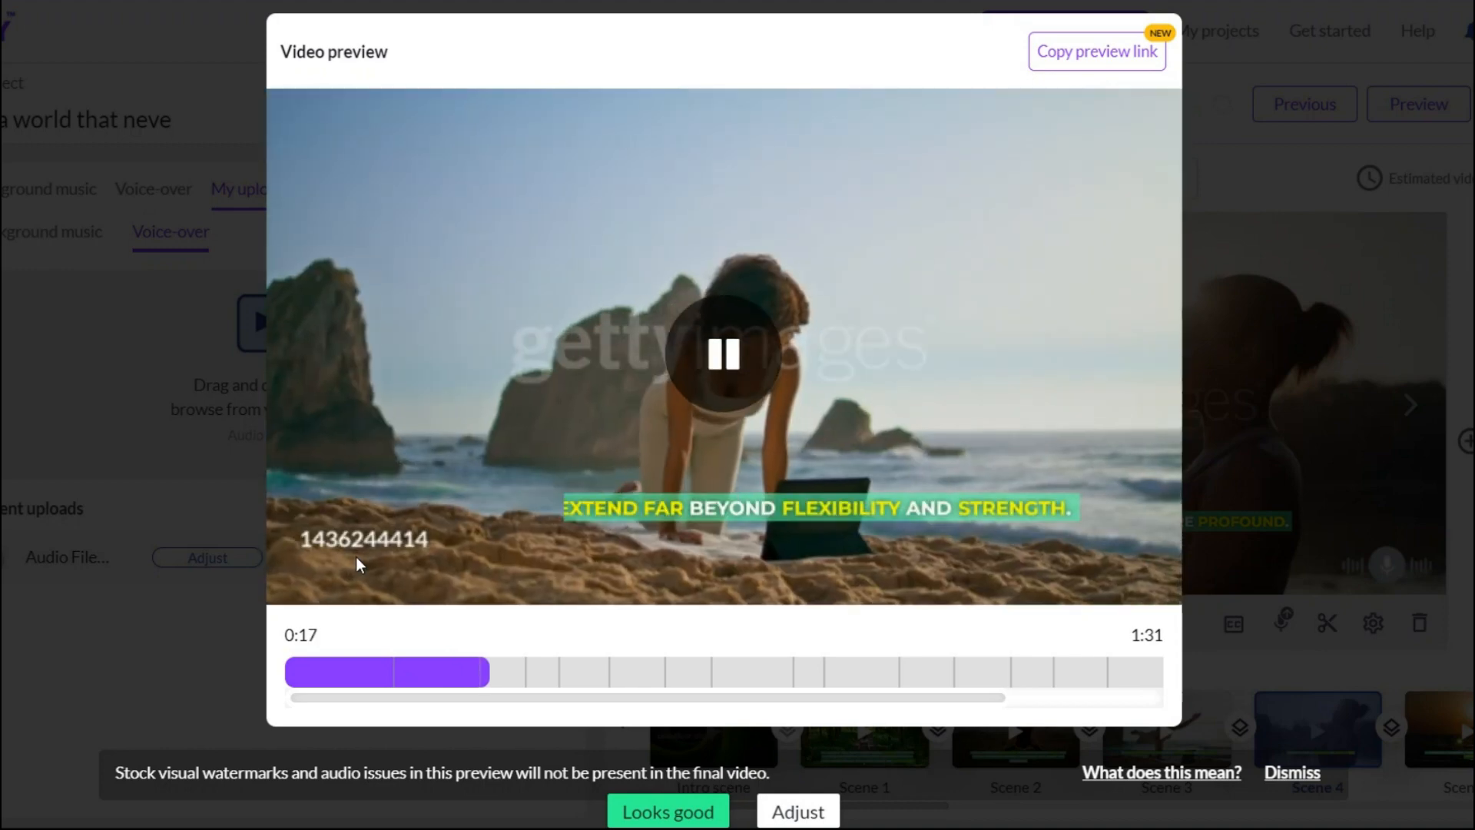
# - Pause the preview and retime the voice-over around Scenes 3 and 4, then save
pyautogui.click(724, 353)
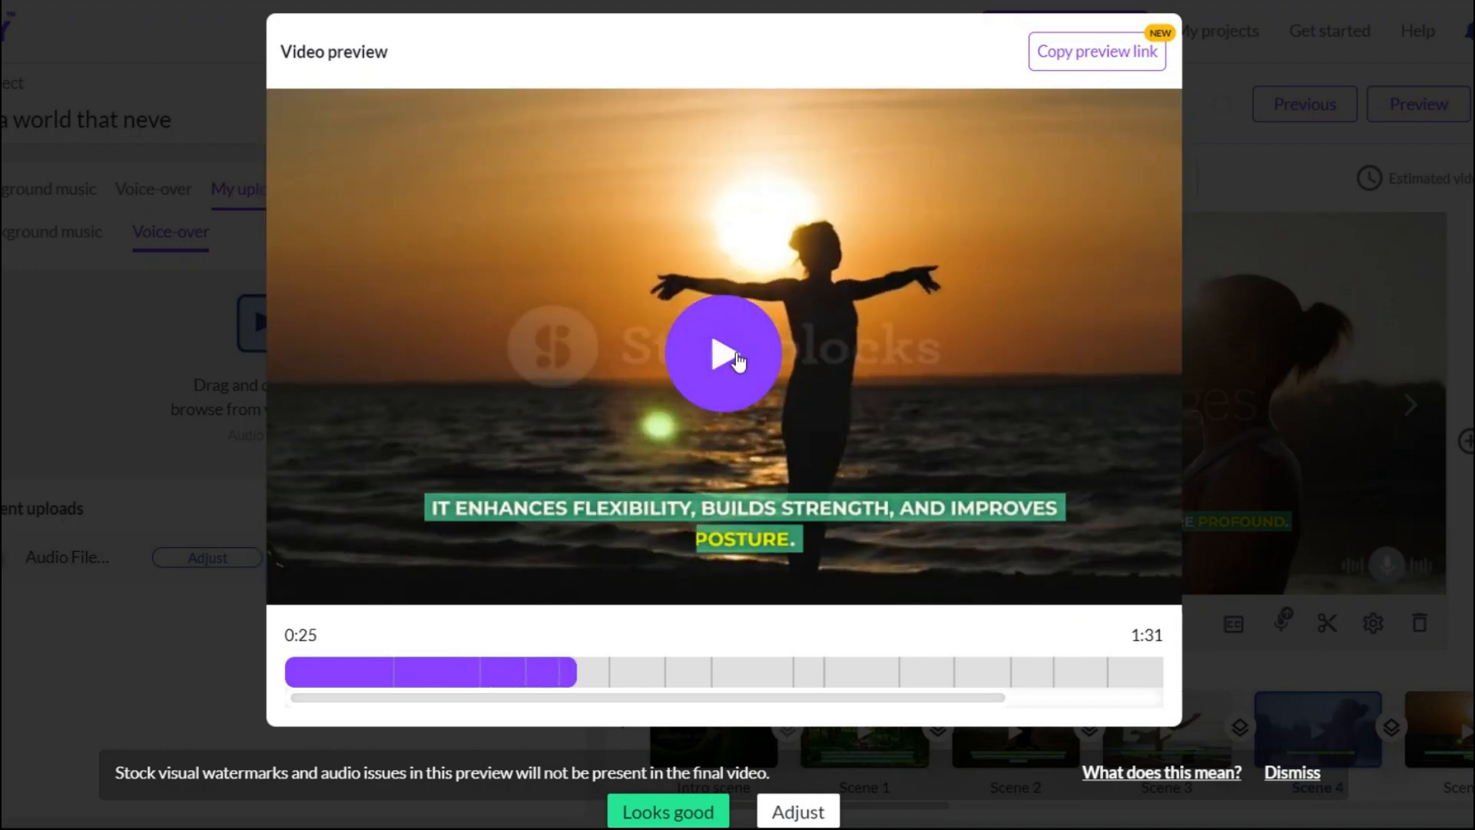
pyautogui.click(722, 353)
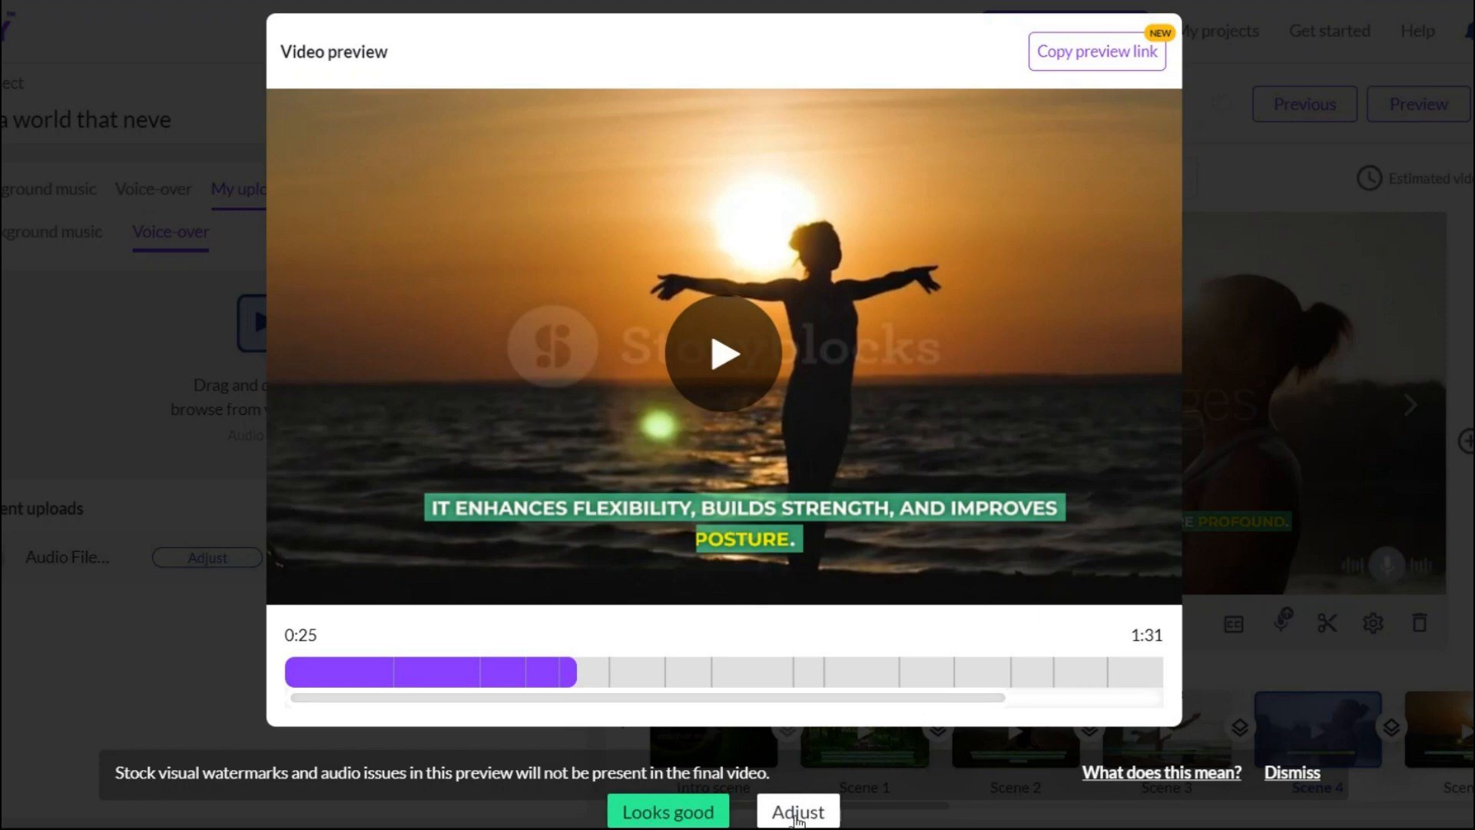
pyautogui.click(796, 811)
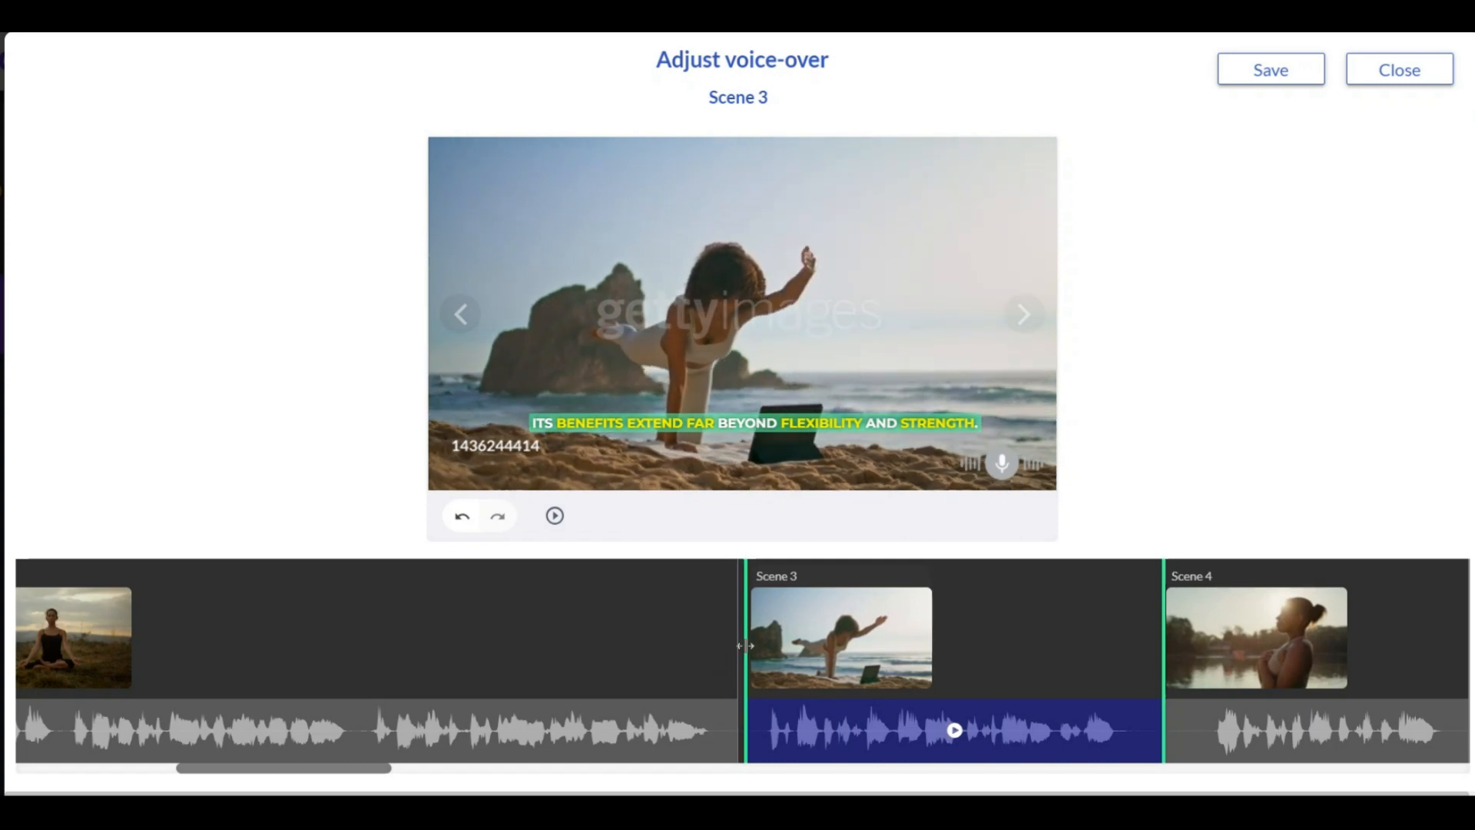
pyautogui.click(1270, 68)
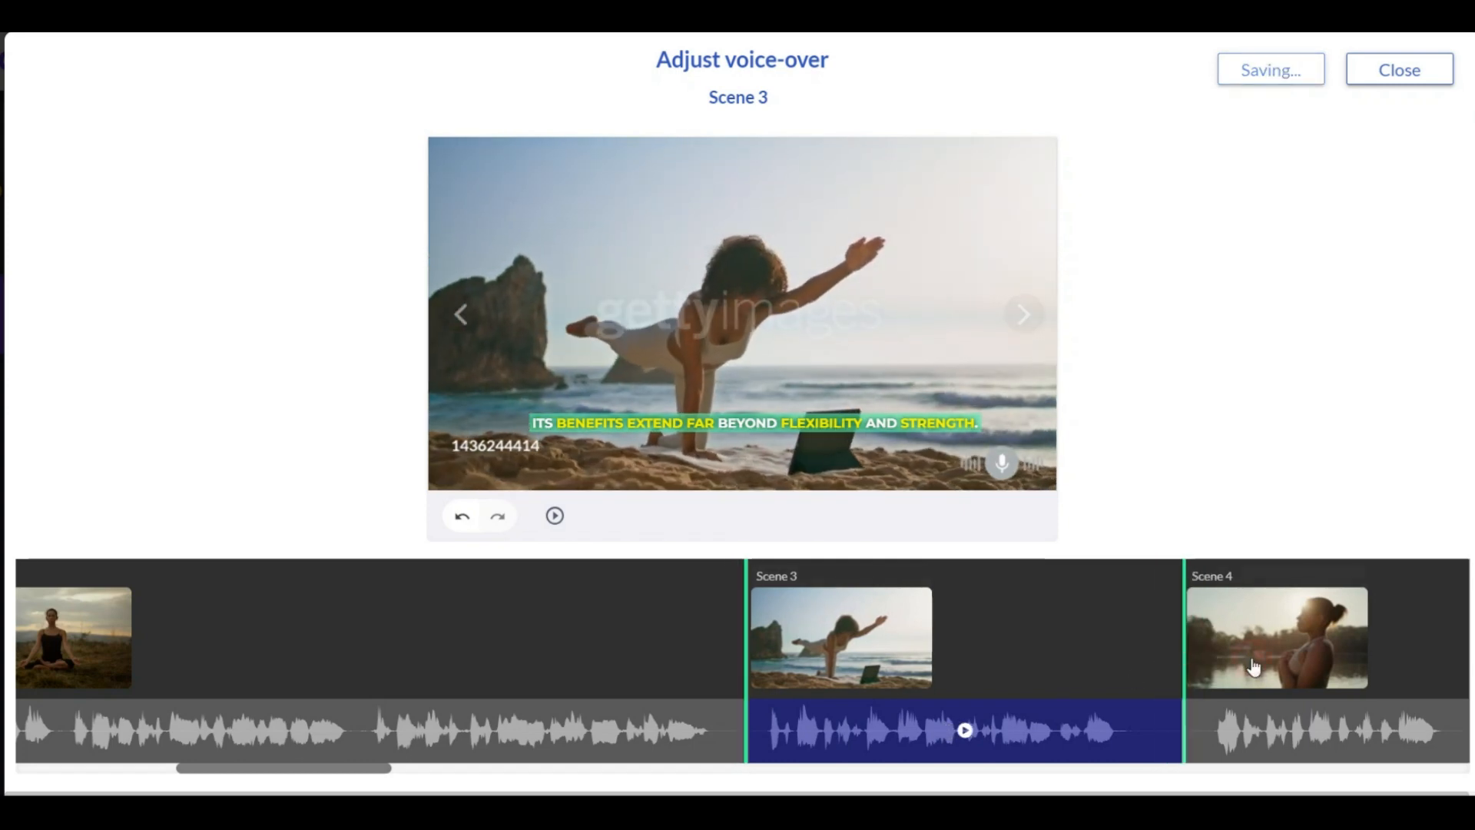
pyautogui.click(1276, 637)
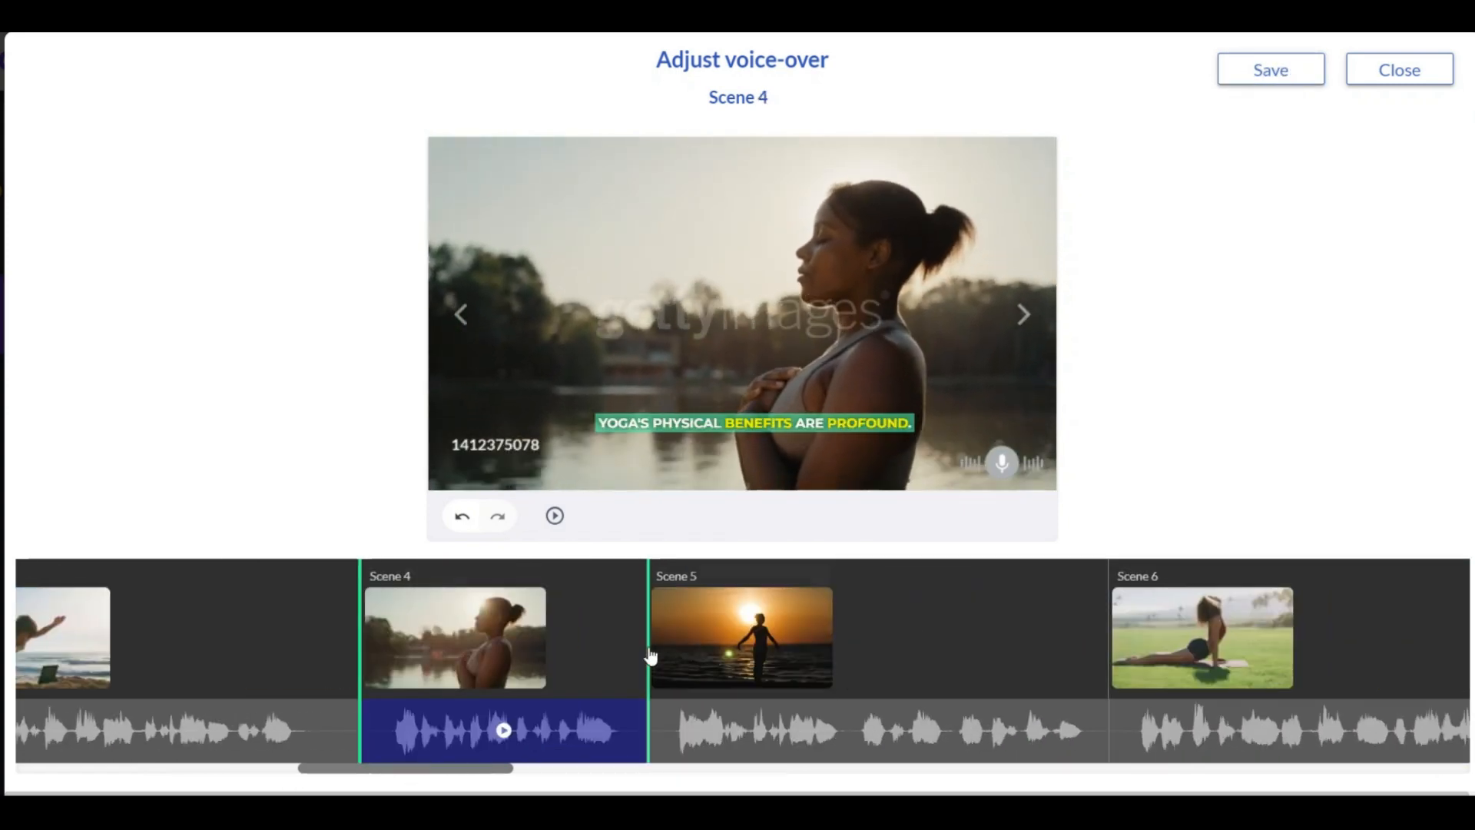
pyautogui.click(742, 636)
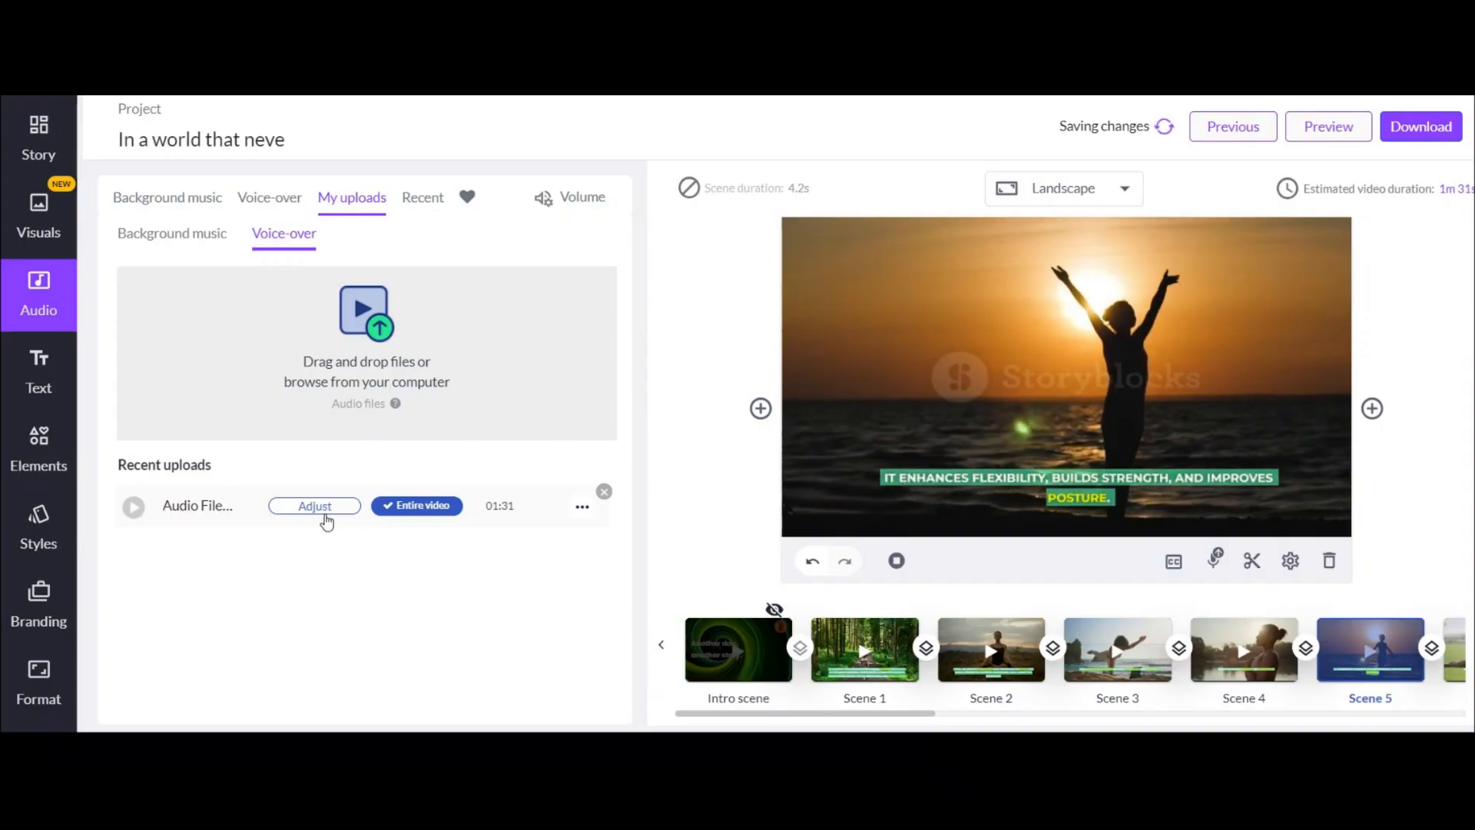
# - Filter background music by Gentle / Soft mood and apply Cathedral Delight
pyautogui.click(169, 198)
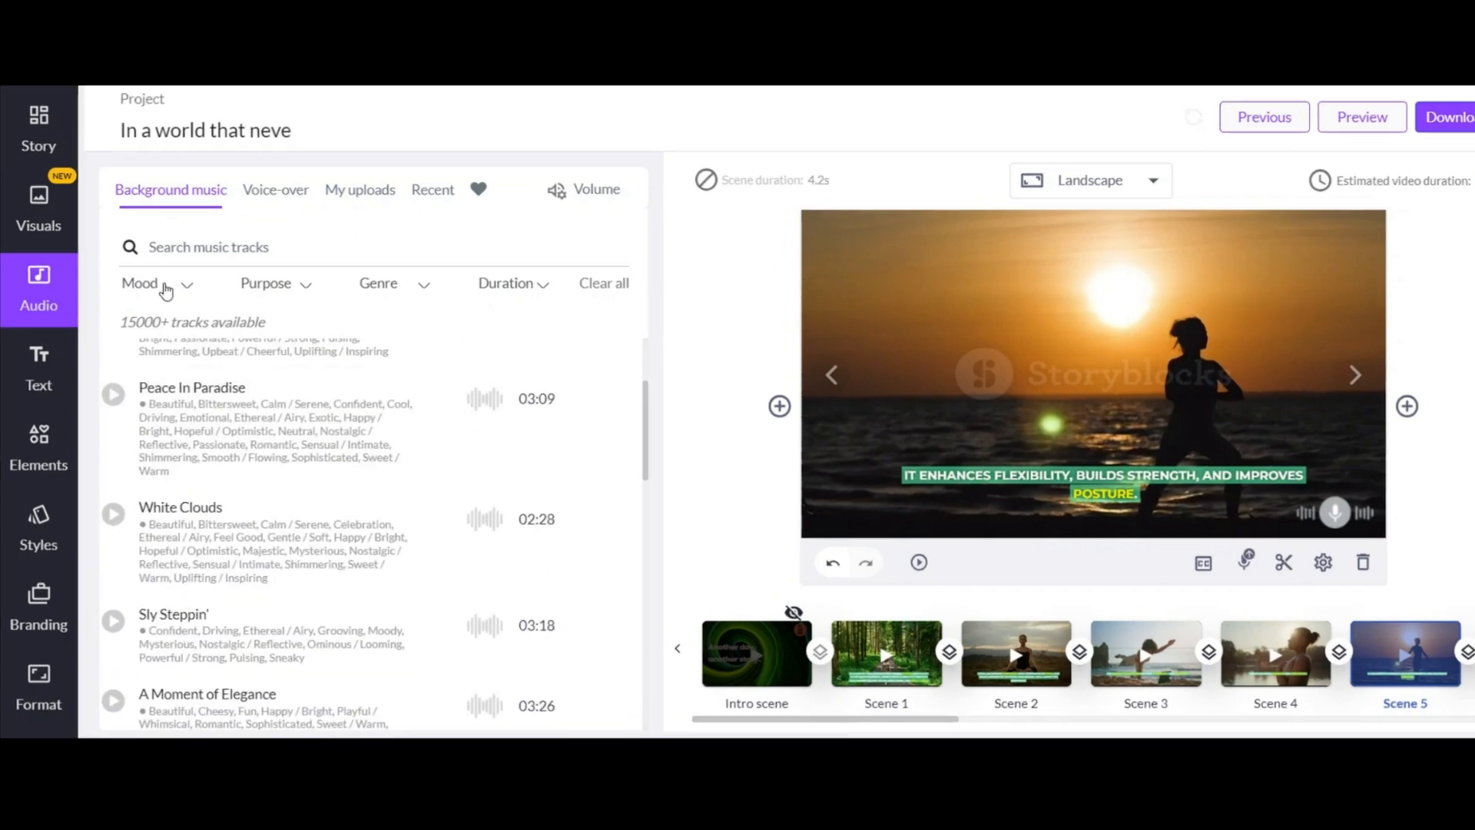
pyautogui.click(265, 283)
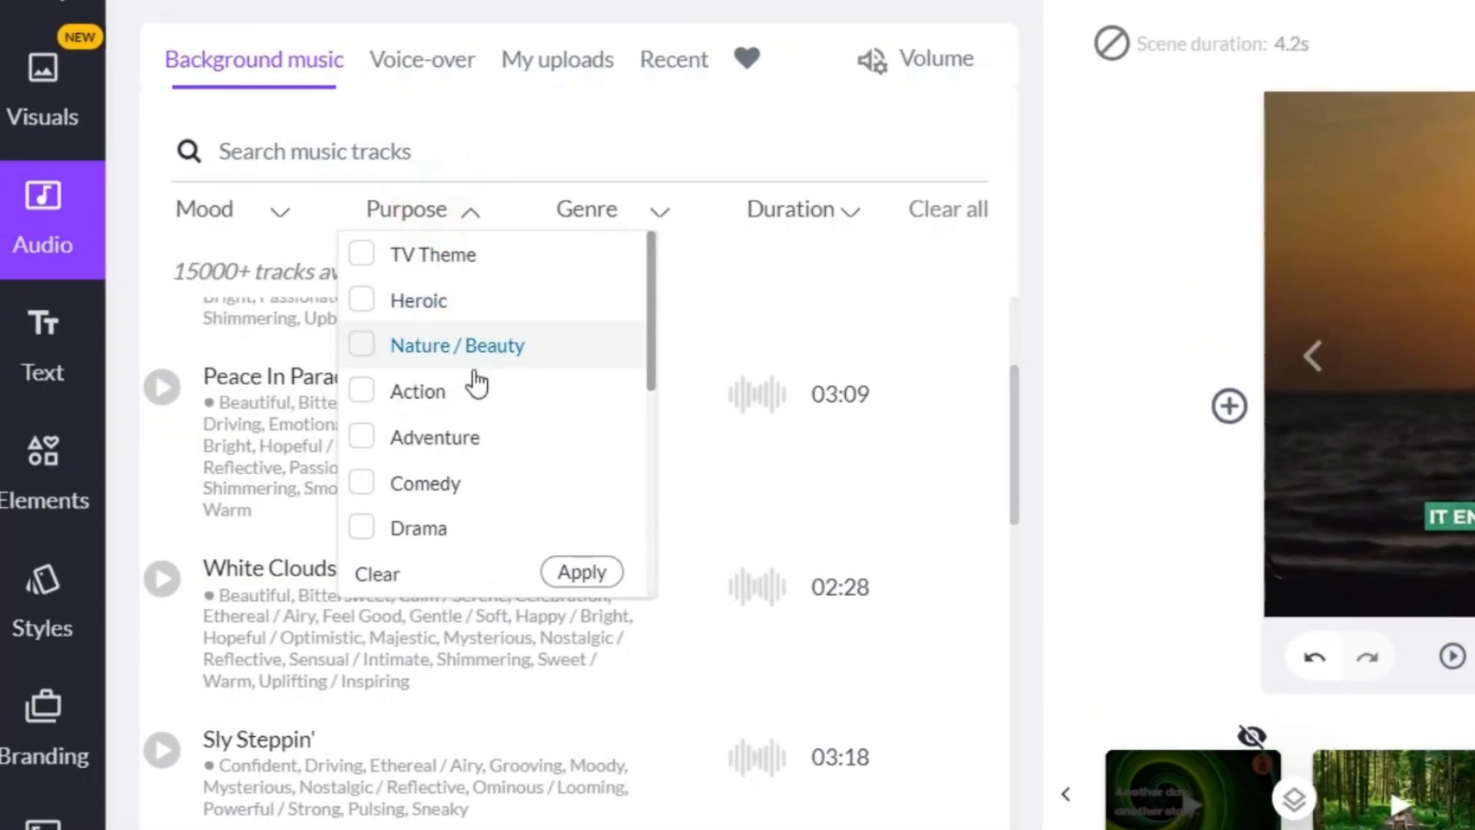
pyautogui.click(587, 208)
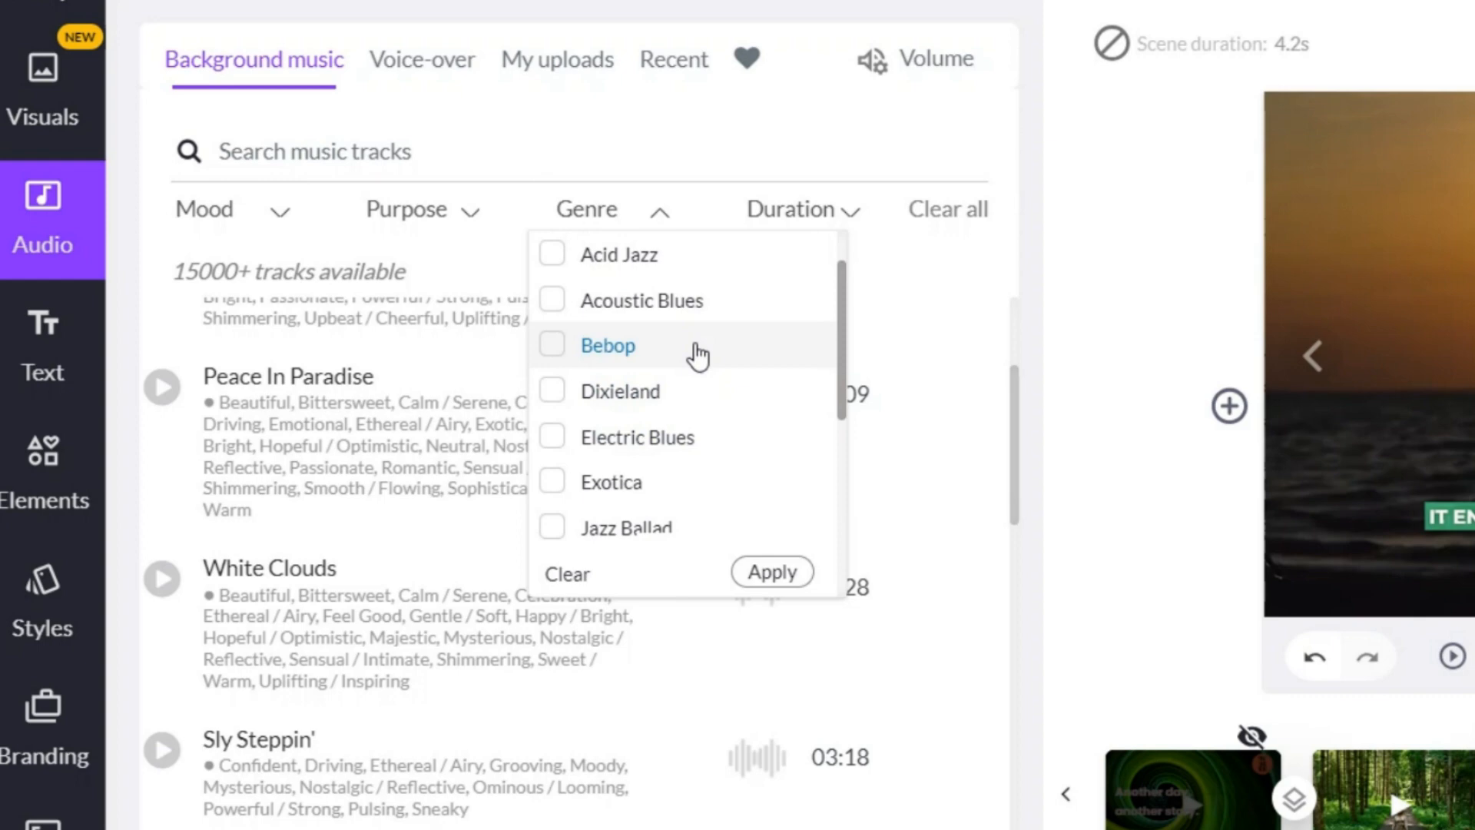
pyautogui.click(204, 209)
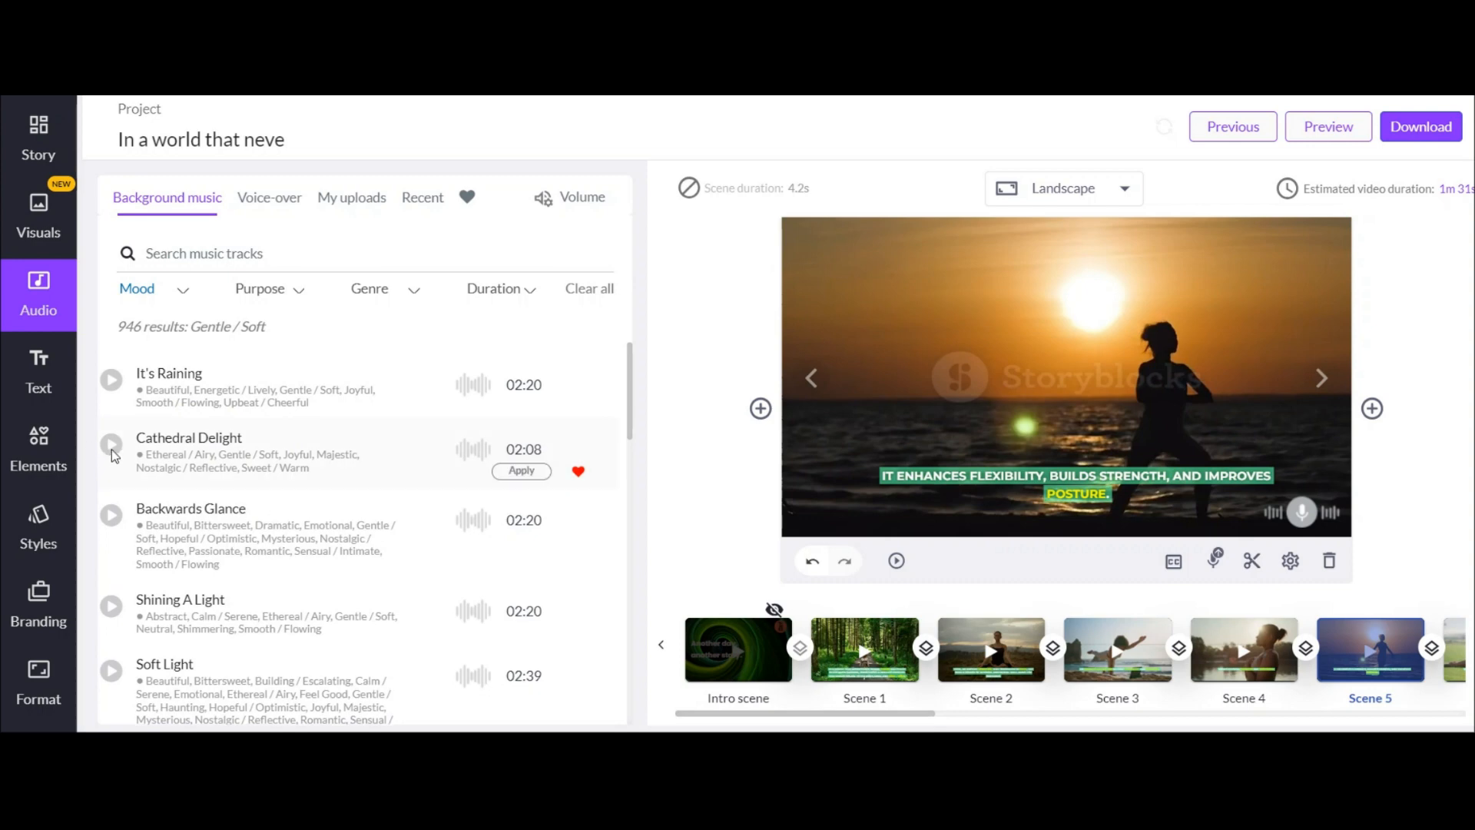
pyautogui.click(521, 470)
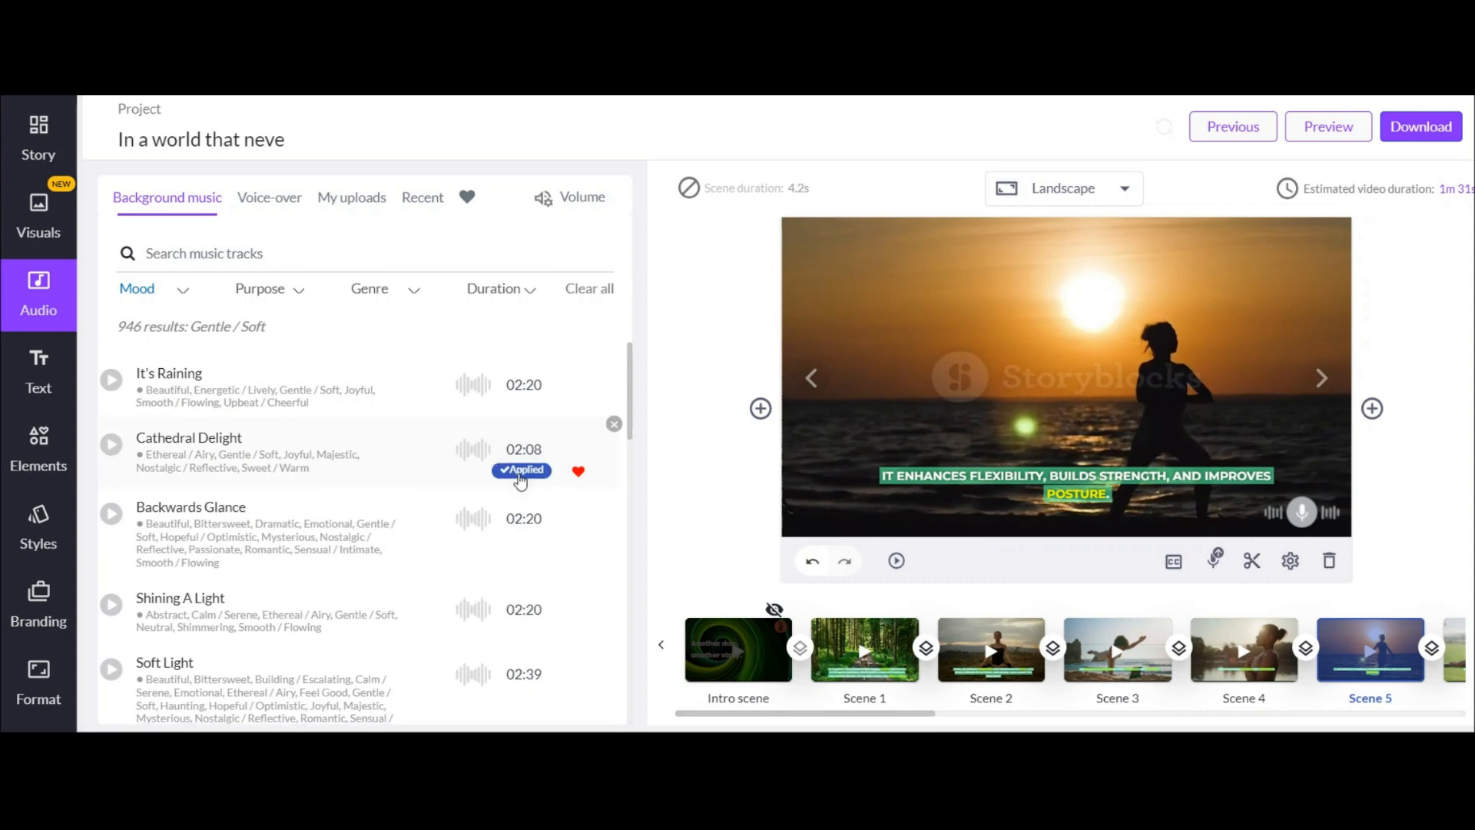
pyautogui.click(577, 471)
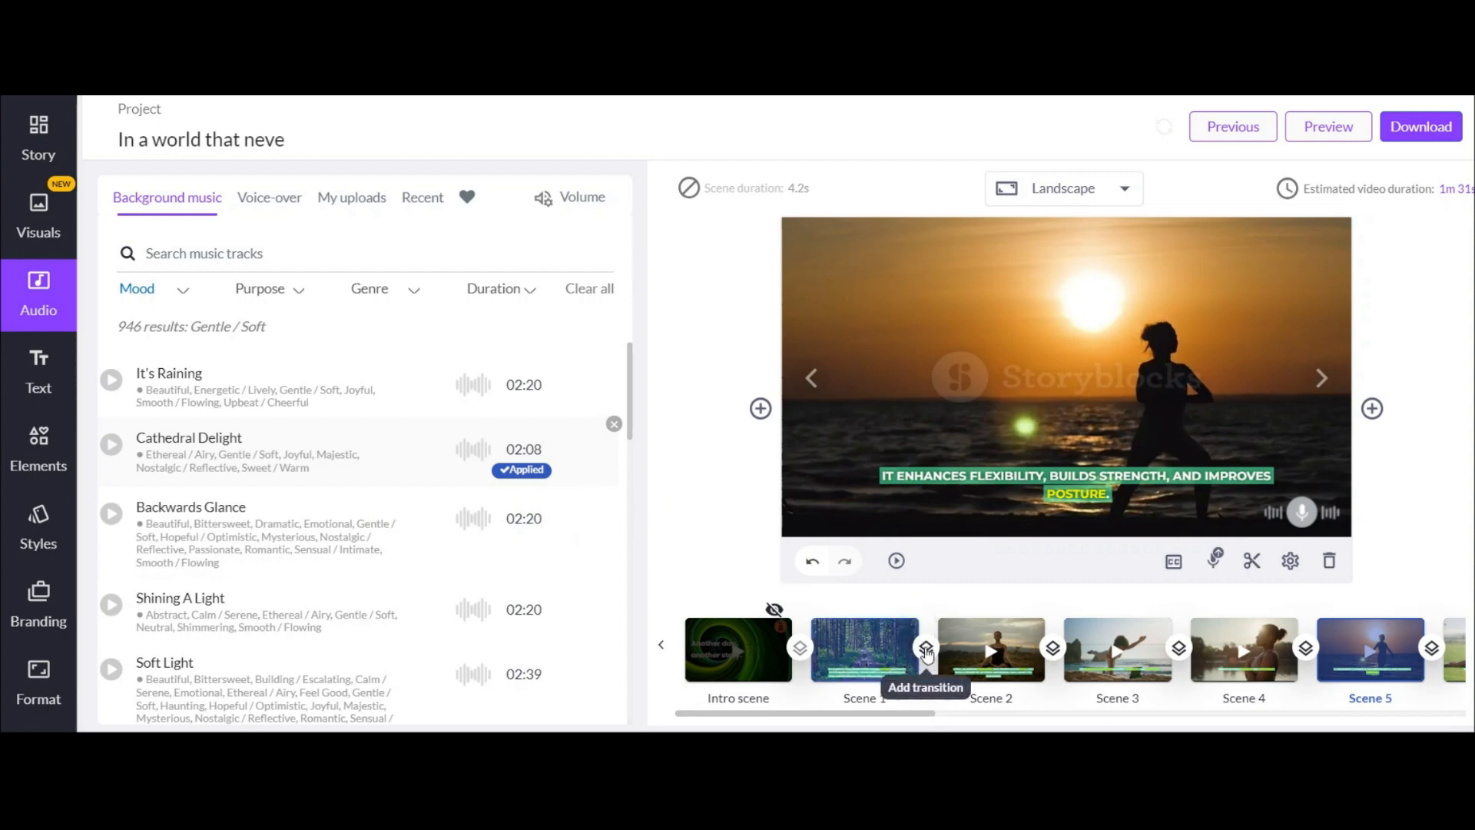
# - Add a transition between Scene 1 and Scene 2 and scroll through the scene script
pyautogui.click(924, 649)
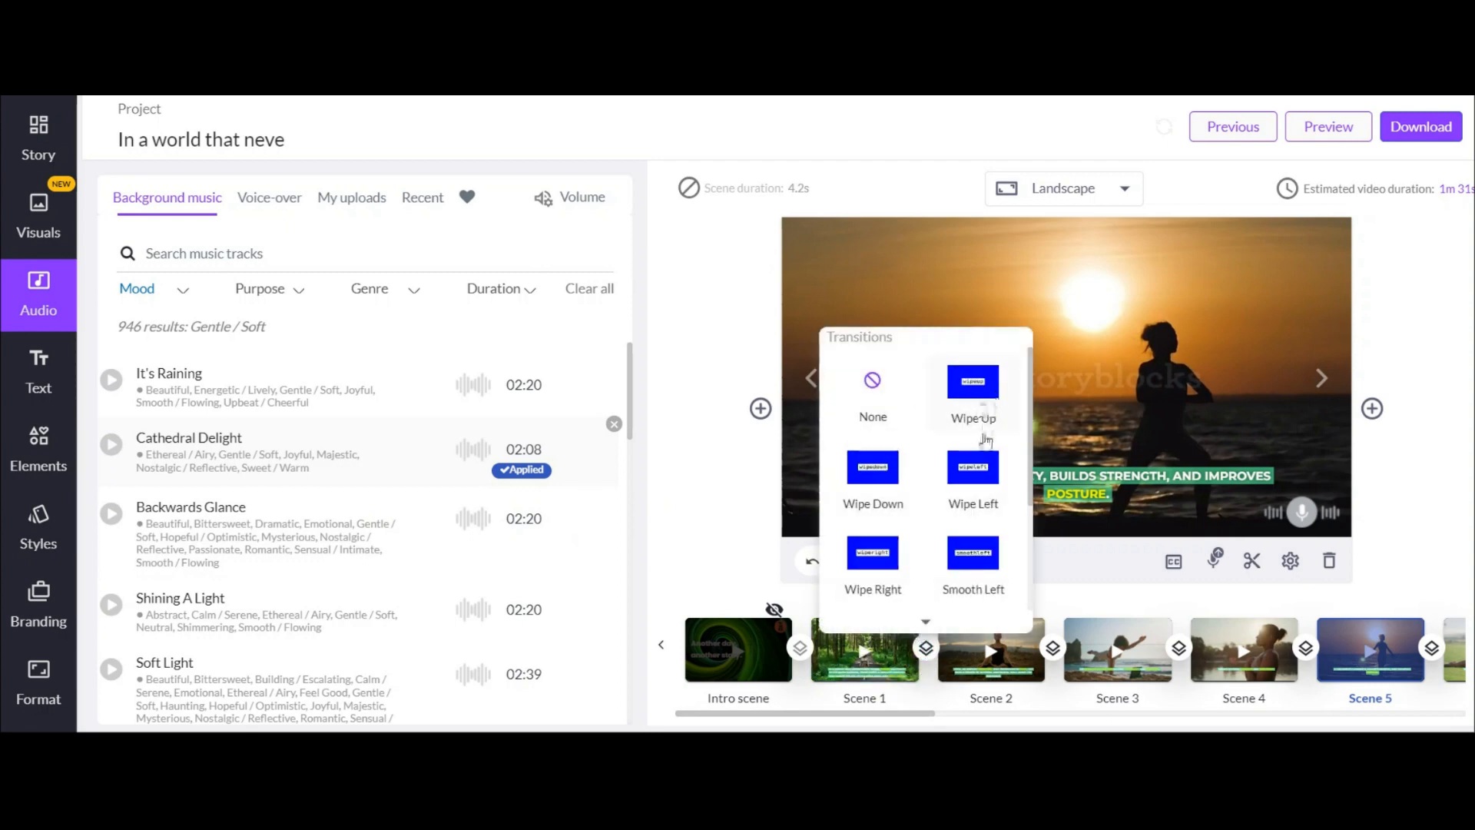
pyautogui.scroll(-3)
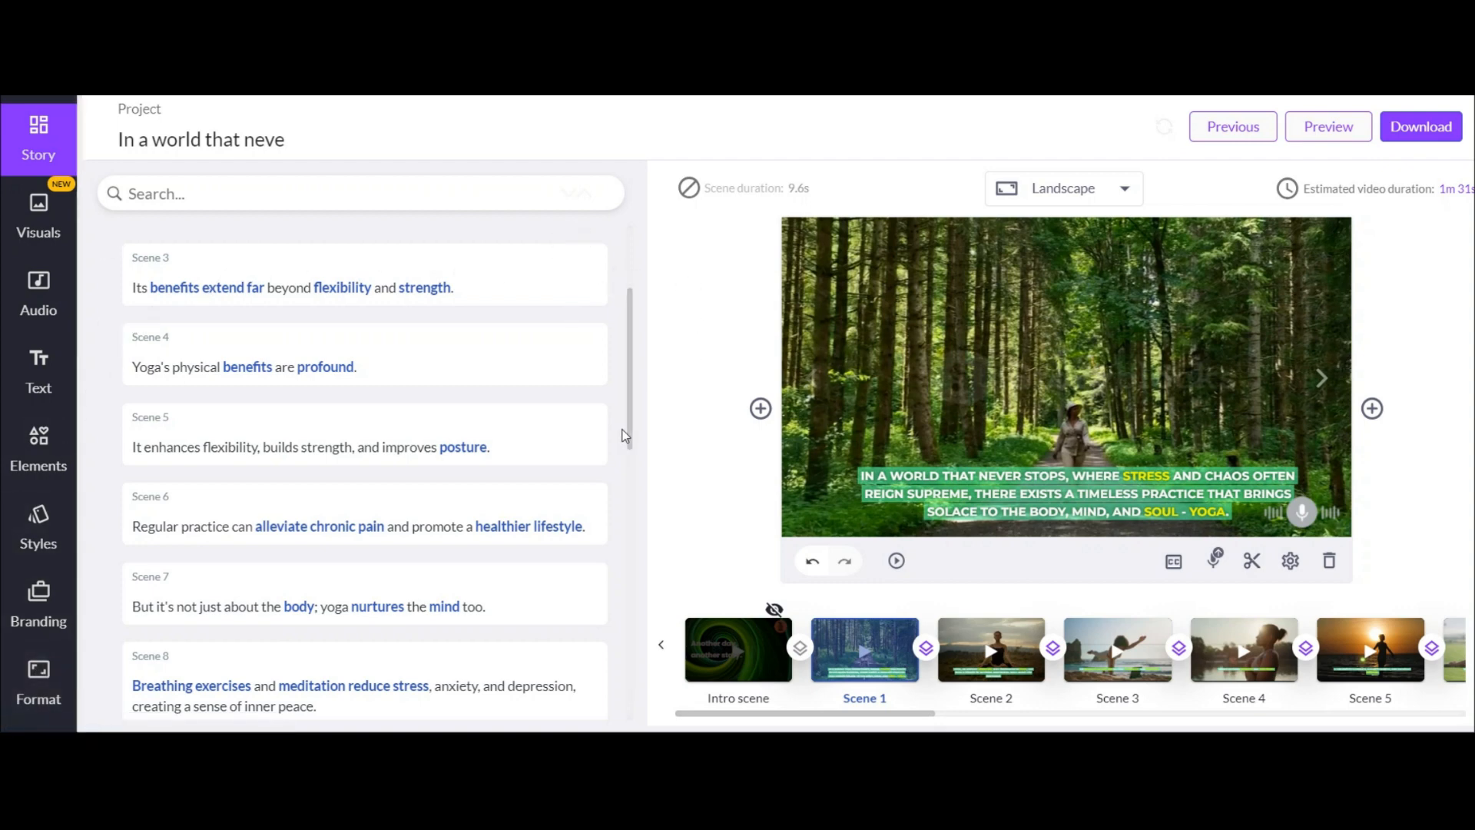
pyautogui.scroll(-3)
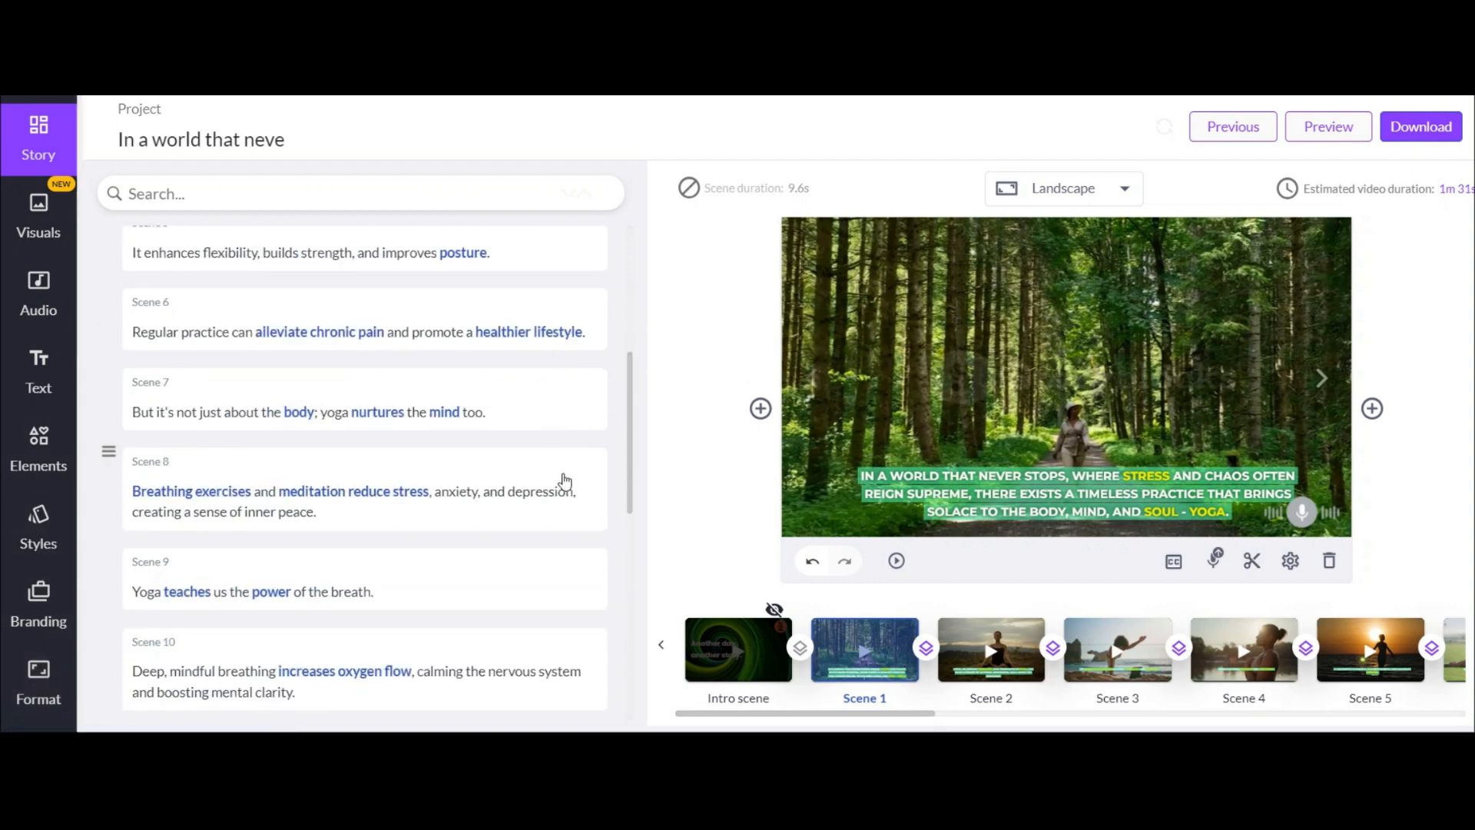
pyautogui.moveTo(569, 541)
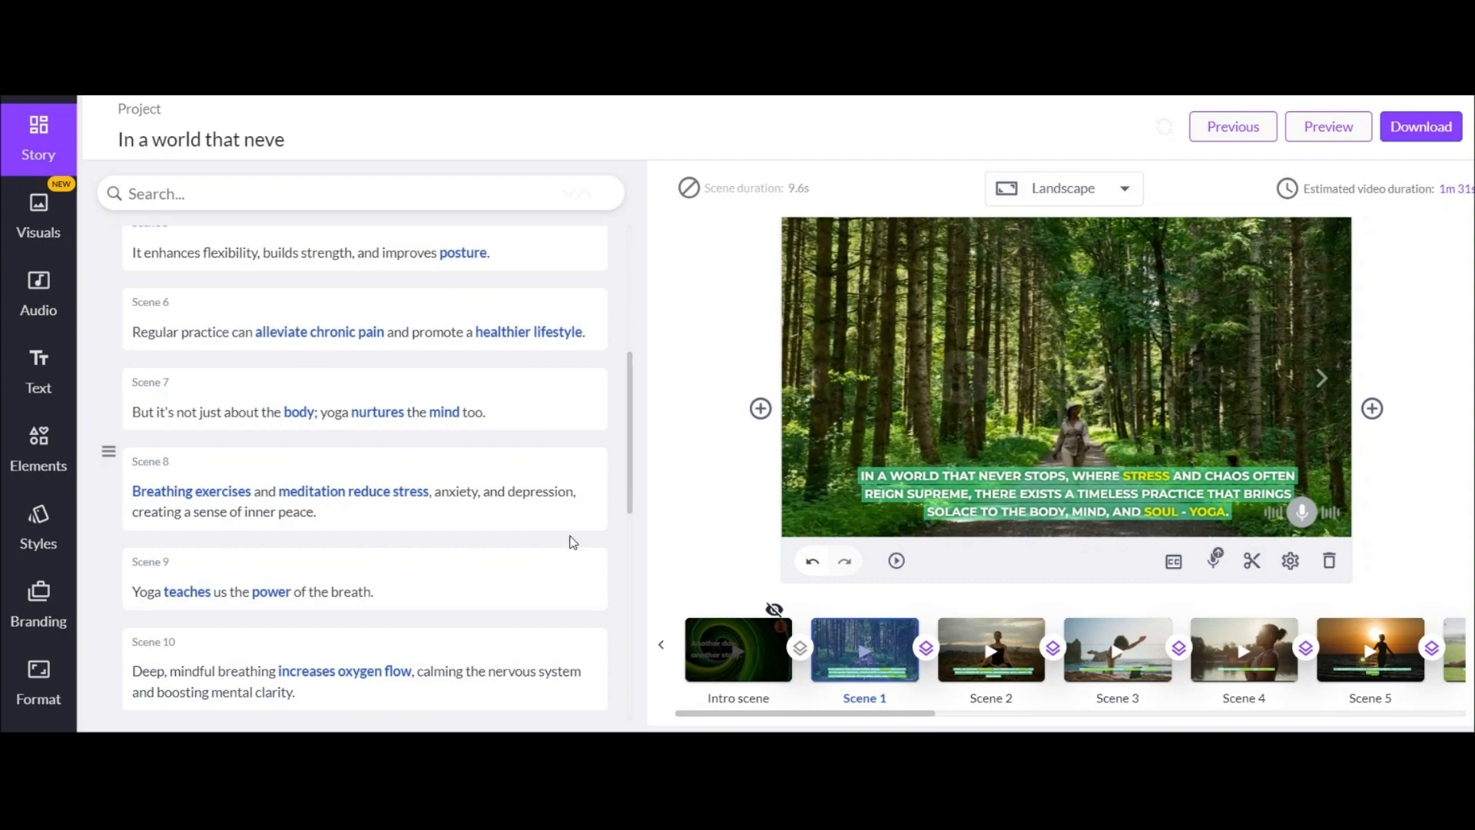
pyautogui.scroll(3)
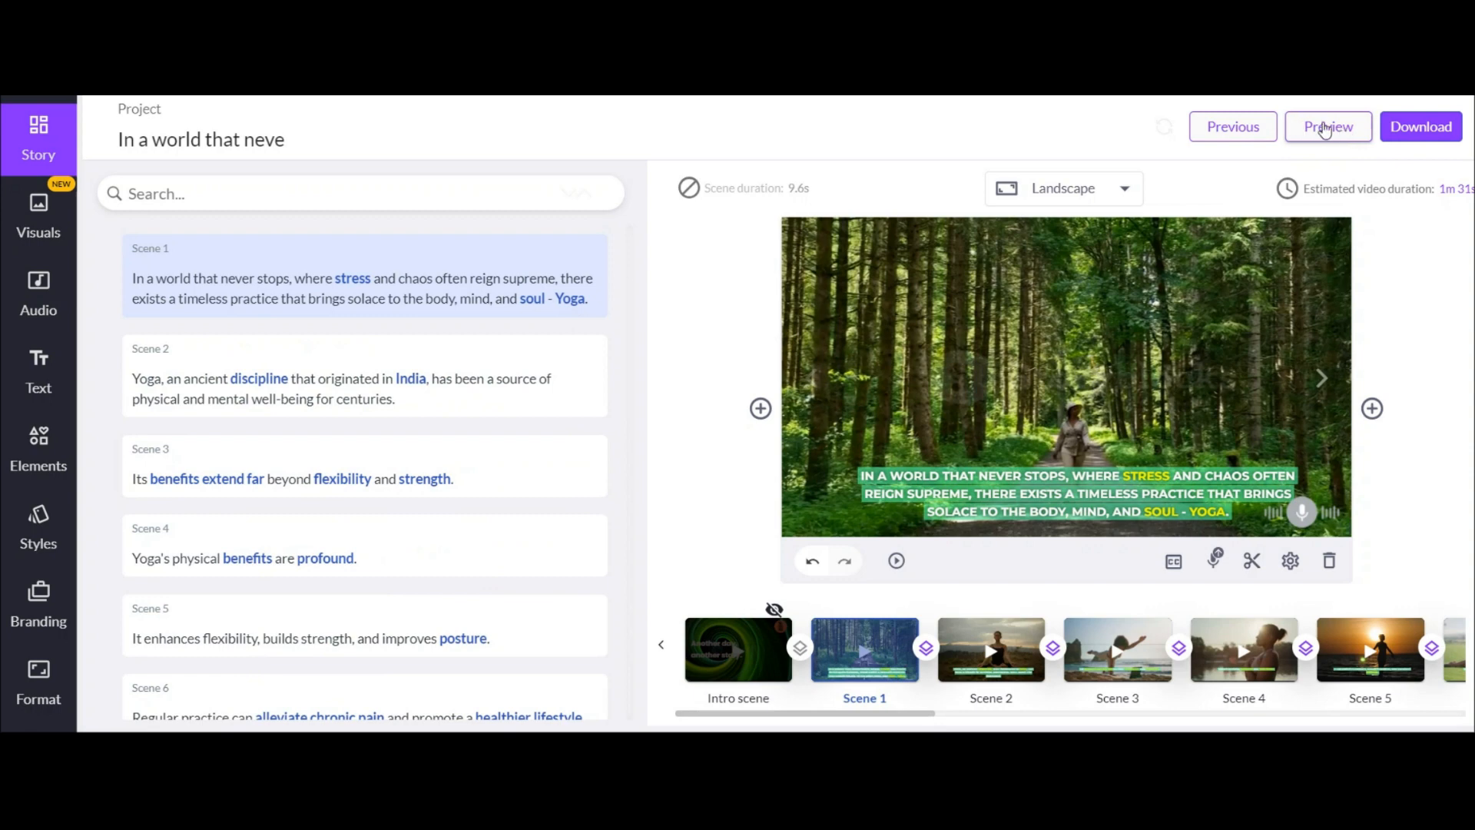
# - Preview the whole yoga video, then start rendering it as a video download
pyautogui.click(1327, 126)
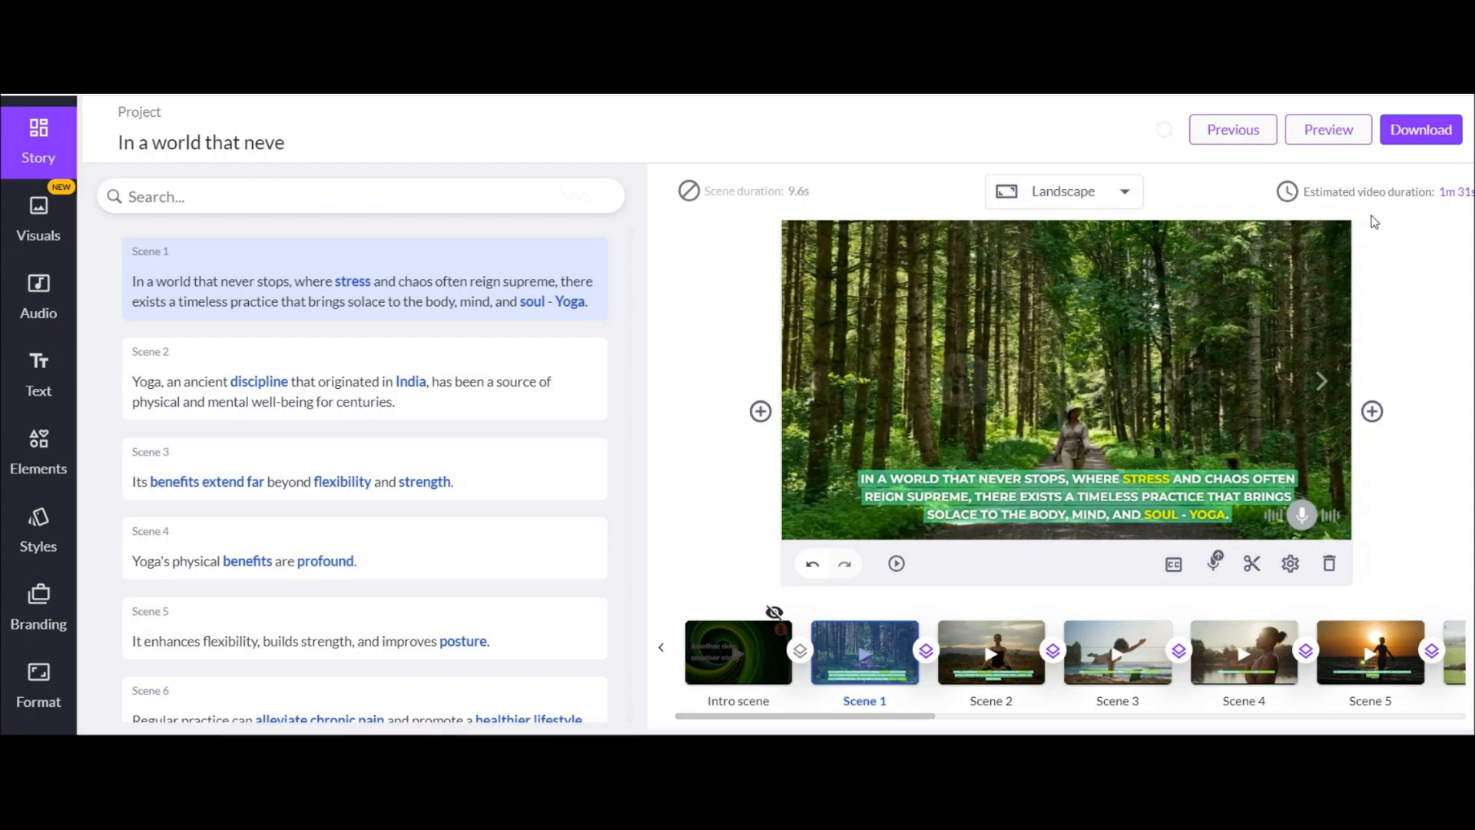
pyautogui.click(1420, 129)
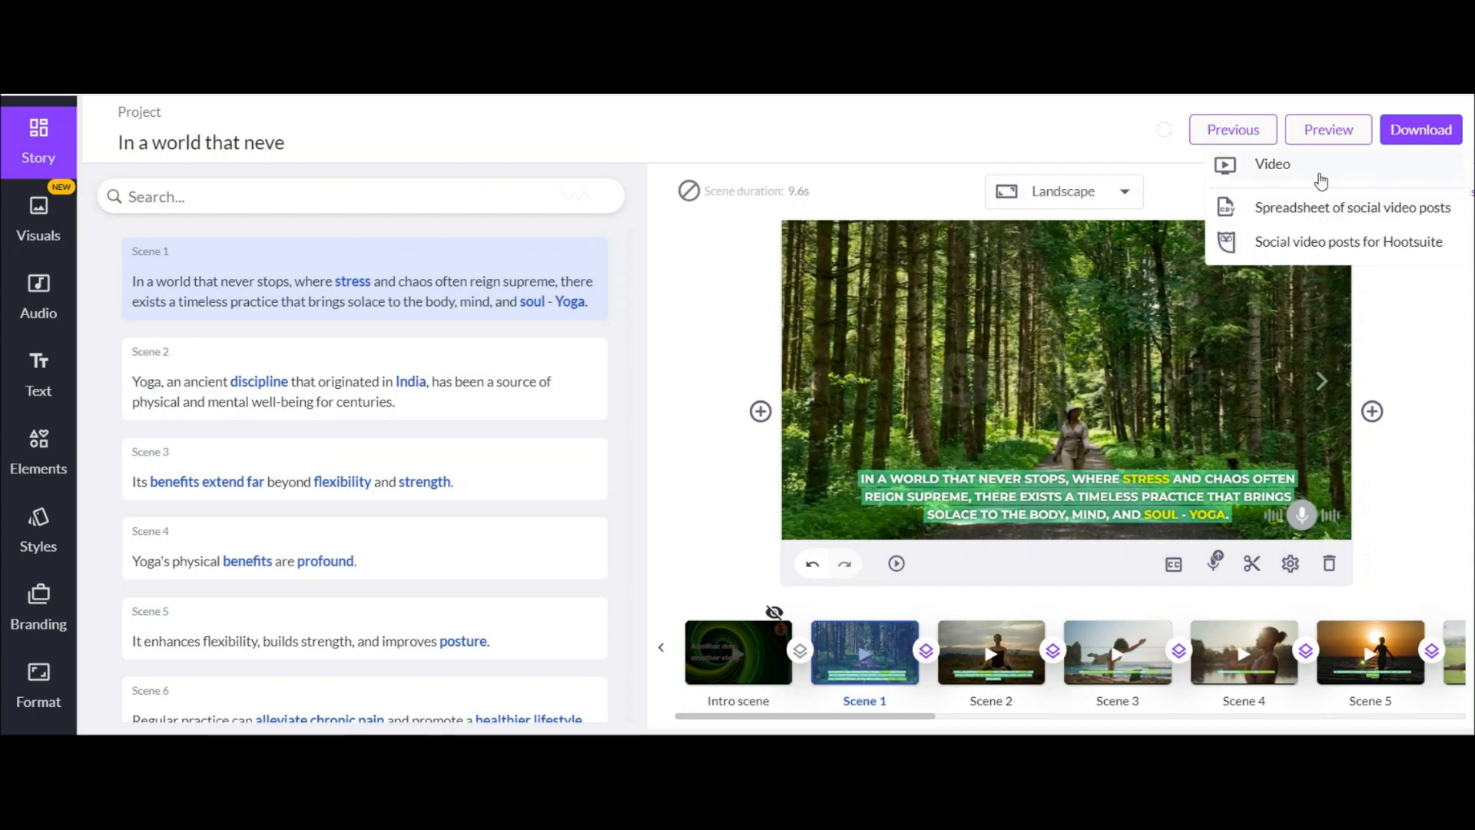
pyautogui.click(1272, 163)
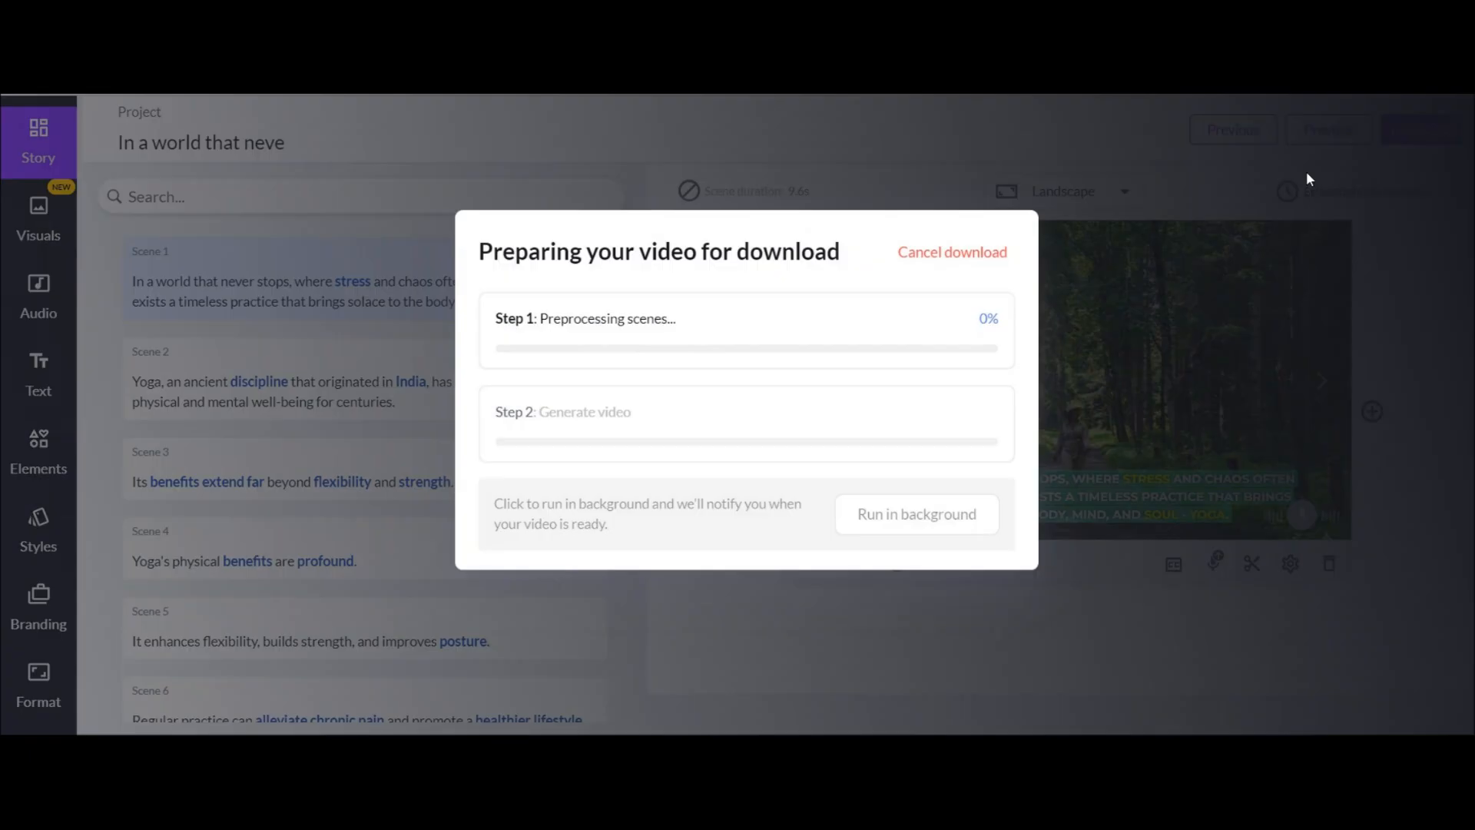